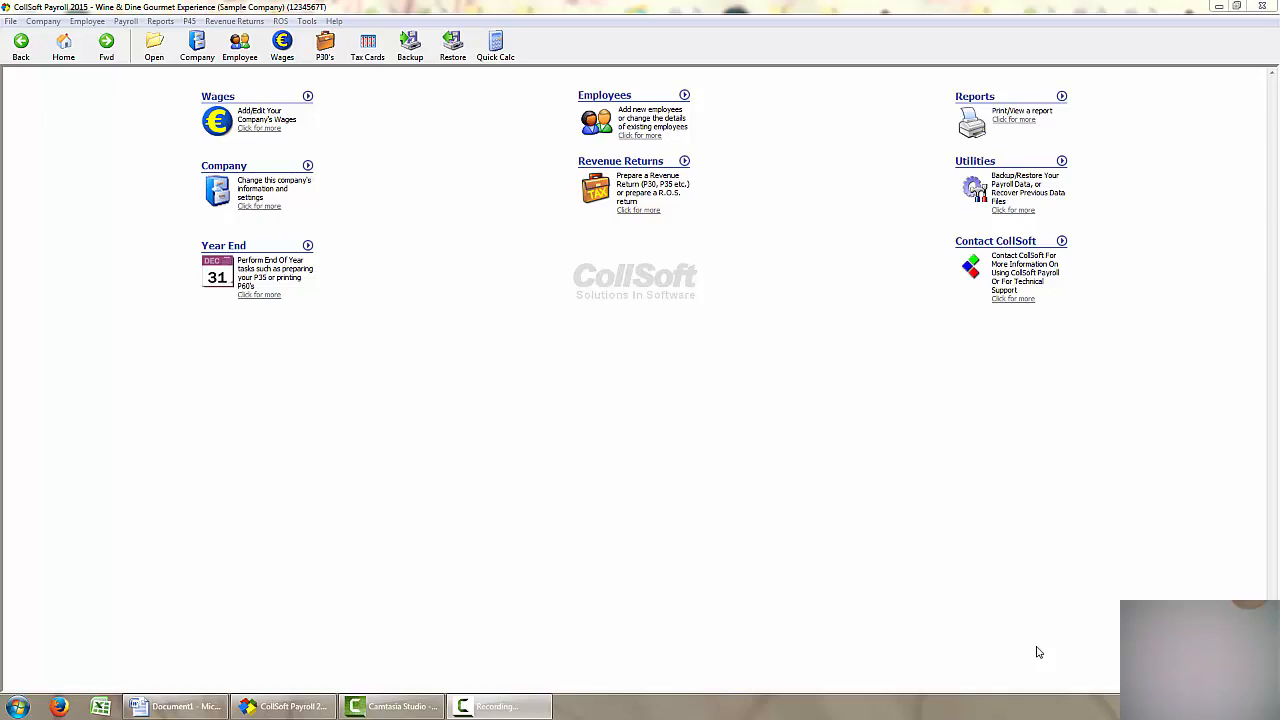
pyautogui.moveTo(451, 196)
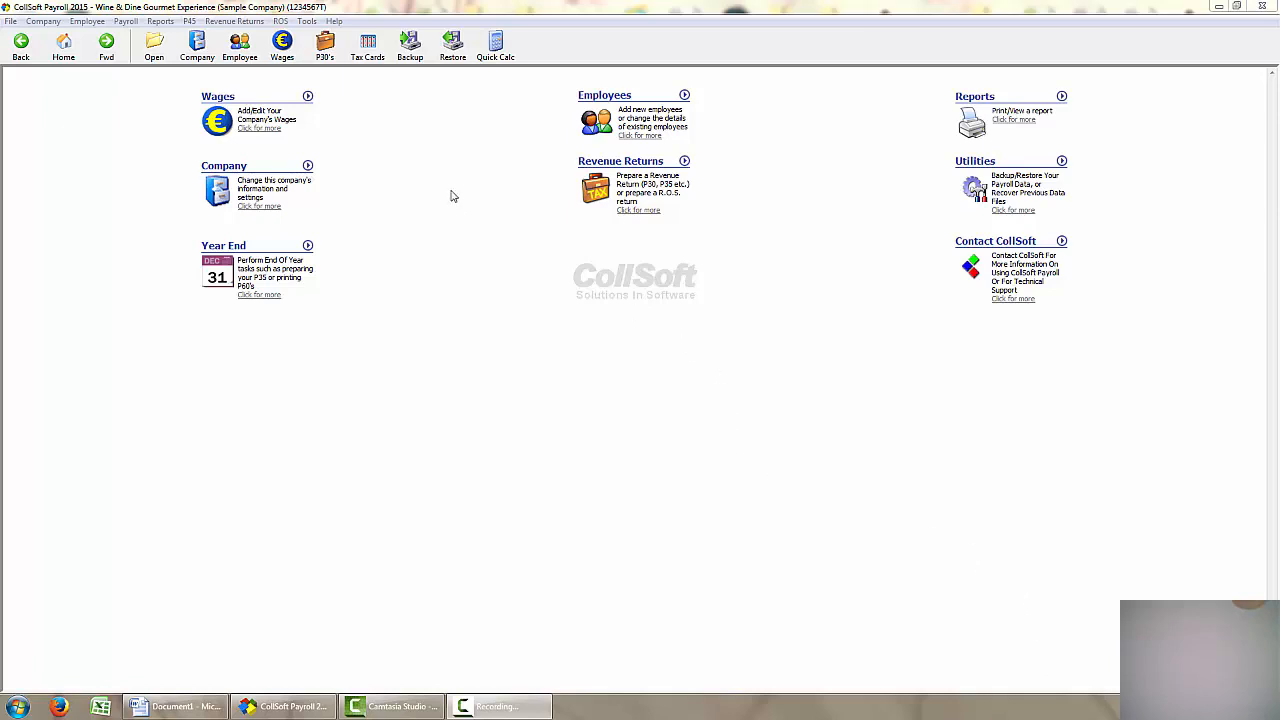
pyautogui.moveTo(217, 96)
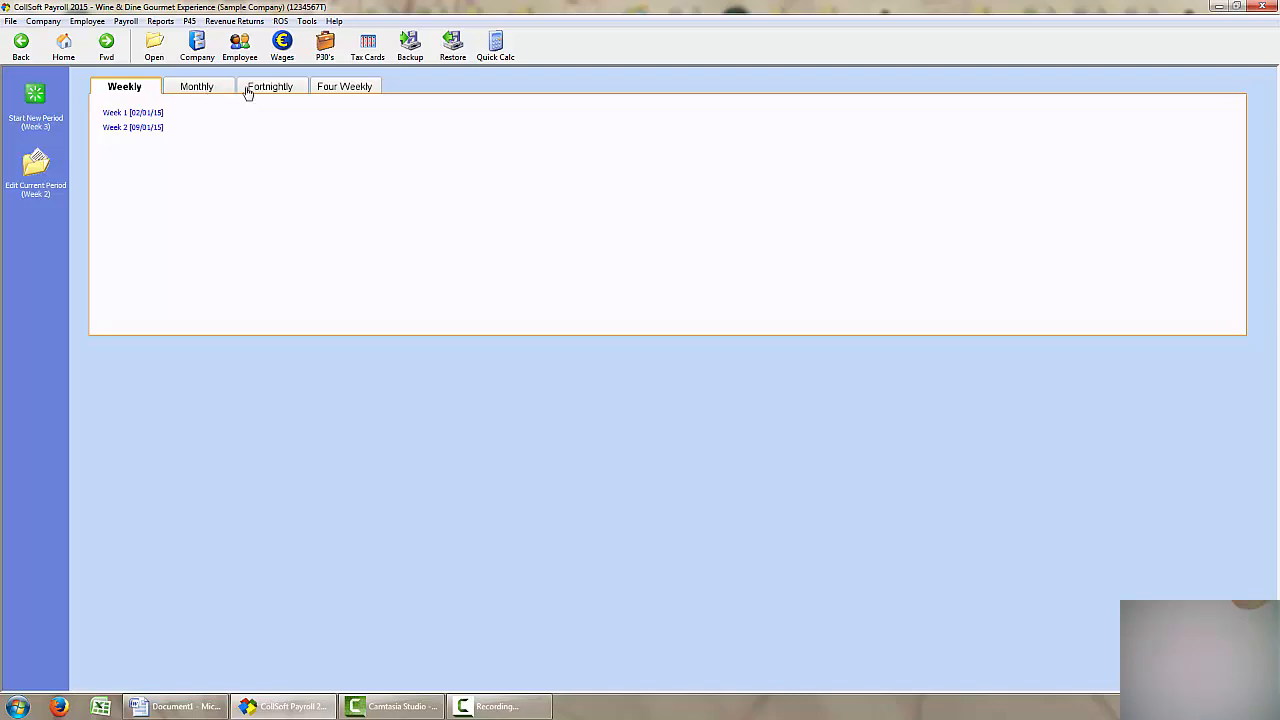
# Glance at the Four Weekly periods, then start Week 3 of the weekly wages
pyautogui.click(345, 86)
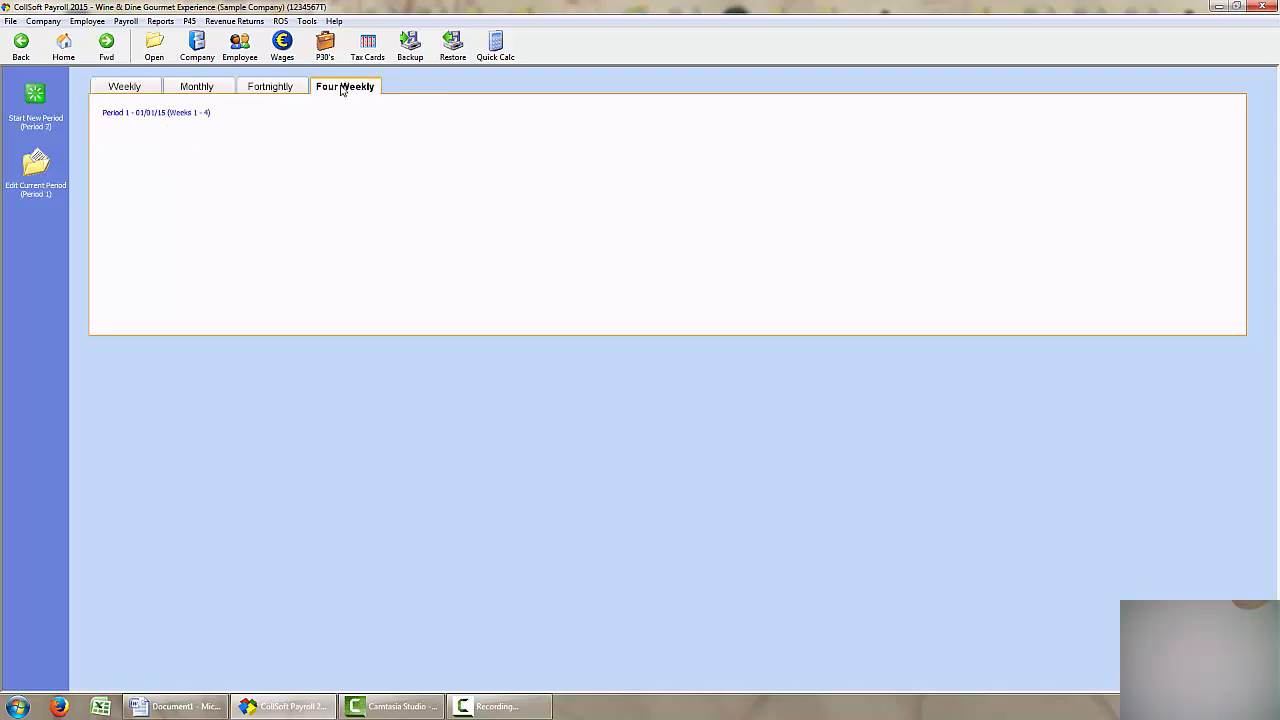
pyautogui.moveTo(125, 90)
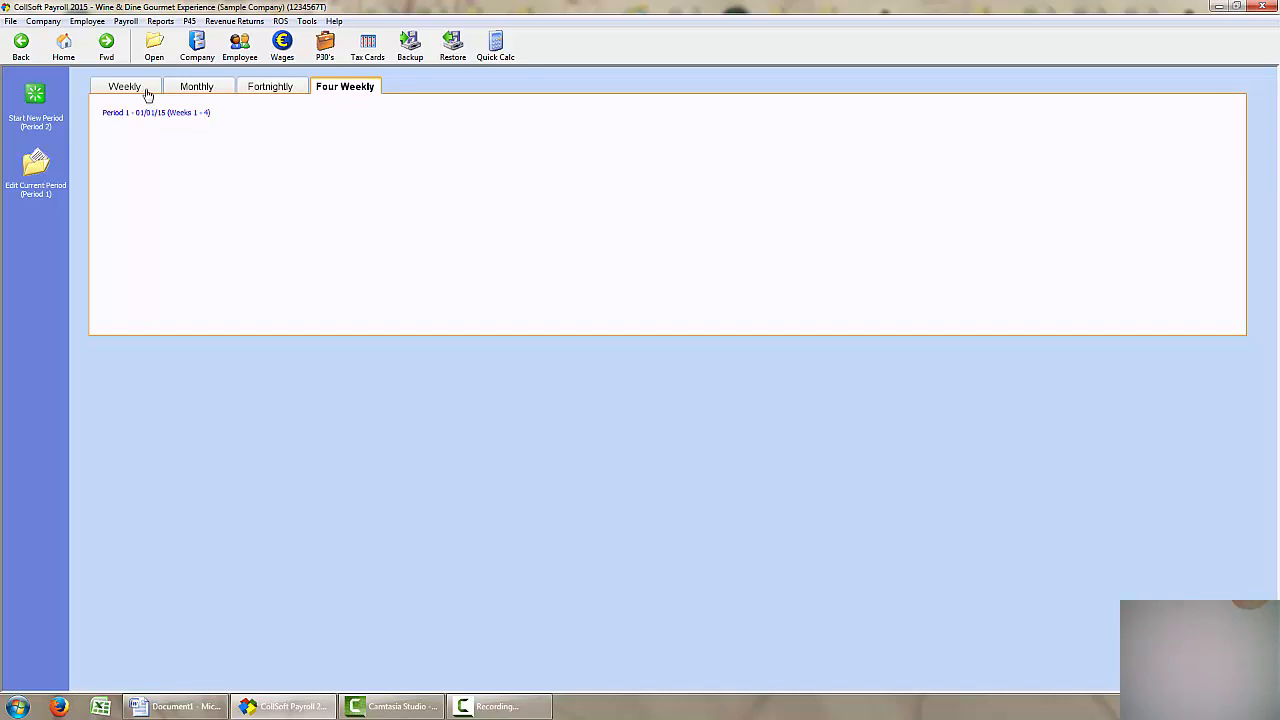
pyautogui.click(124, 86)
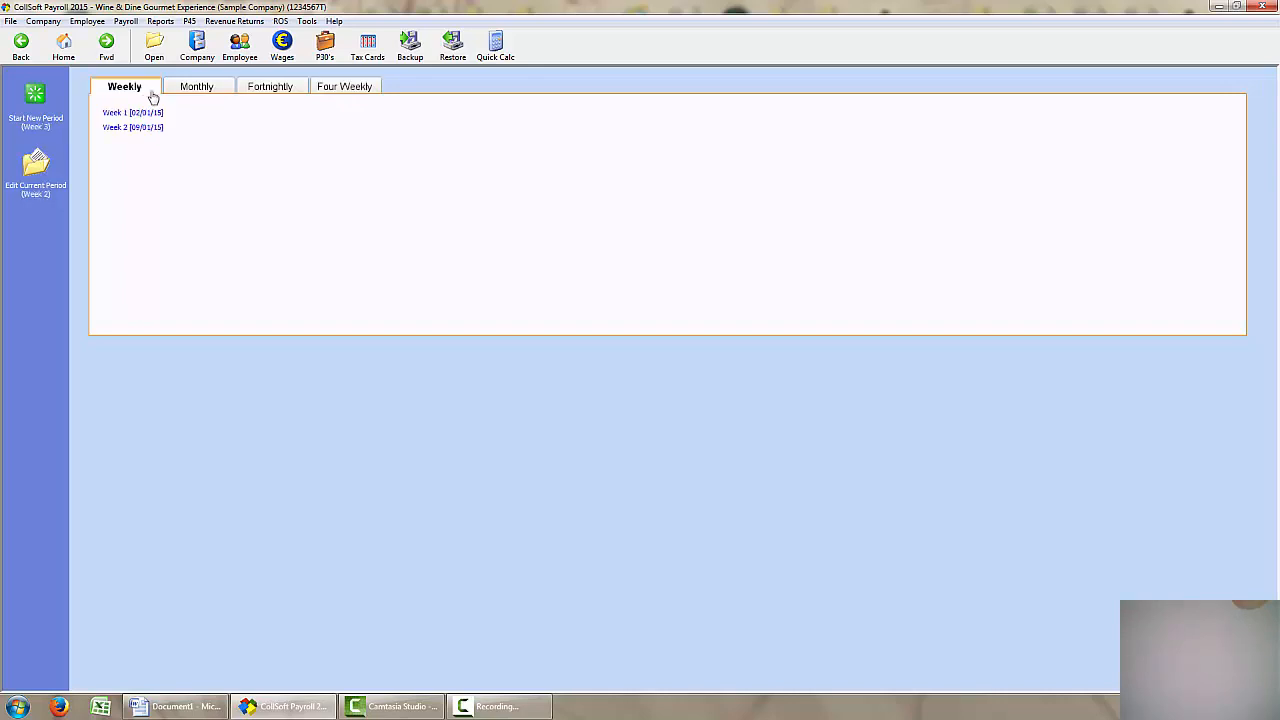
pyautogui.moveTo(35, 100)
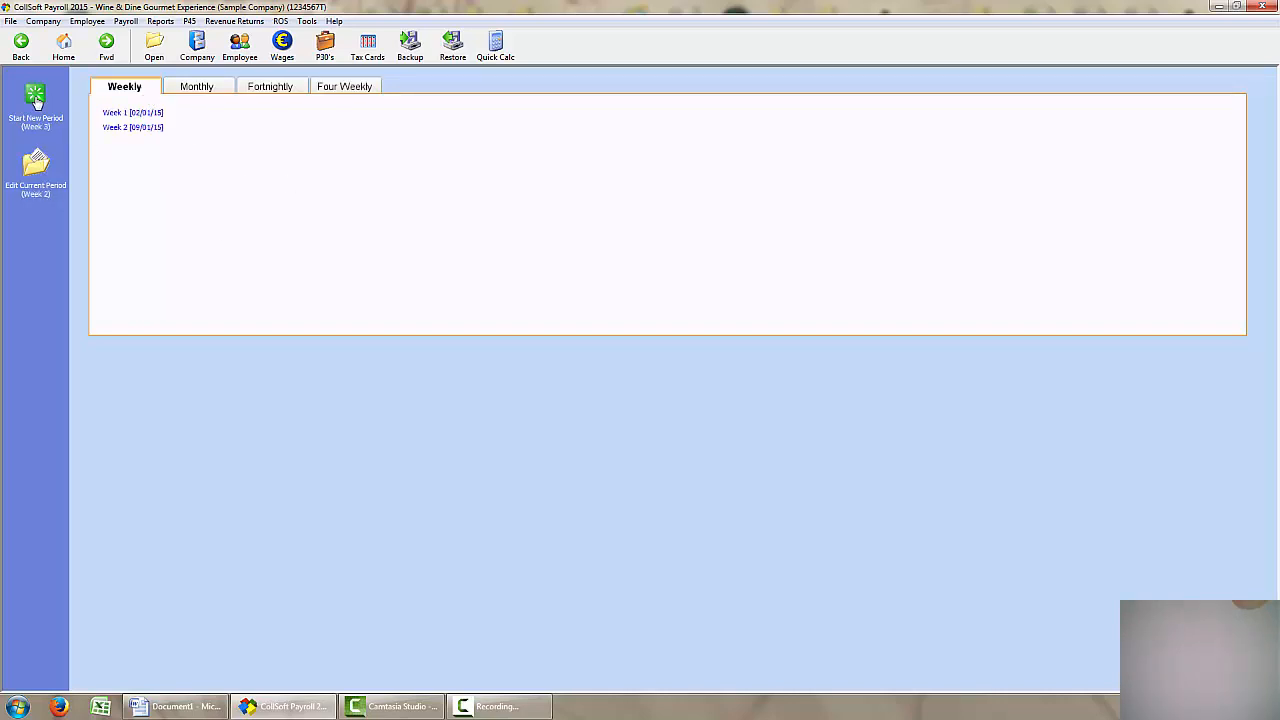
pyautogui.click(35, 100)
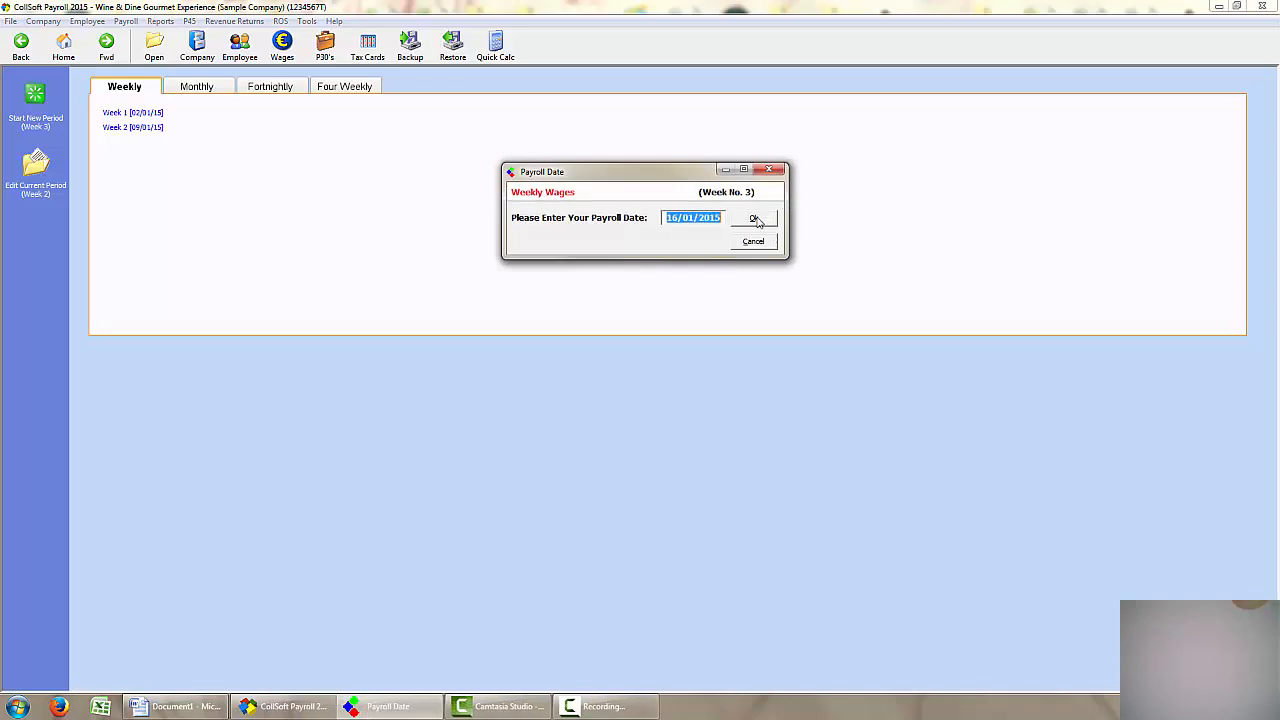
# Confirm payroll date 16/01/2015 and select the first employee in the wages list
pyautogui.click(754, 218)
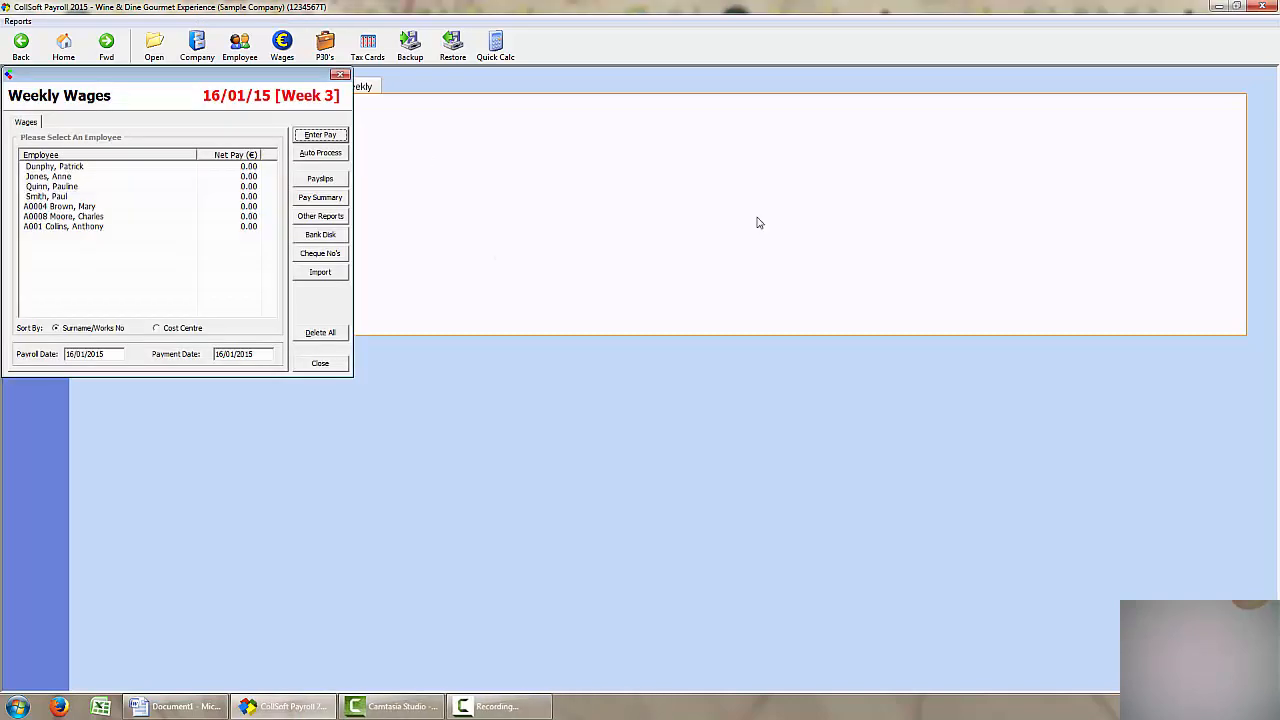
pyautogui.moveTo(224, 172)
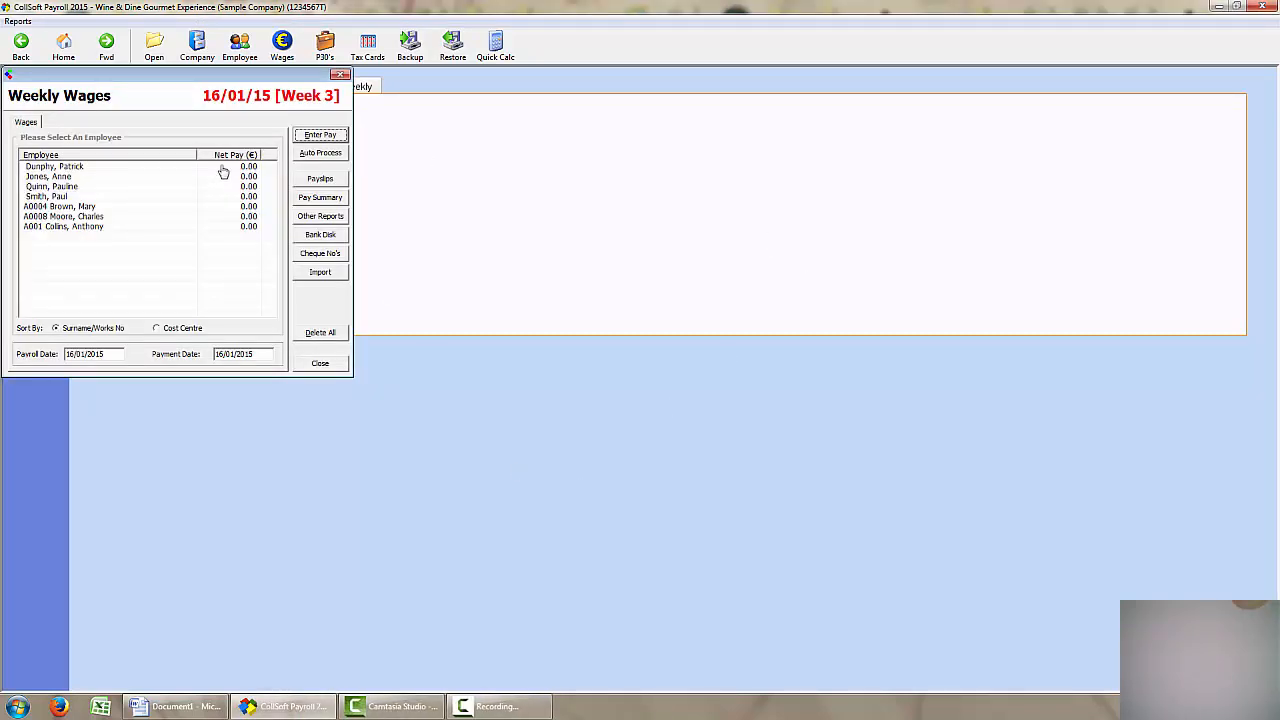
pyautogui.click(110, 166)
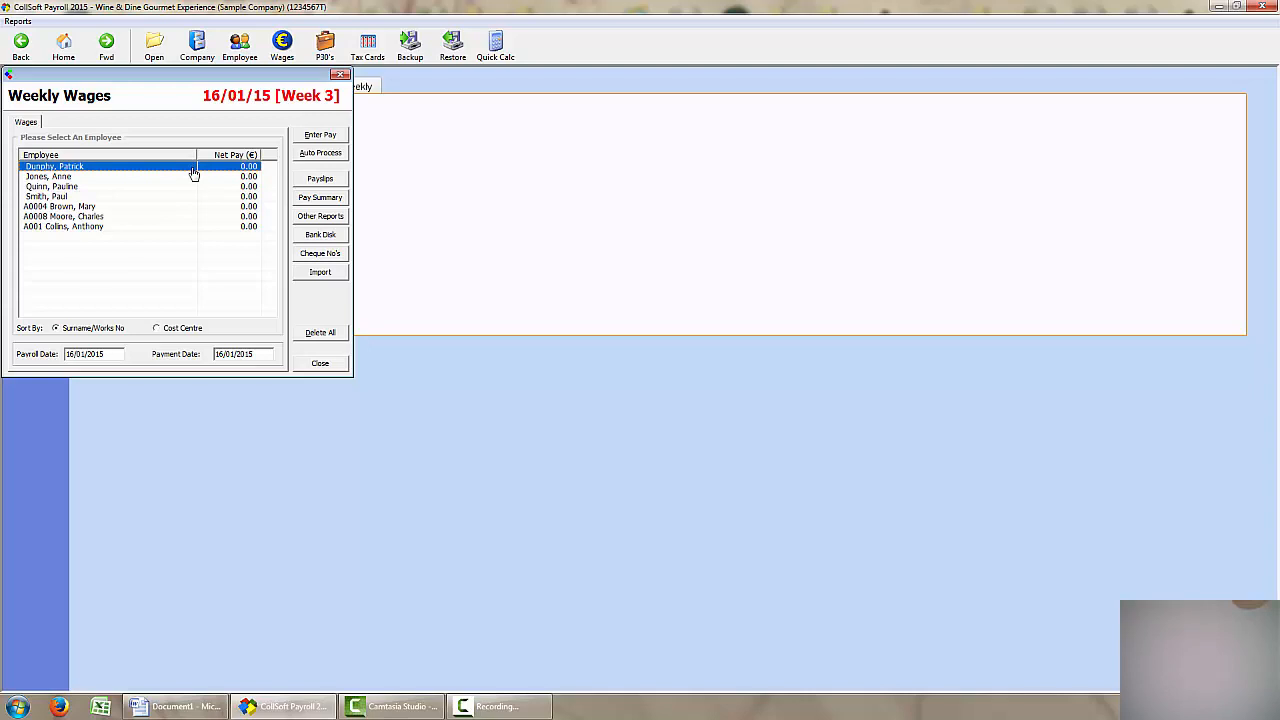
pyautogui.click(320, 134)
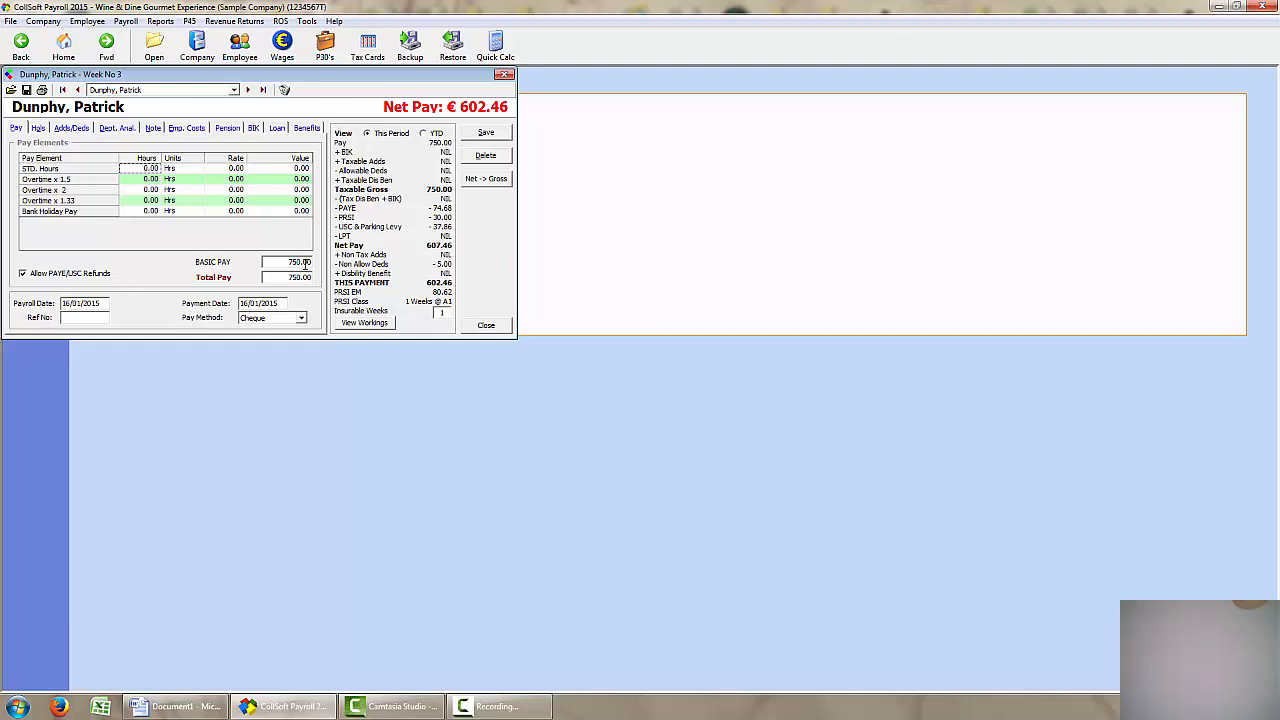
pyautogui.moveTo(91, 137)
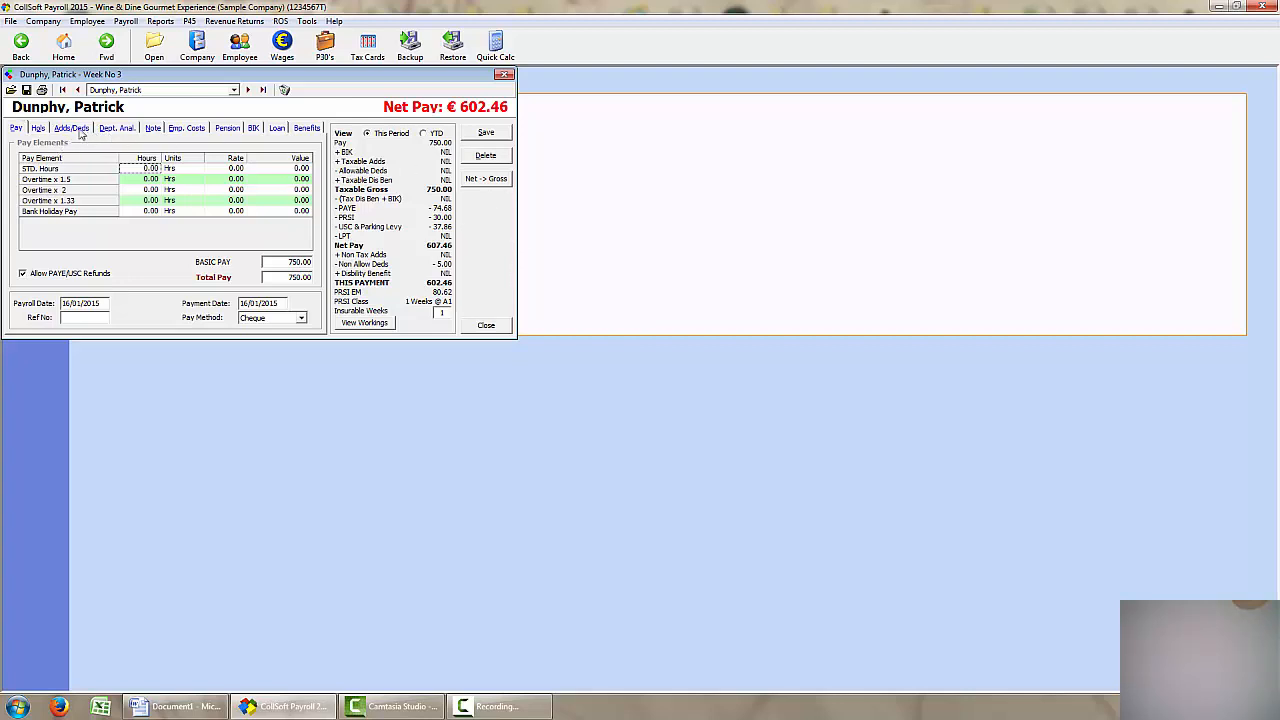
pyautogui.click(71, 127)
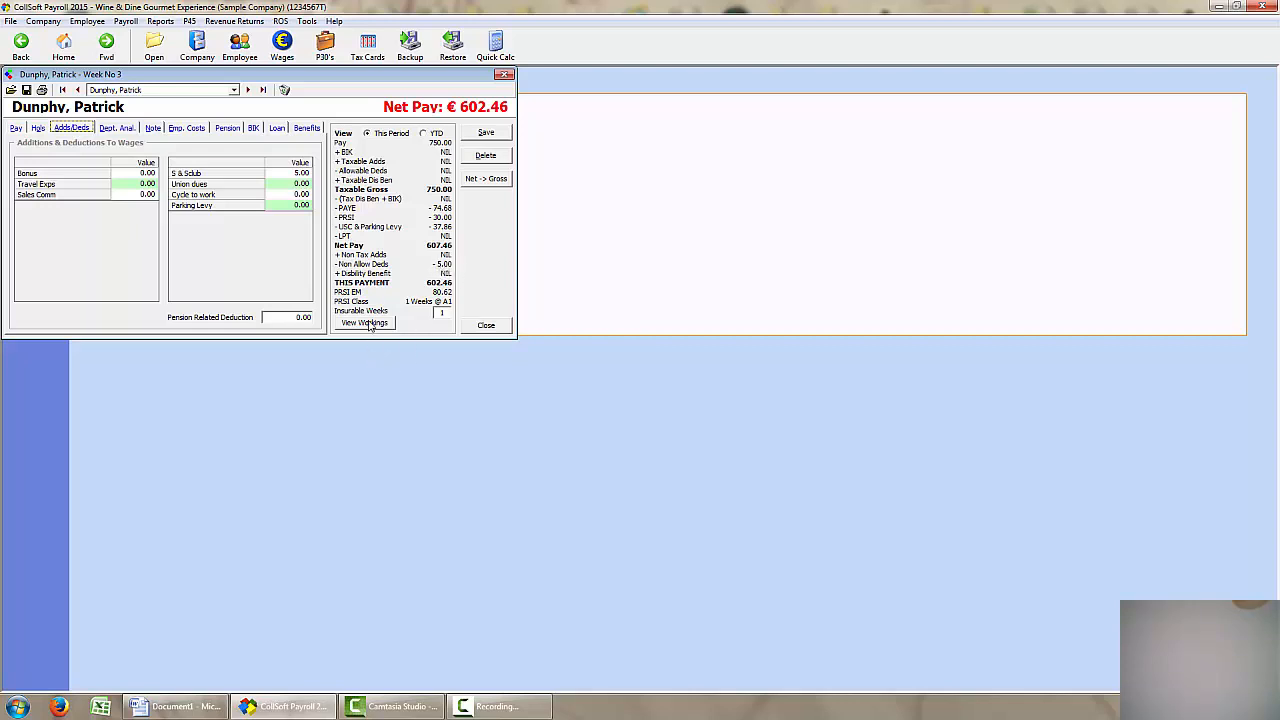
pyautogui.click(364, 322)
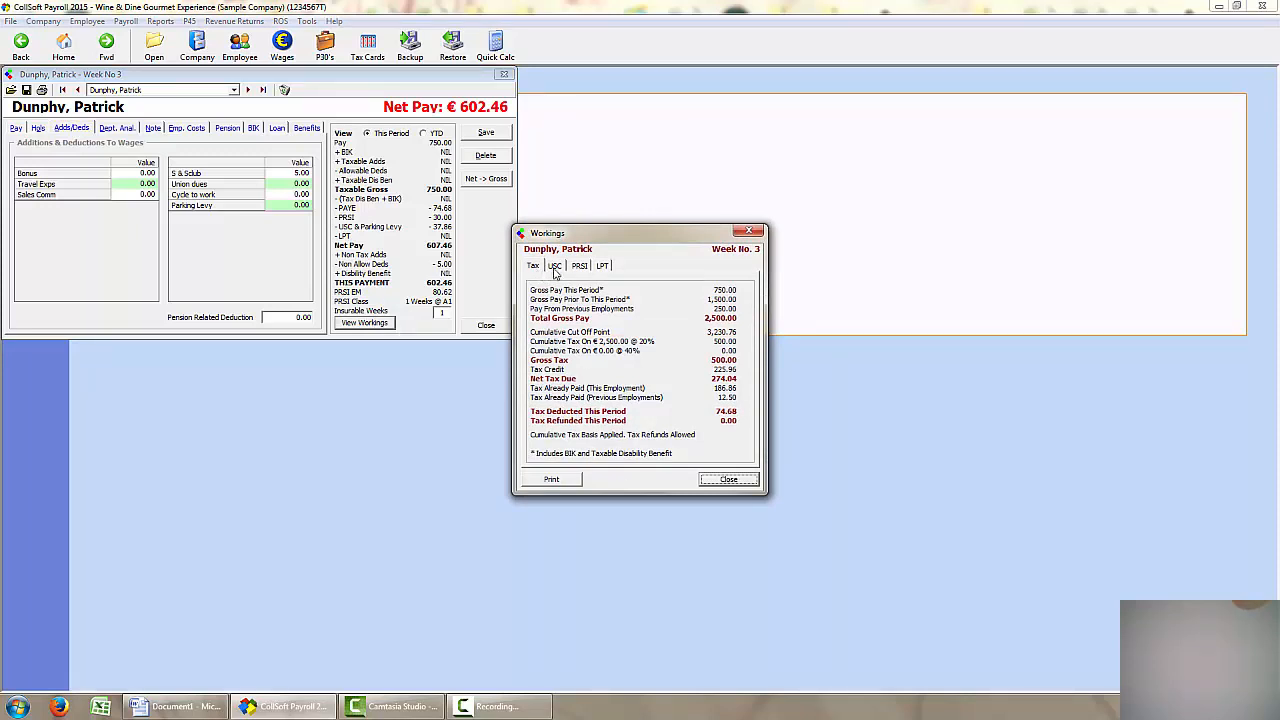
pyautogui.click(580, 265)
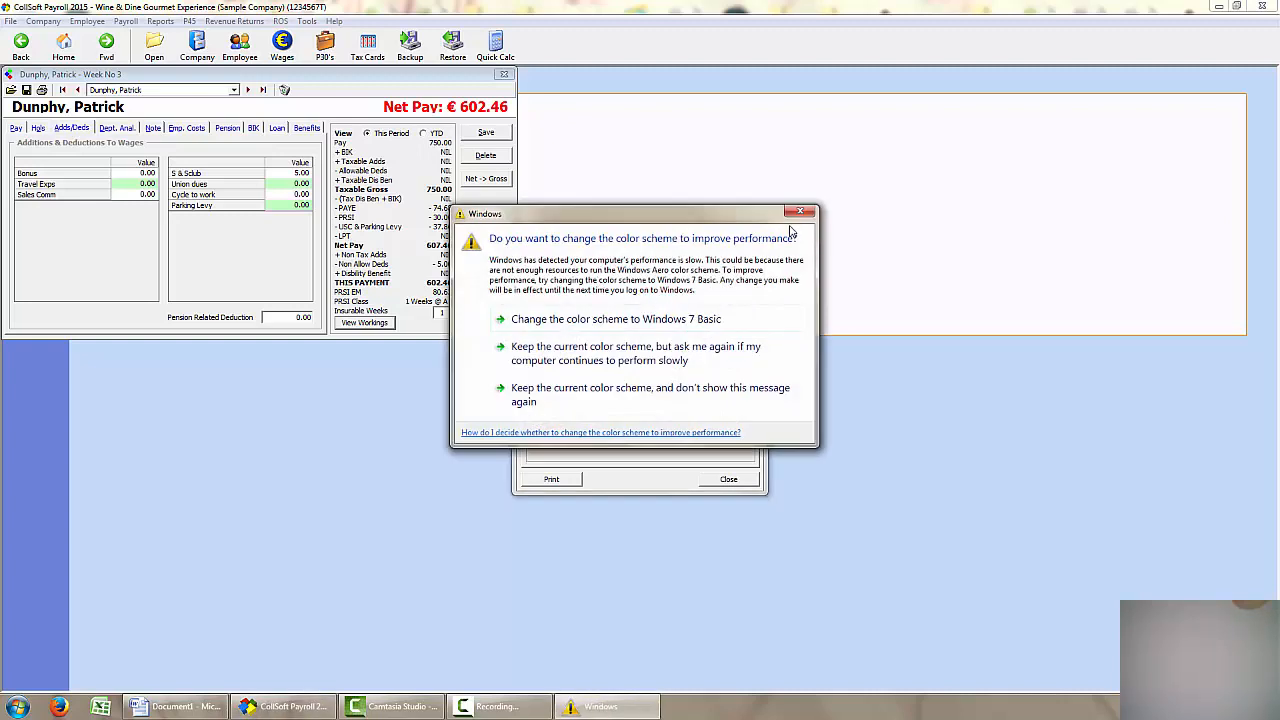
pyautogui.click(801, 211)
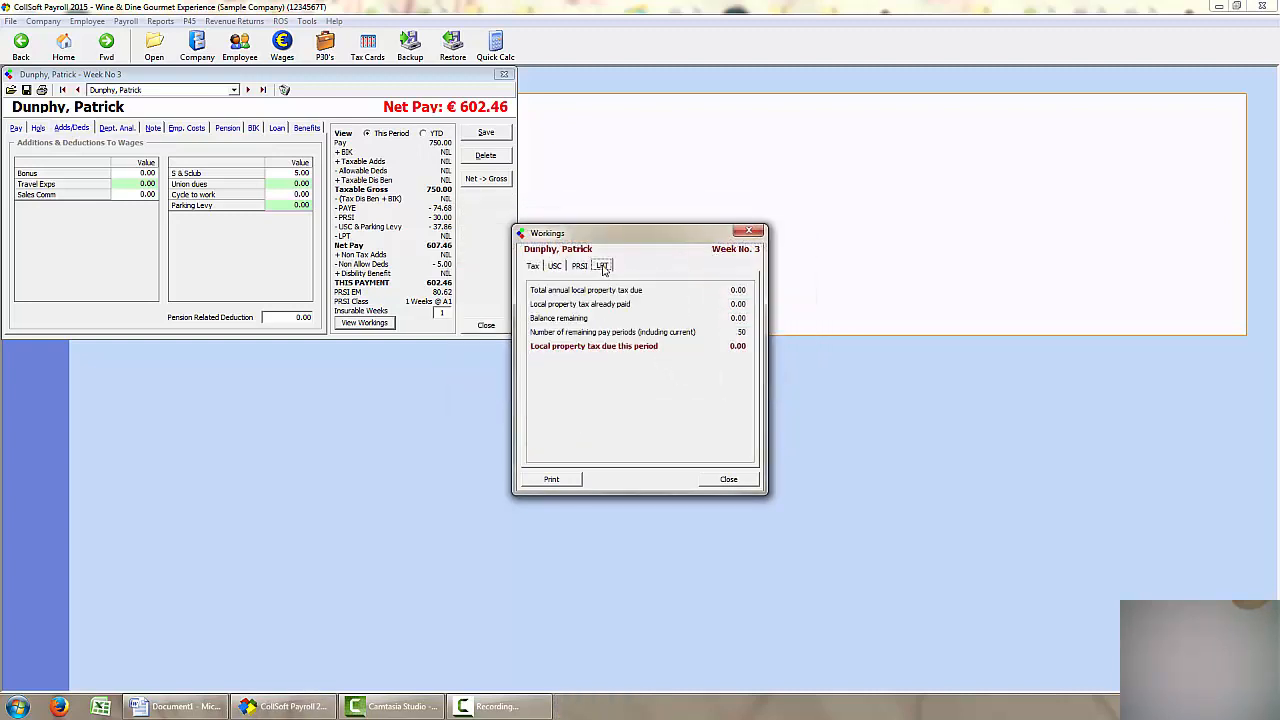
pyautogui.moveTo(710, 287)
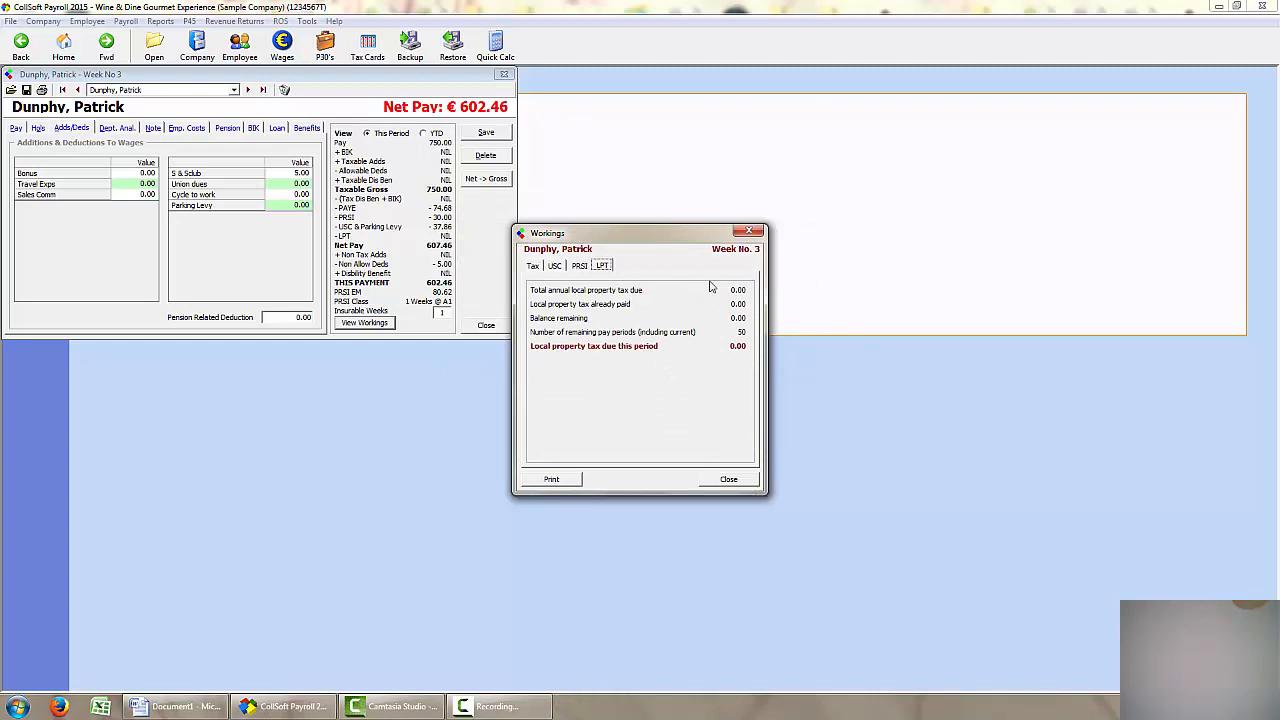
pyautogui.moveTo(729, 479)
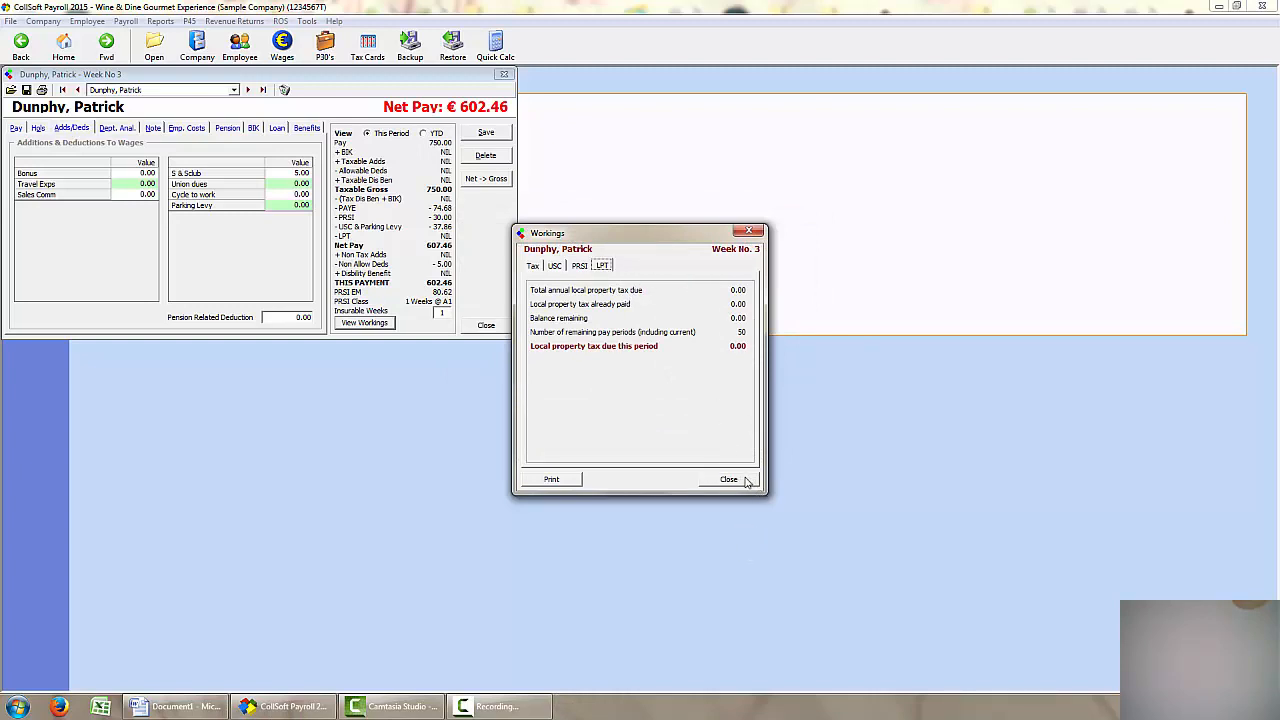
pyautogui.click(729, 479)
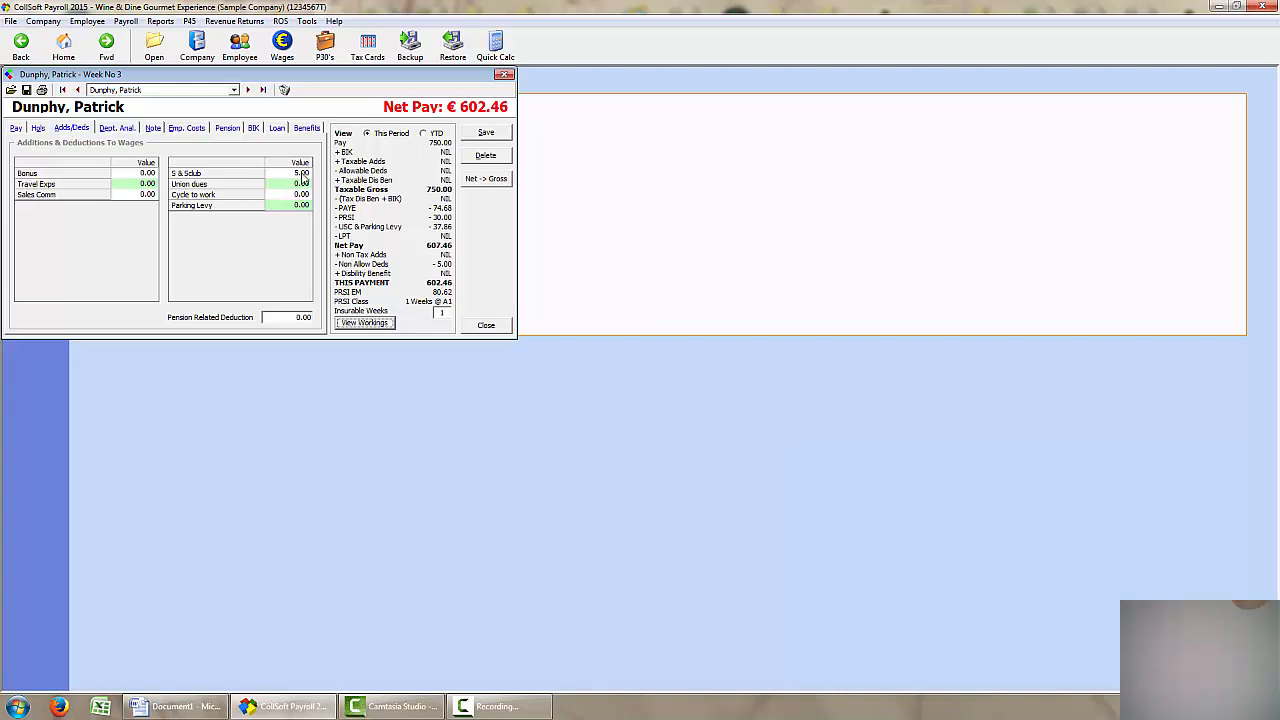
pyautogui.moveTo(445, 302)
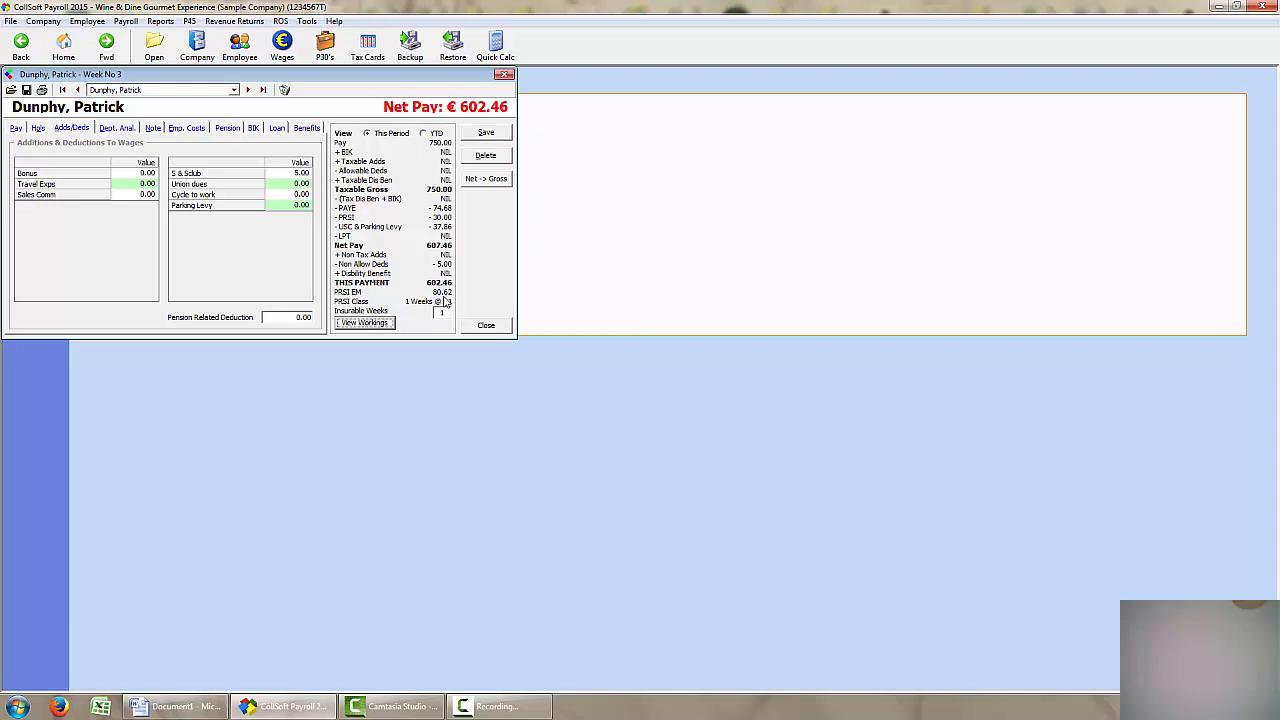
pyautogui.moveTo(560, 278)
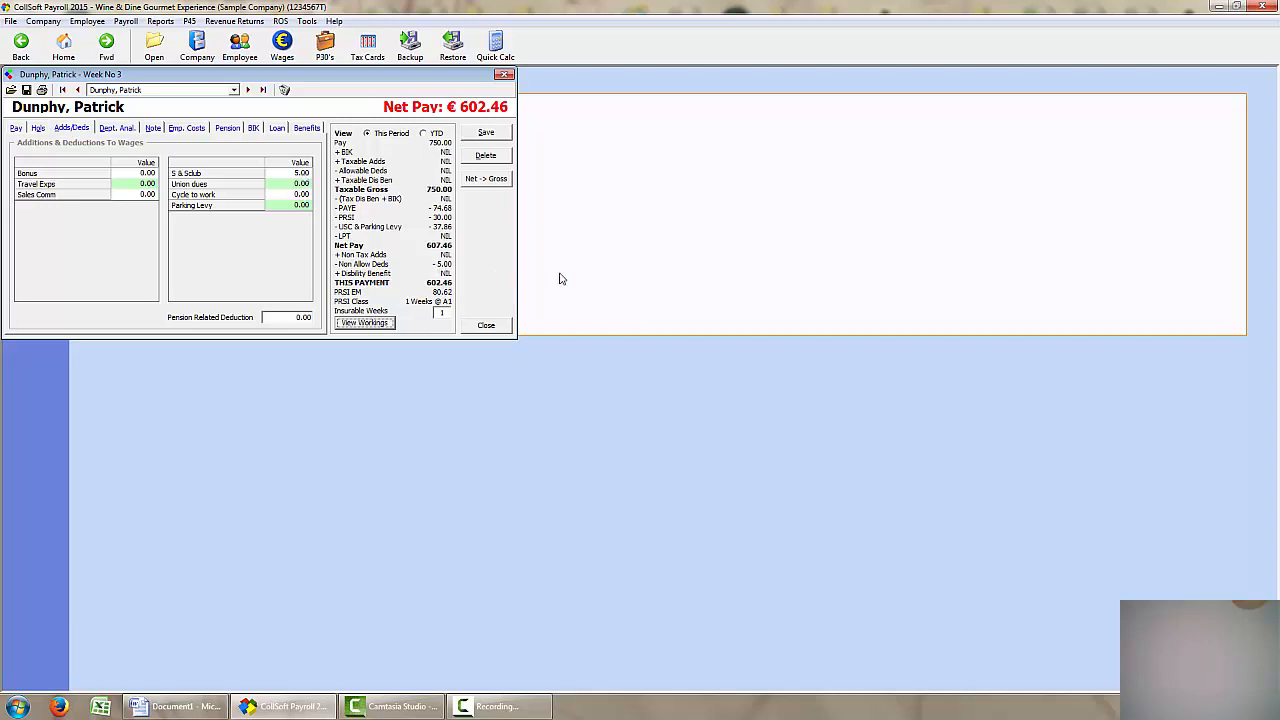
pyautogui.moveTo(253, 233)
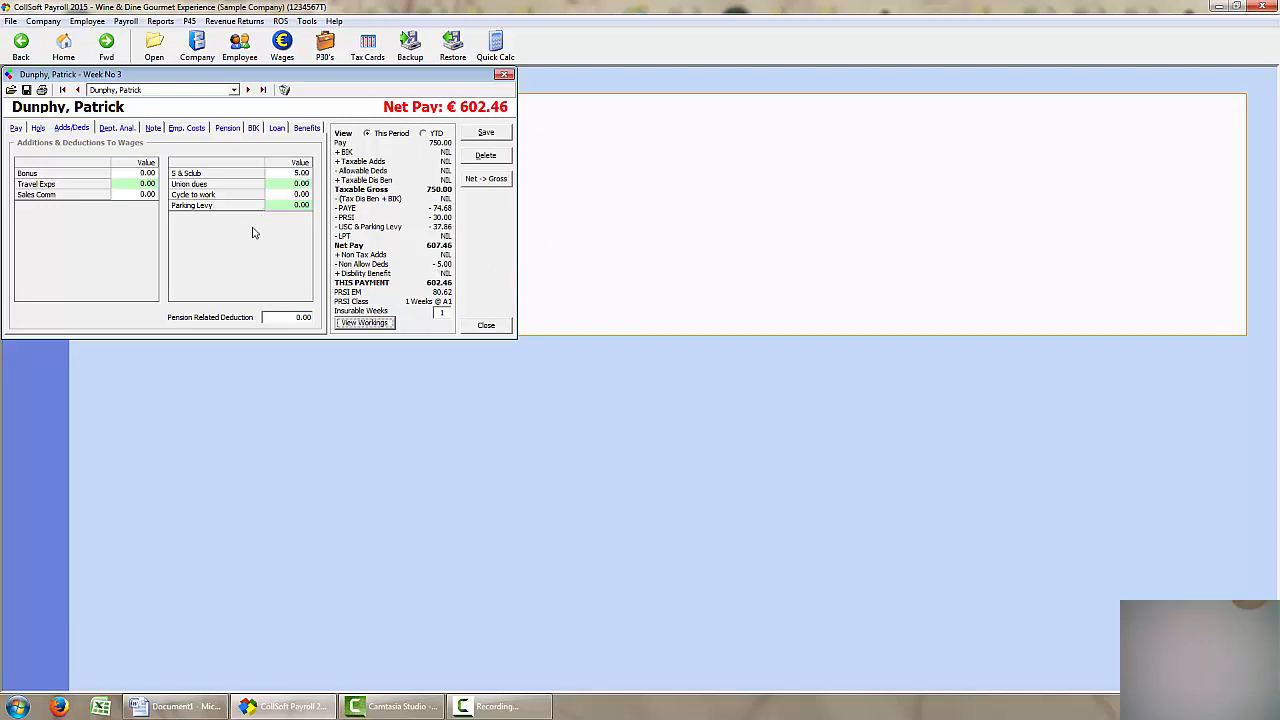
pyautogui.moveTo(208, 289)
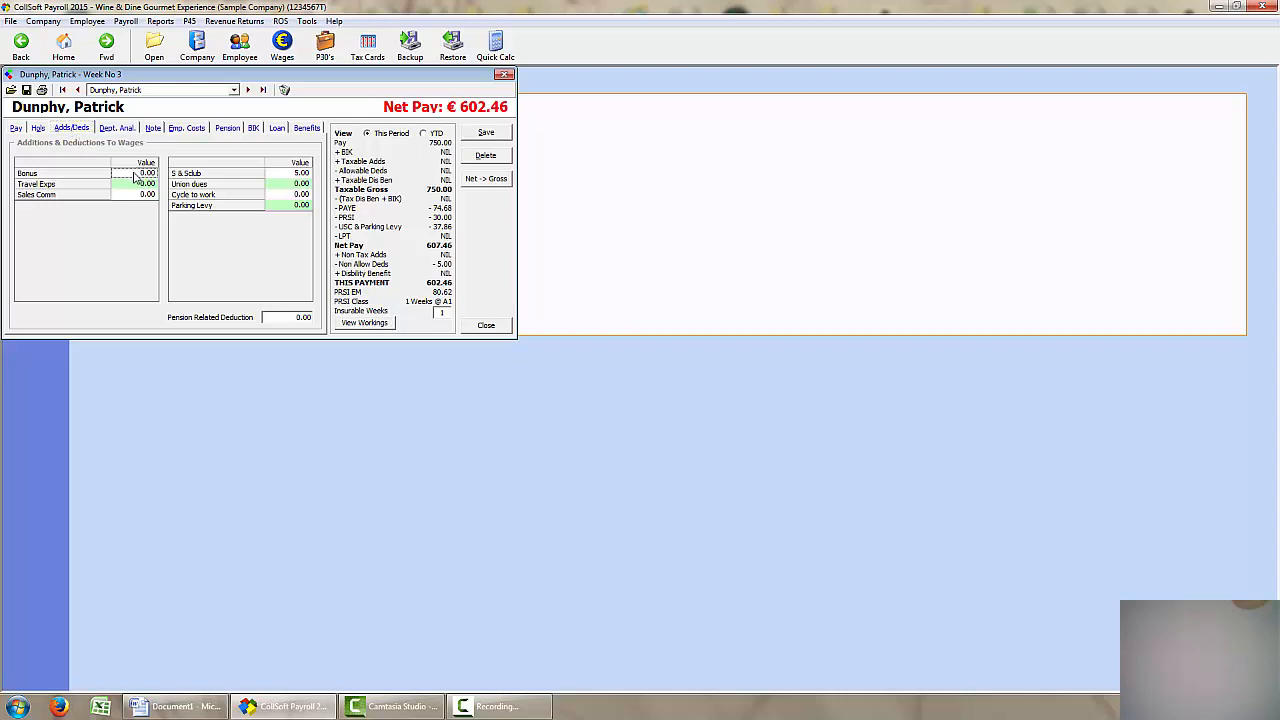
pyautogui.write('20')
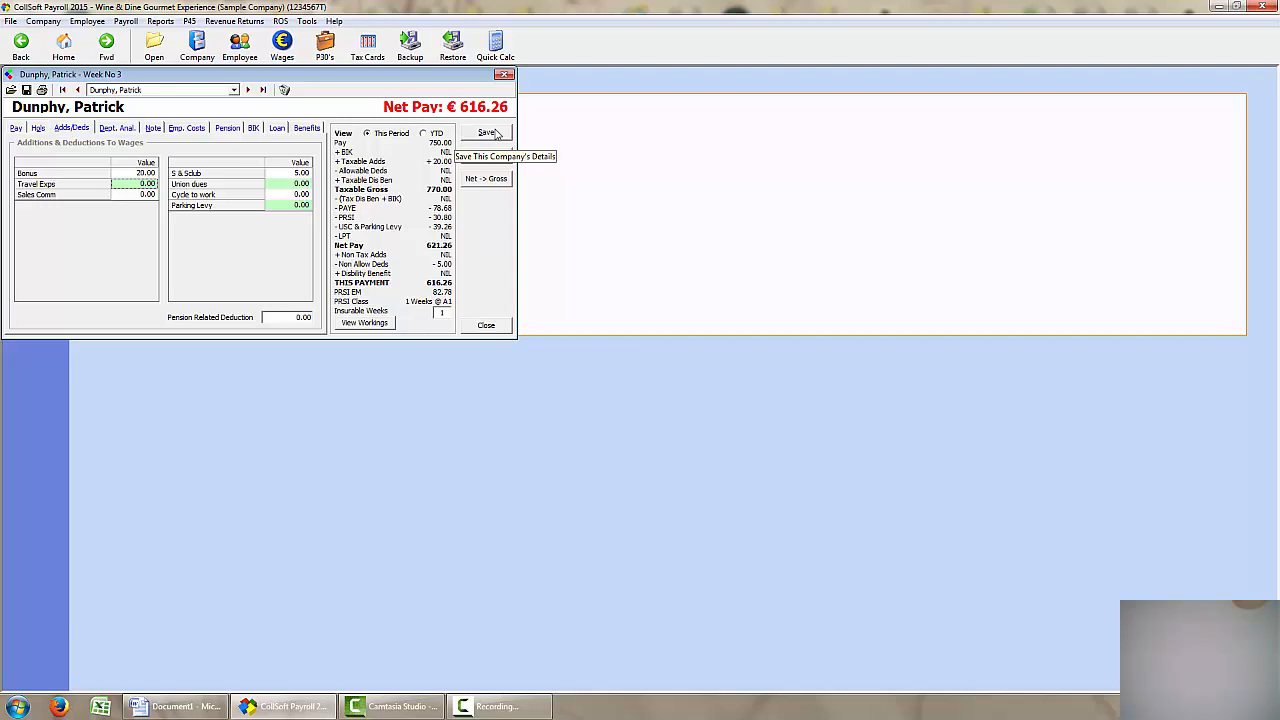
pyautogui.click(486, 133)
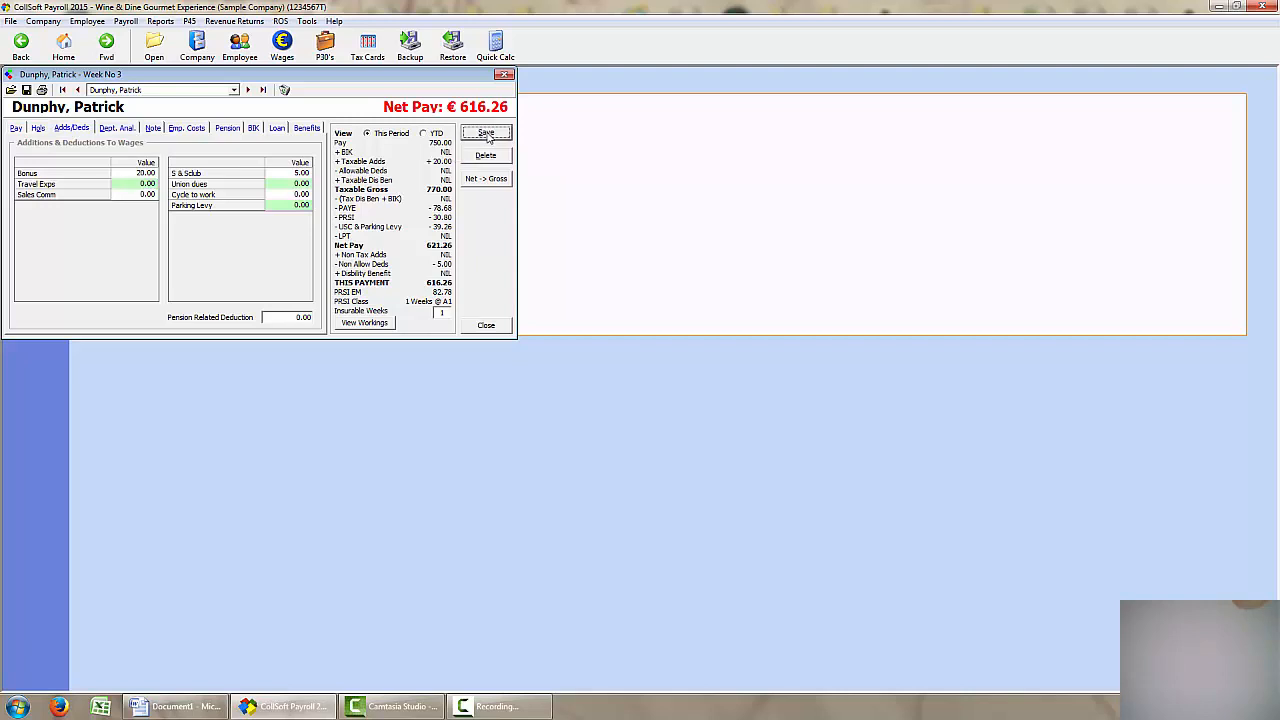
pyautogui.click(485, 132)
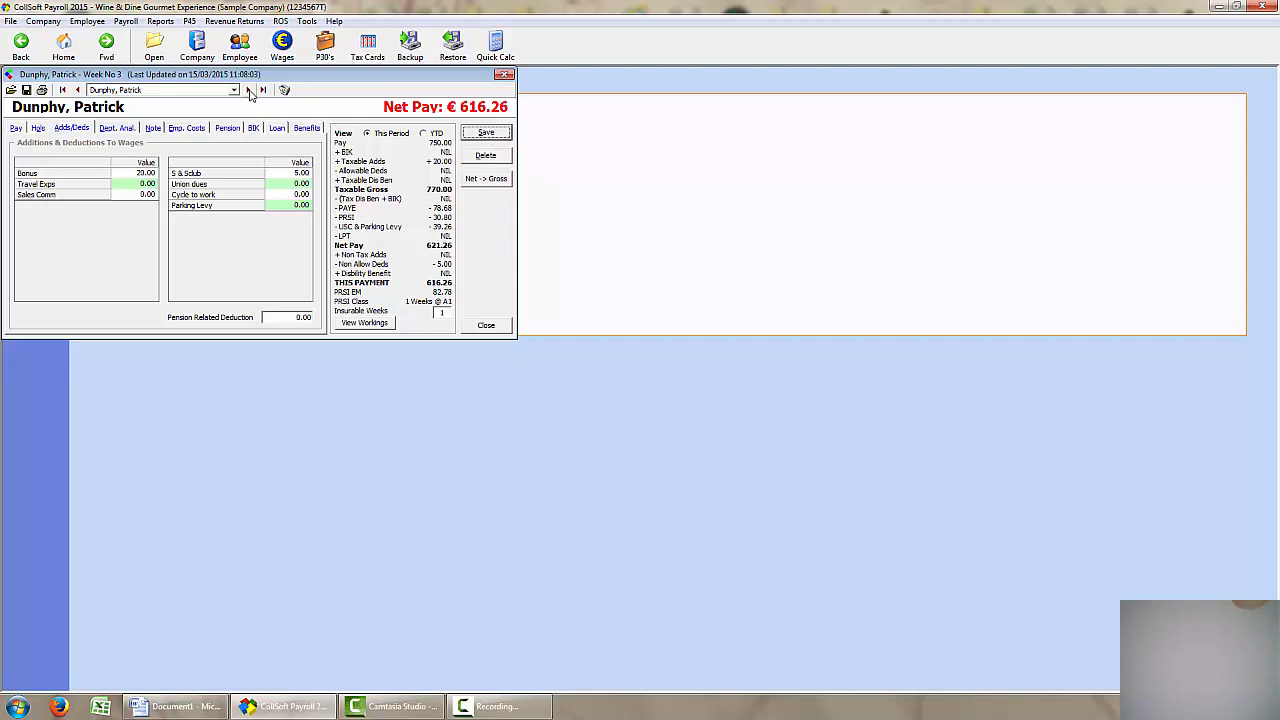
pyautogui.moveTo(249, 90)
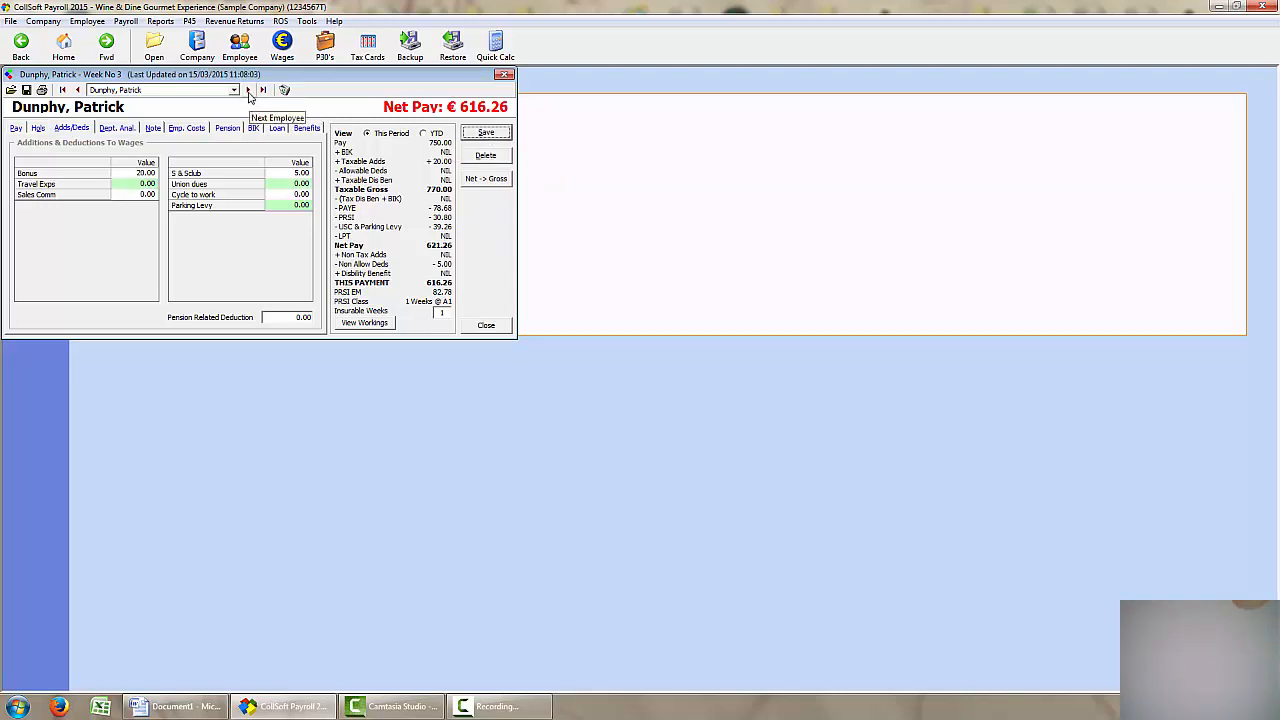
pyautogui.click(249, 90)
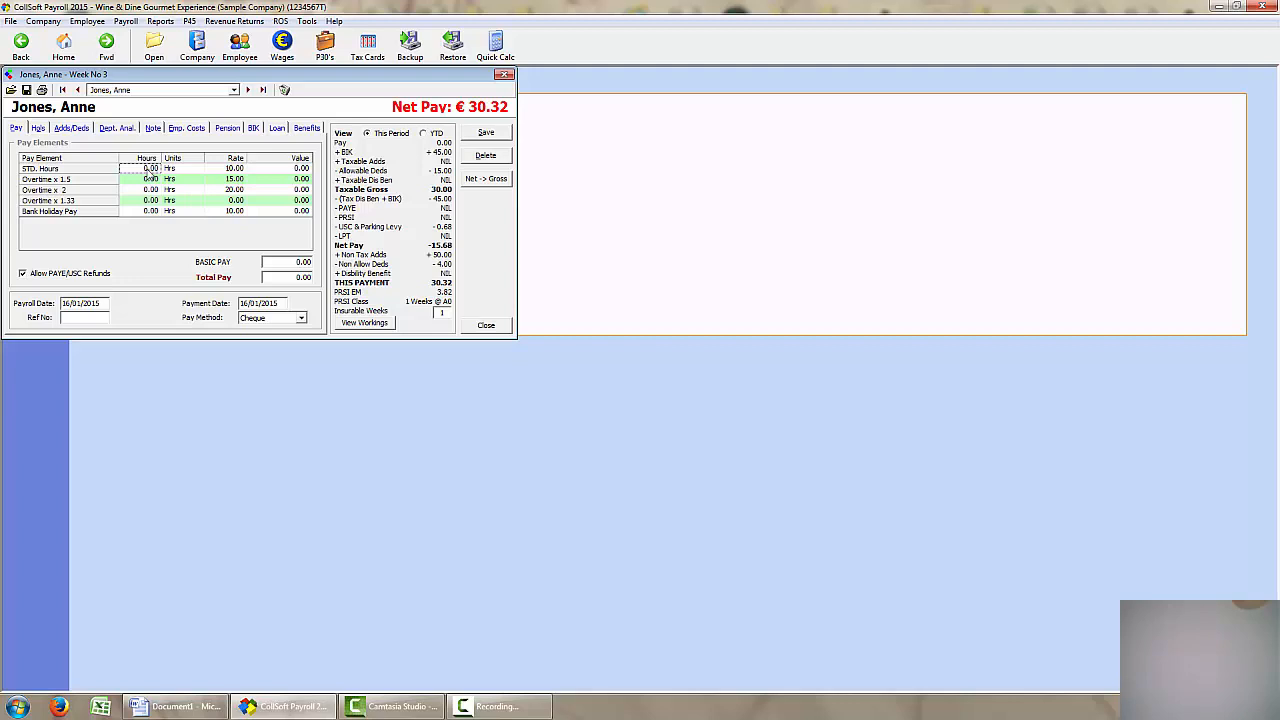
pyautogui.write('39')
pyautogui.click(140, 189)
pyautogui.write('1')
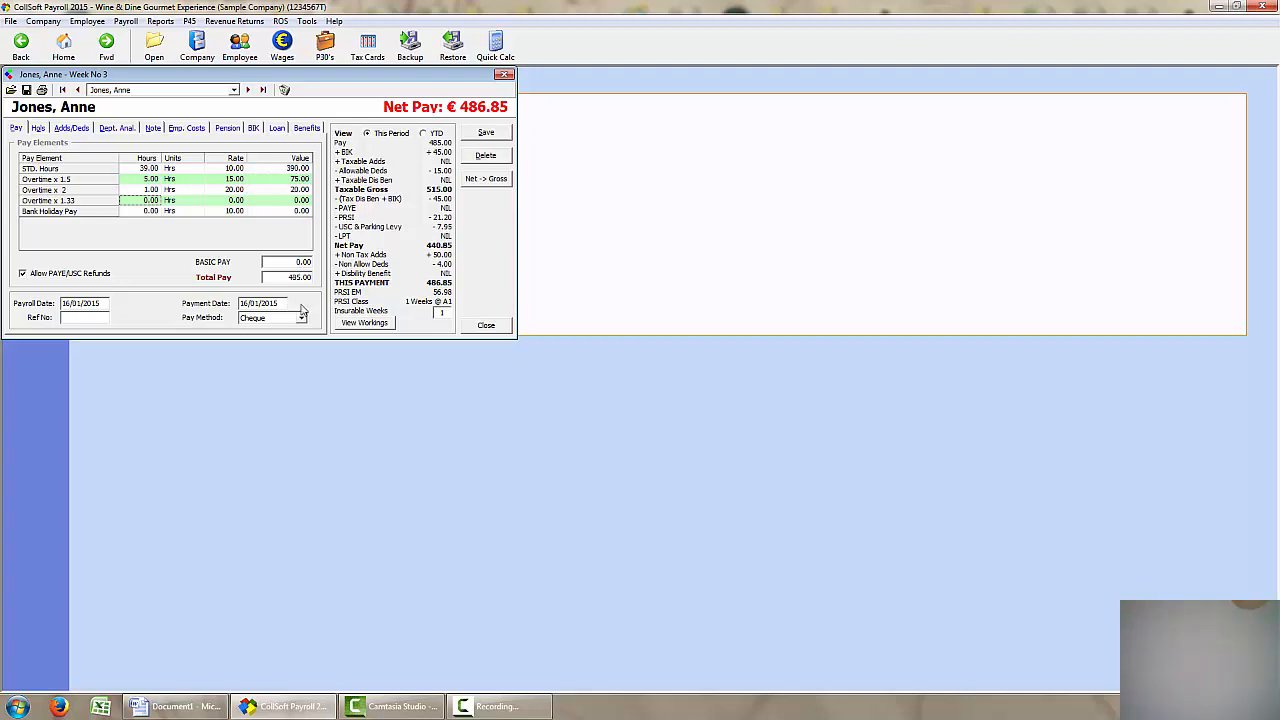
pyautogui.moveTo(298, 277)
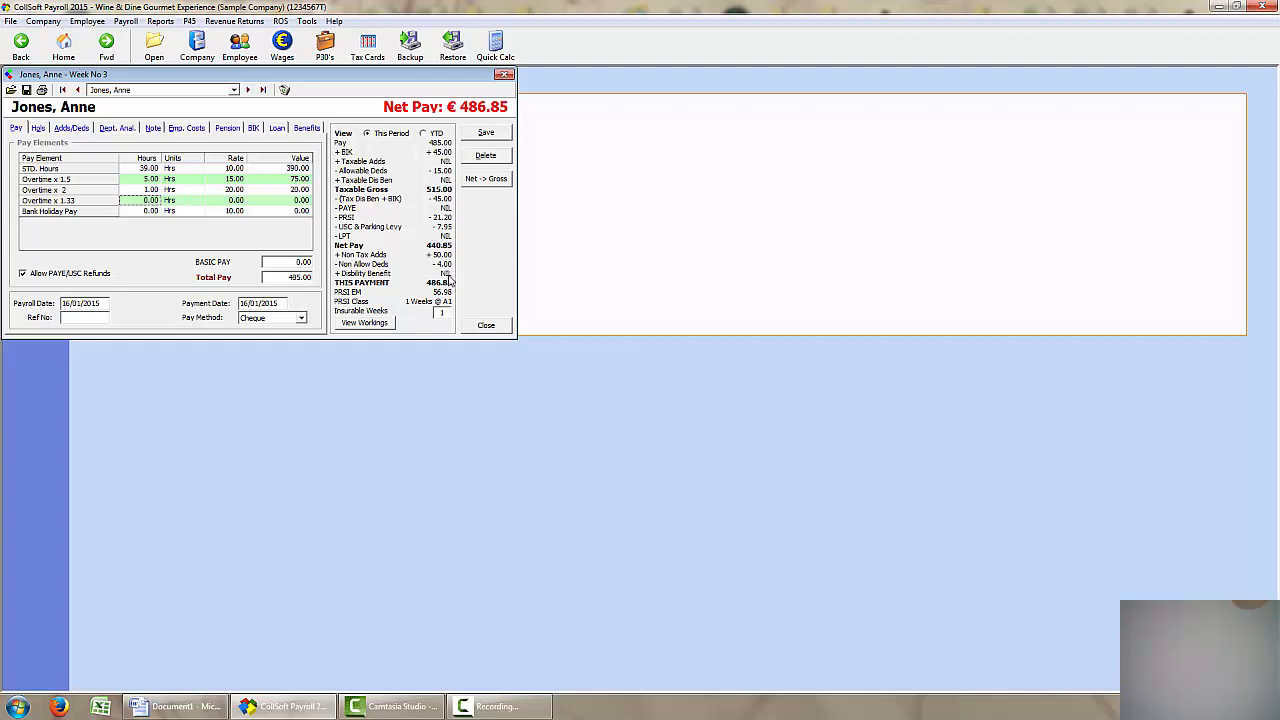
pyautogui.moveTo(417, 194)
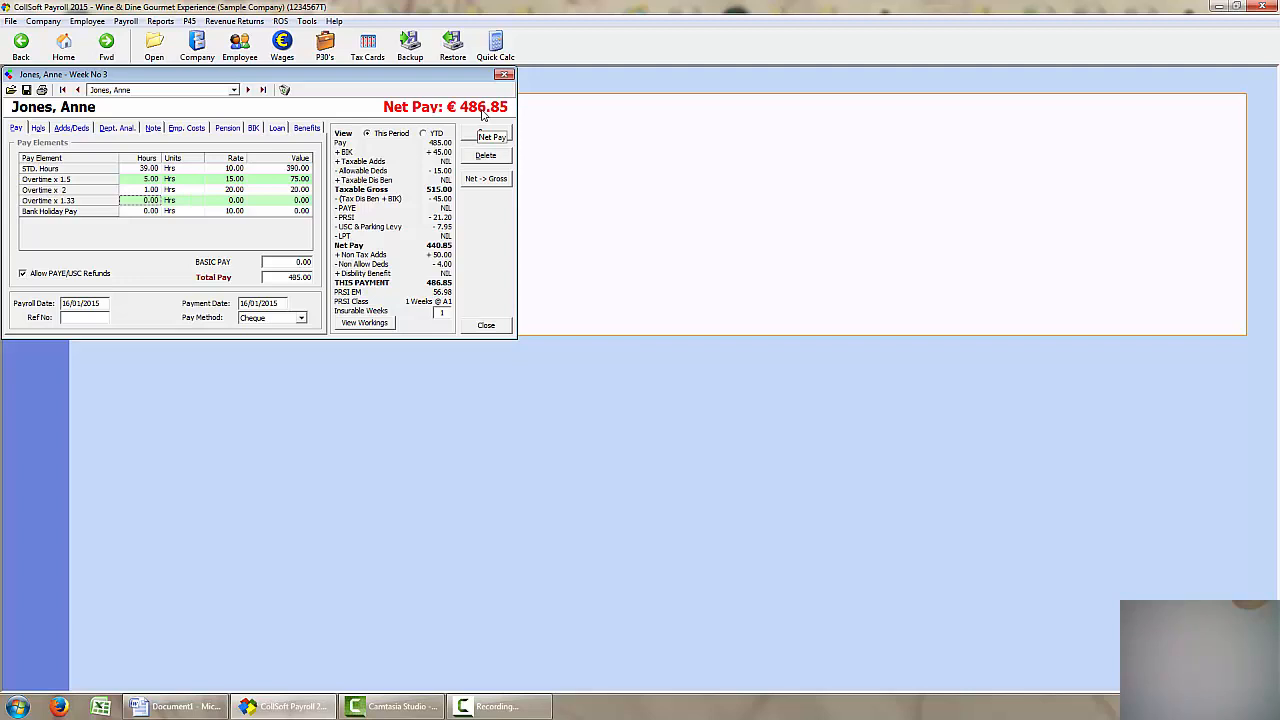
pyautogui.click(491, 136)
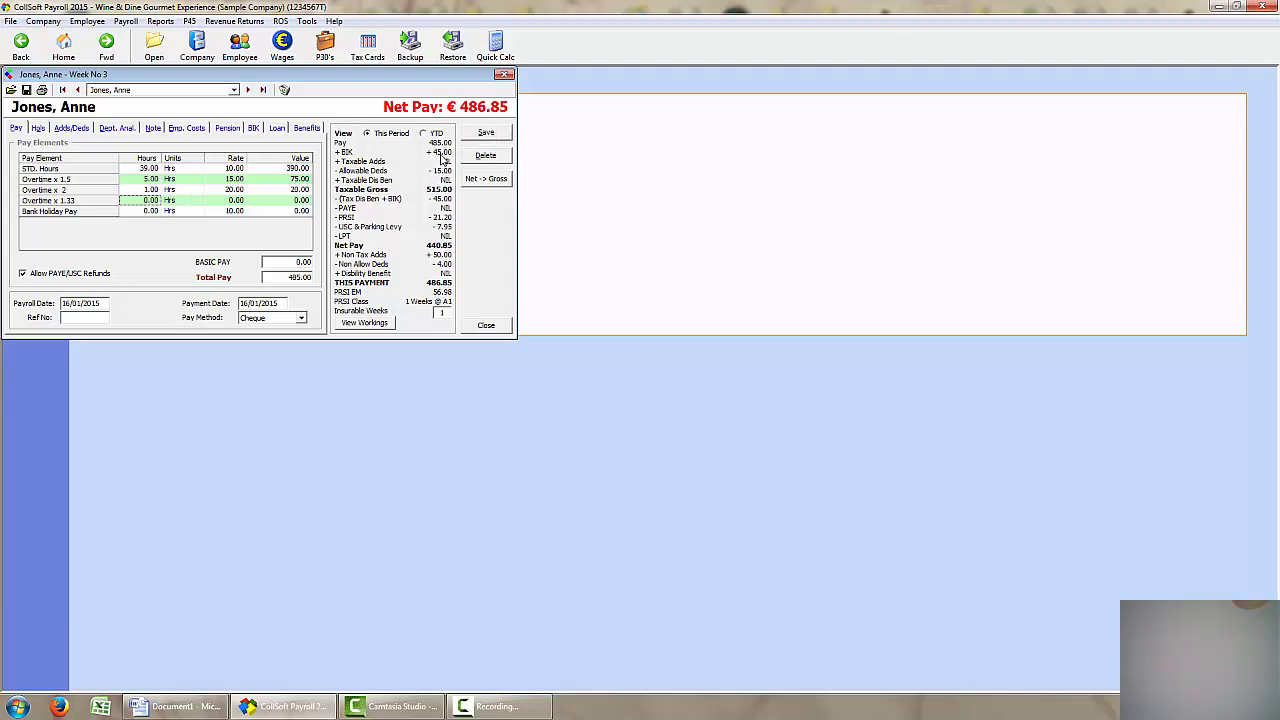
pyautogui.moveTo(410, 158)
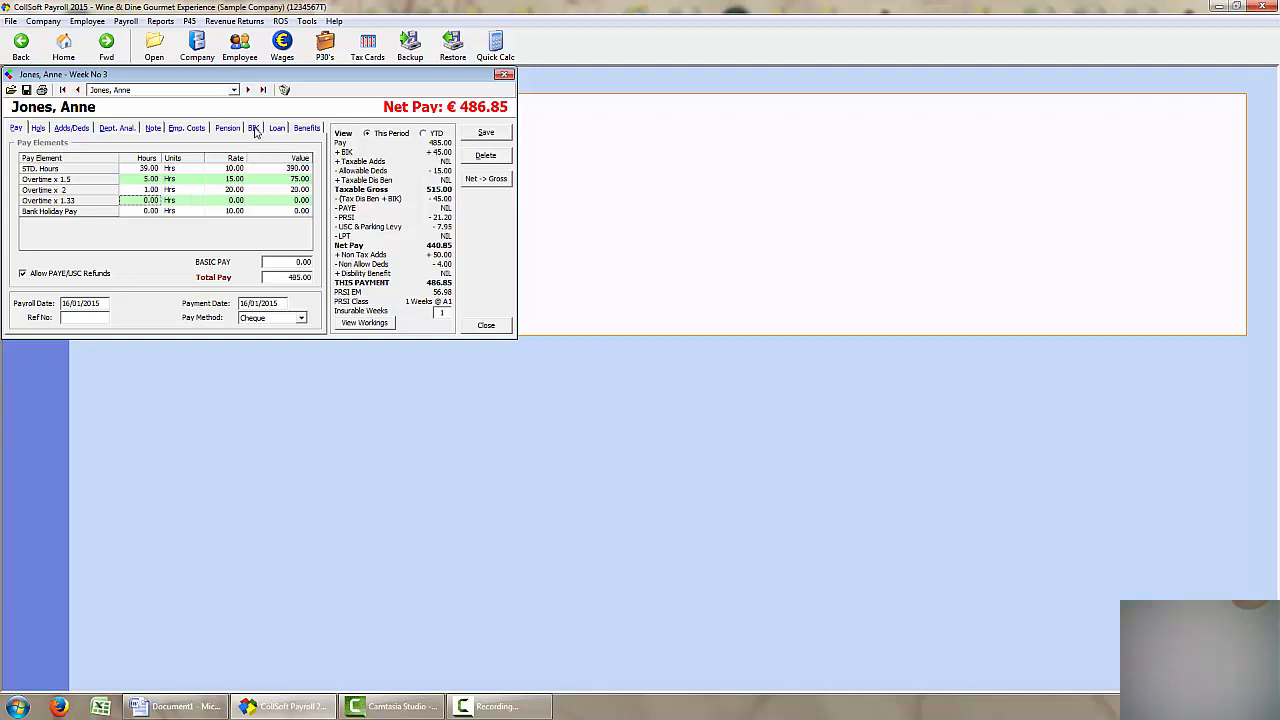
pyautogui.click(253, 128)
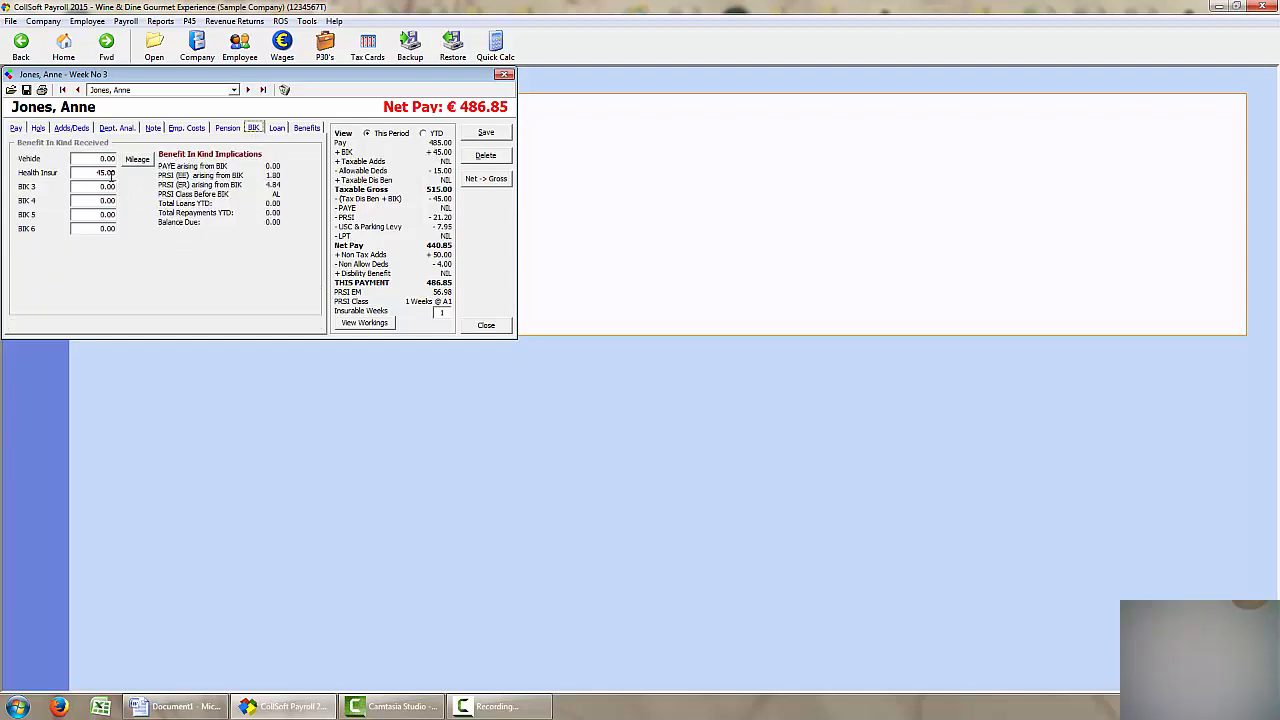
pyautogui.moveTo(100, 172)
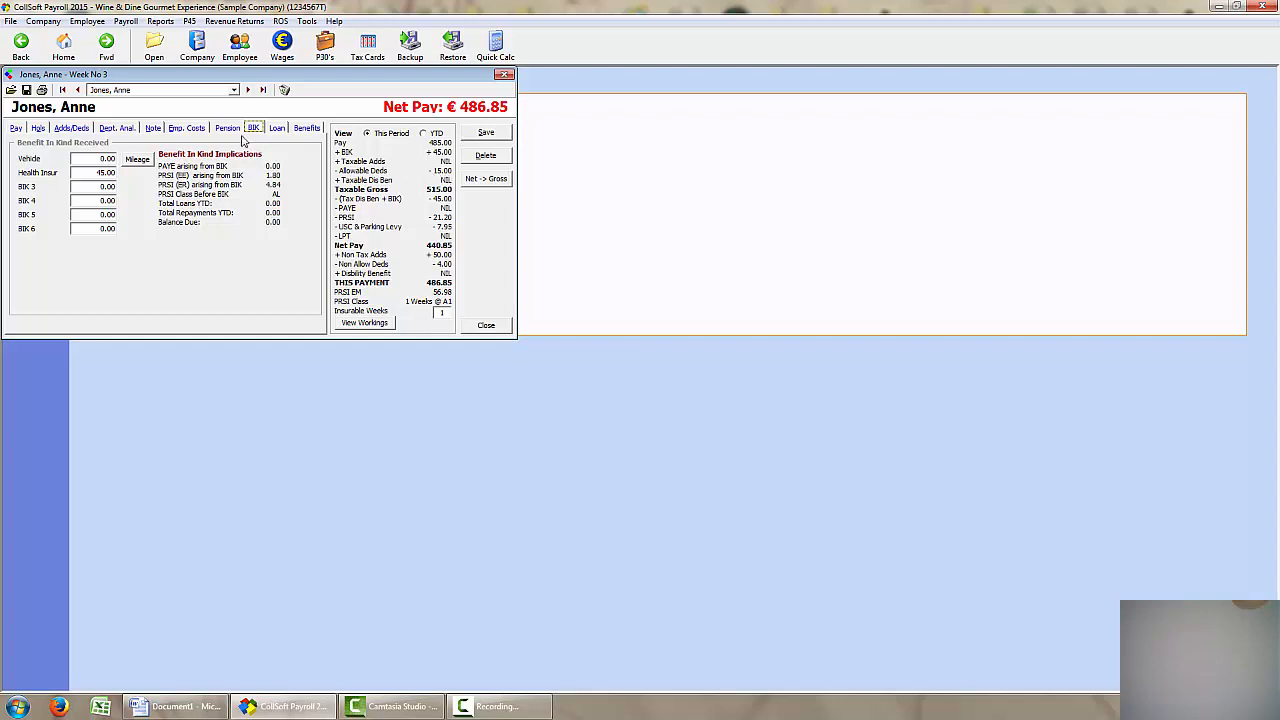
pyautogui.click(227, 128)
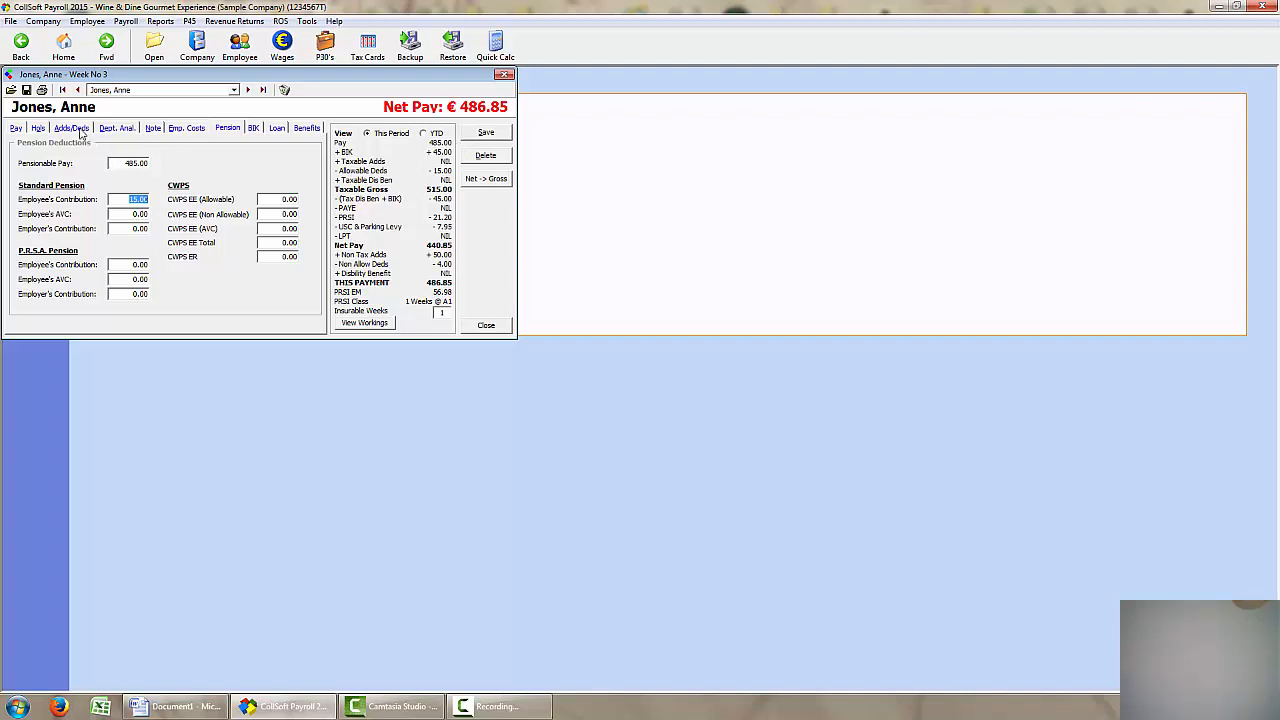
pyautogui.click(70, 127)
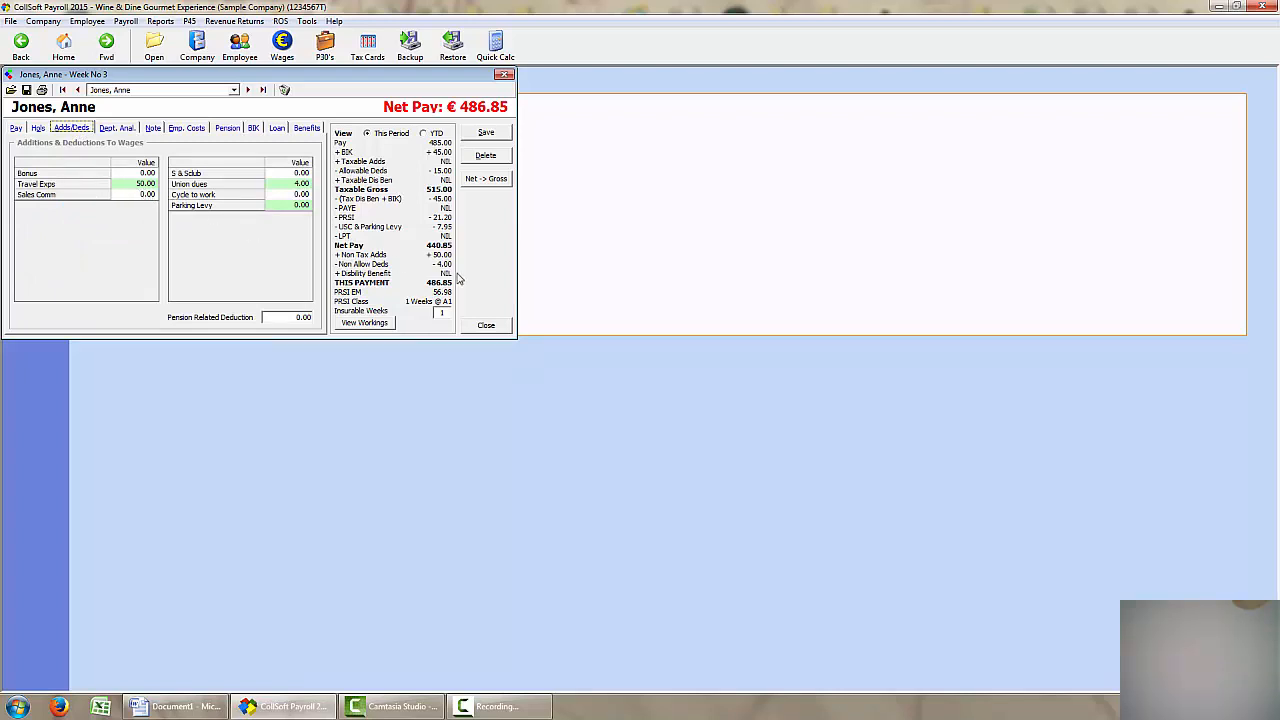
pyautogui.moveTo(456, 278)
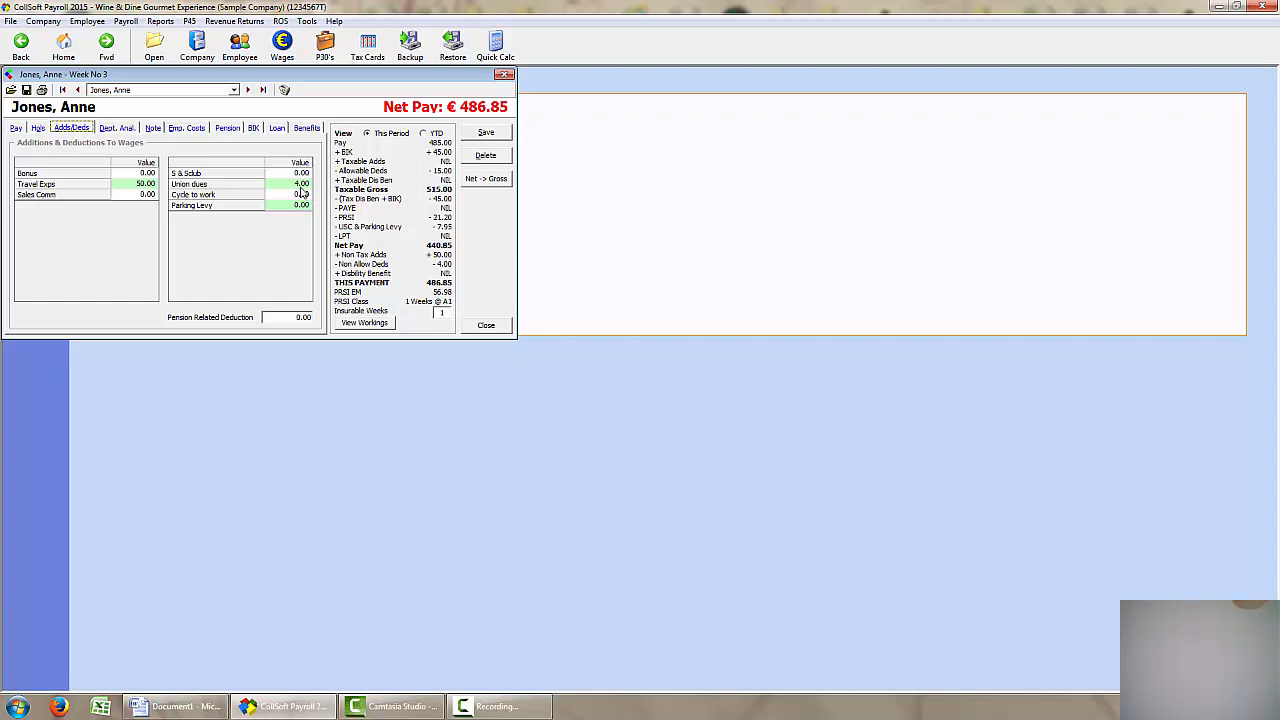
pyautogui.moveTo(448, 277)
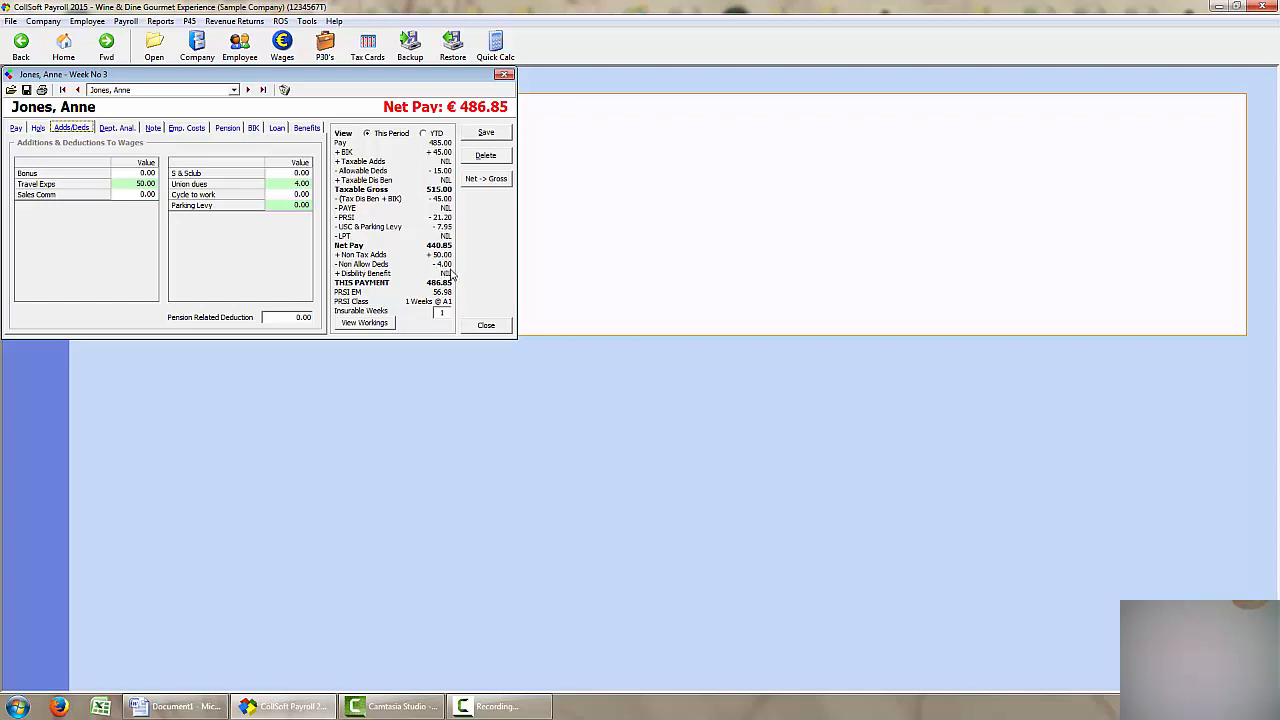
pyautogui.moveTo(364, 322)
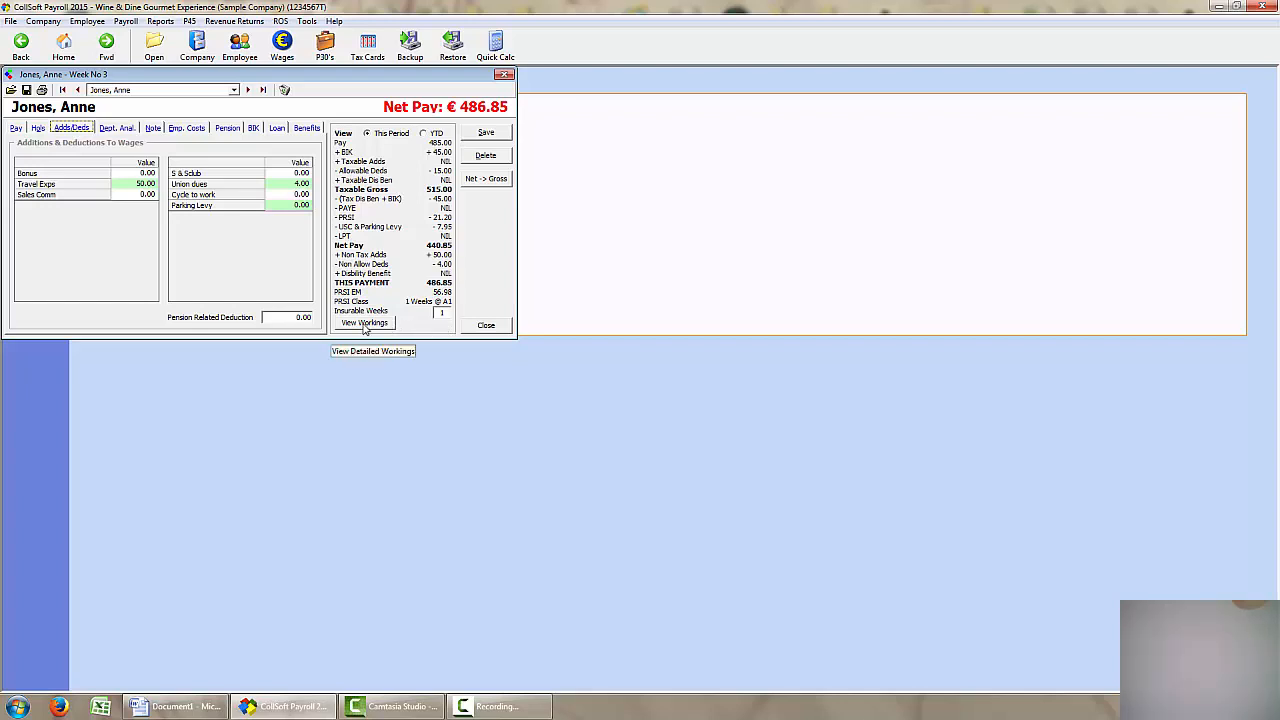
pyautogui.click(365, 322)
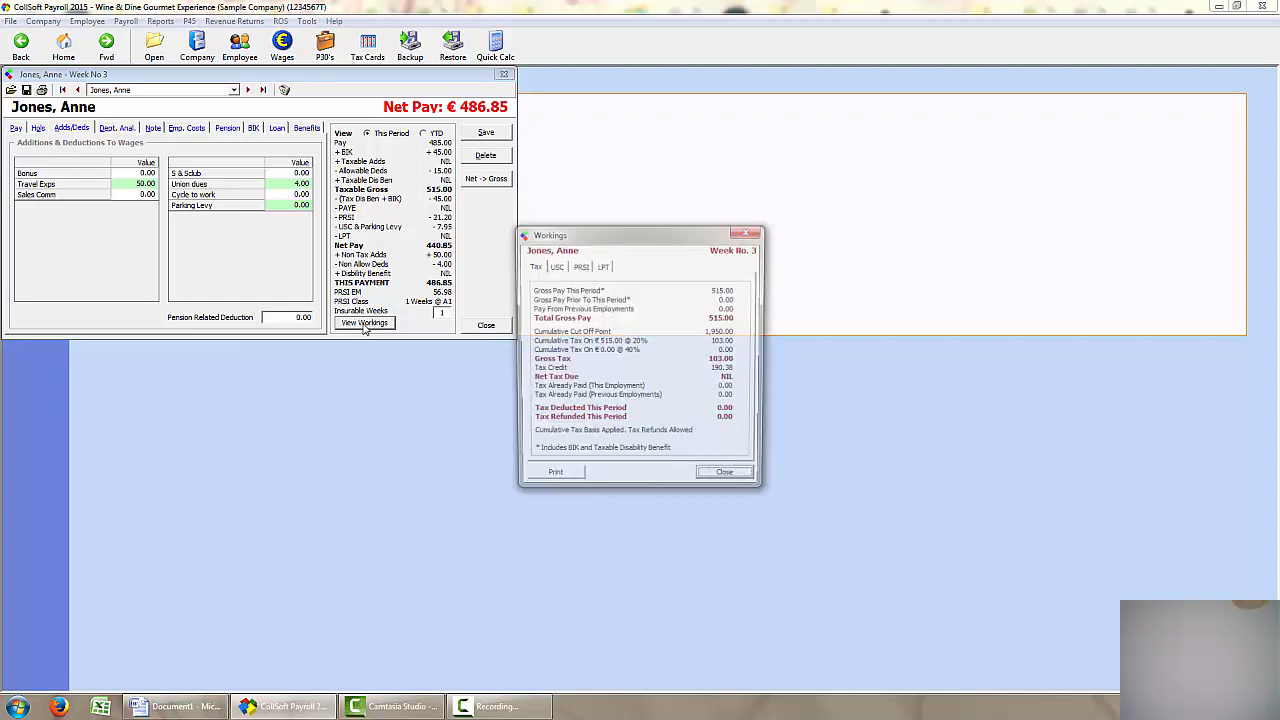
pyautogui.click(556, 266)
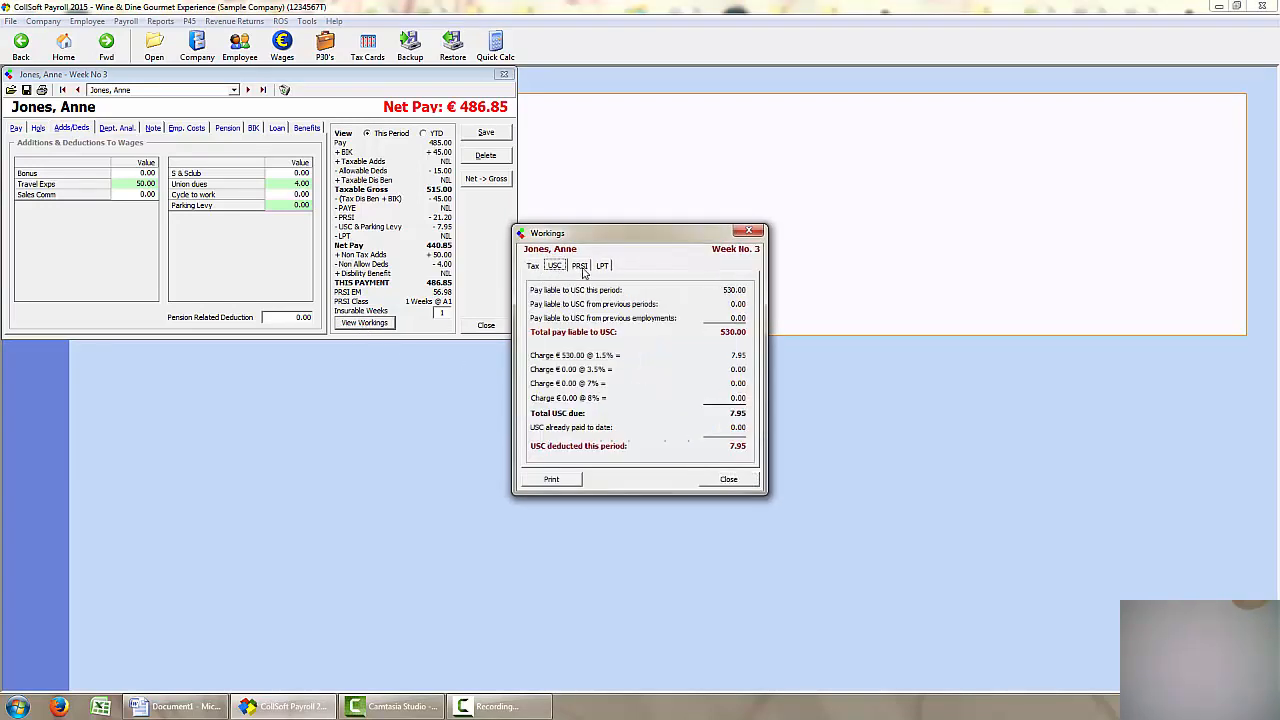
pyautogui.click(729, 479)
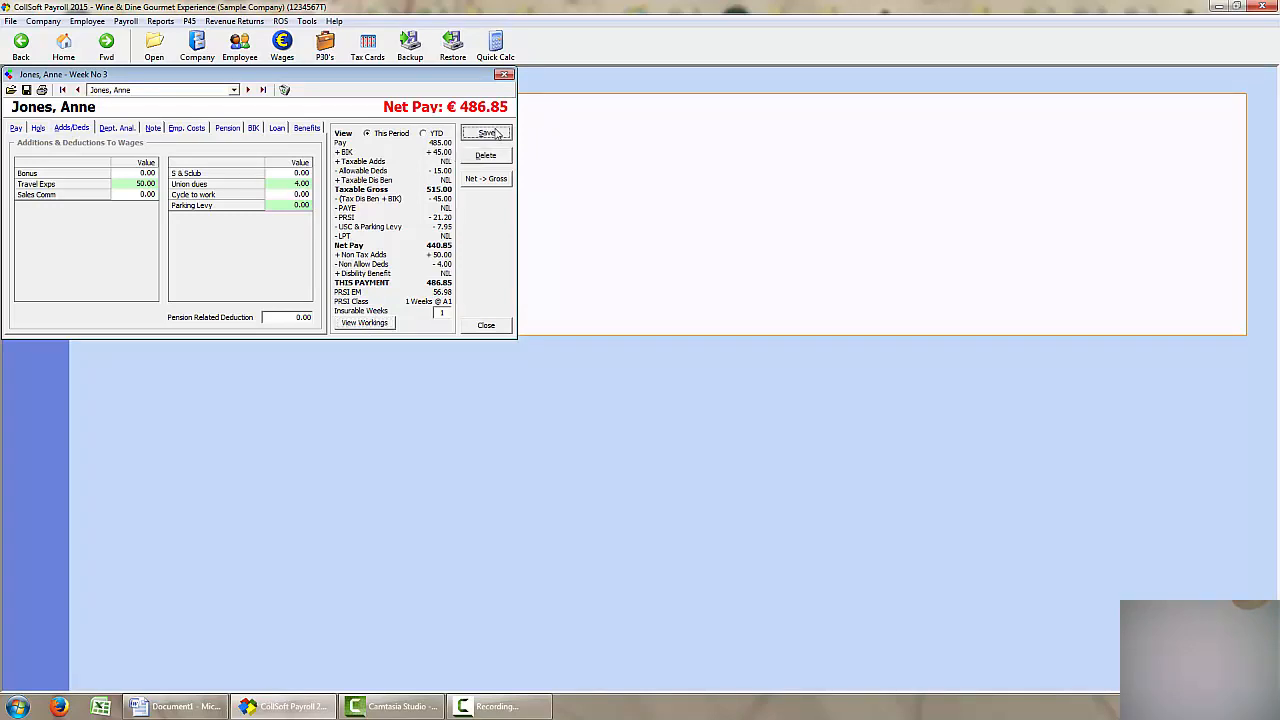
pyautogui.click(485, 132)
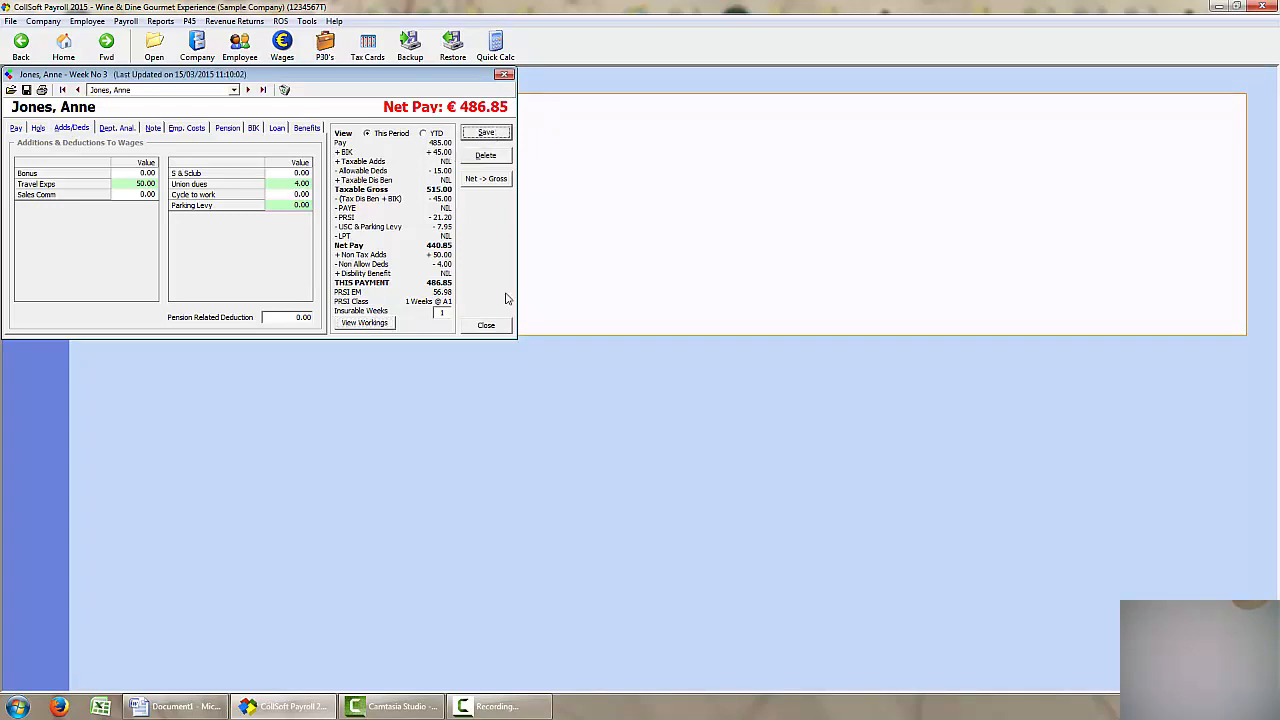
# Step past two more employees and confirm saving changes to return to Weekly Wages
pyautogui.click(248, 90)
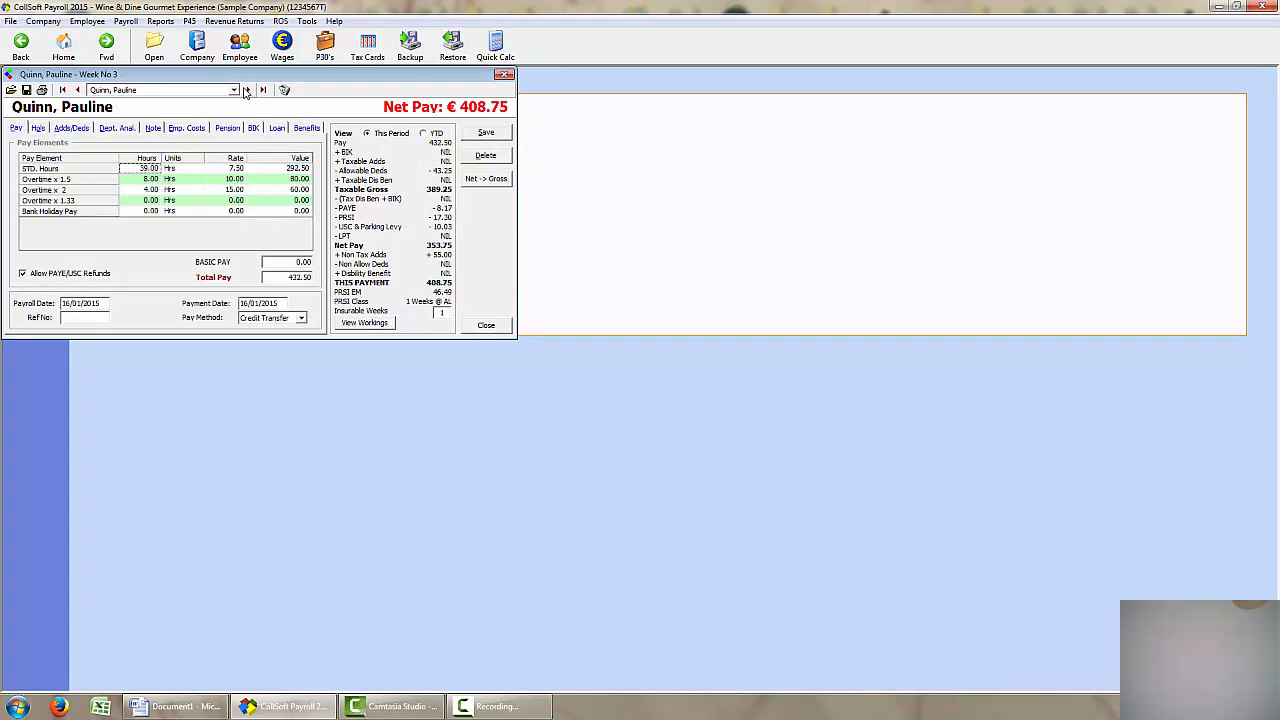
pyautogui.click(248, 90)
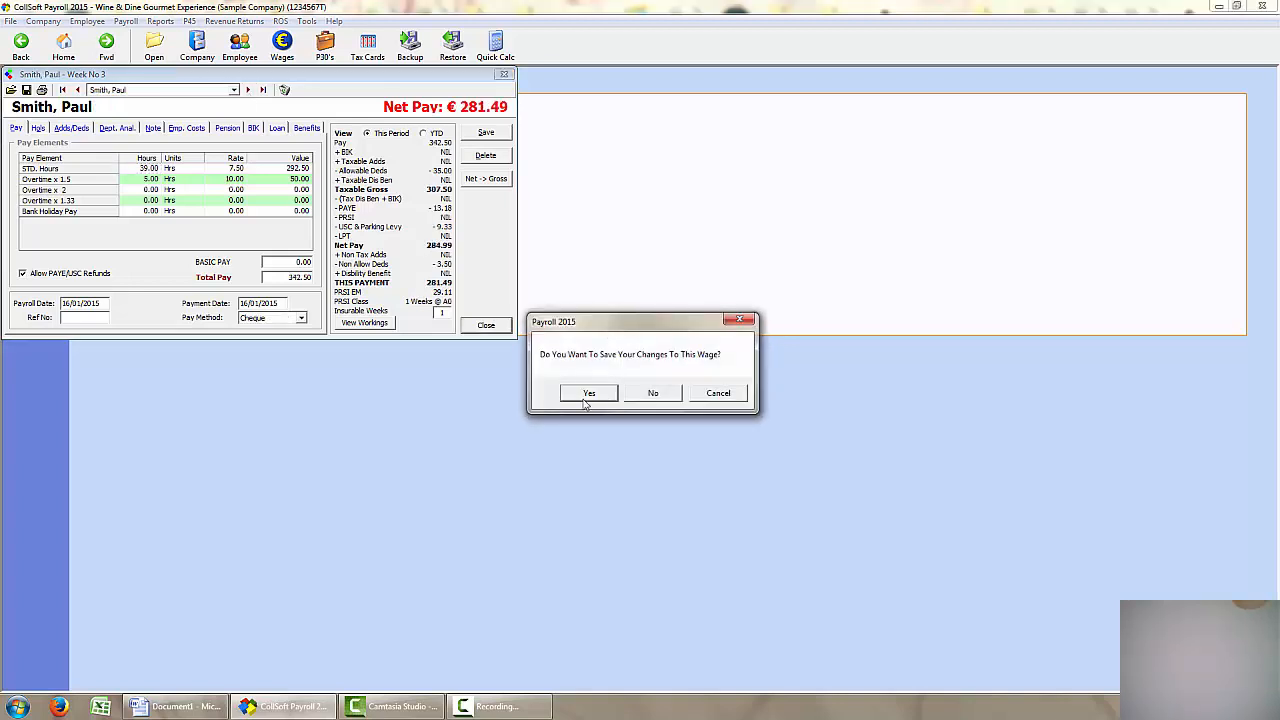
pyautogui.click(589, 392)
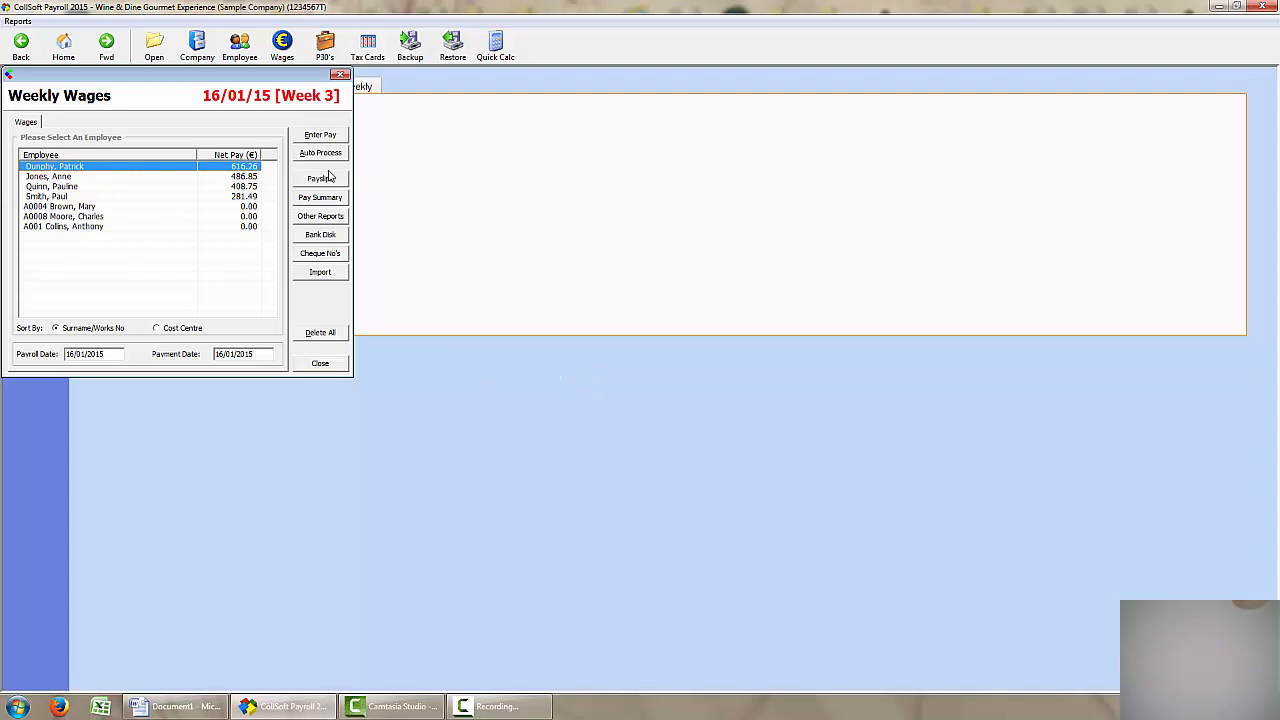
# Open Print Payslips for the four paid Week 3 employees
pyautogui.click(320, 178)
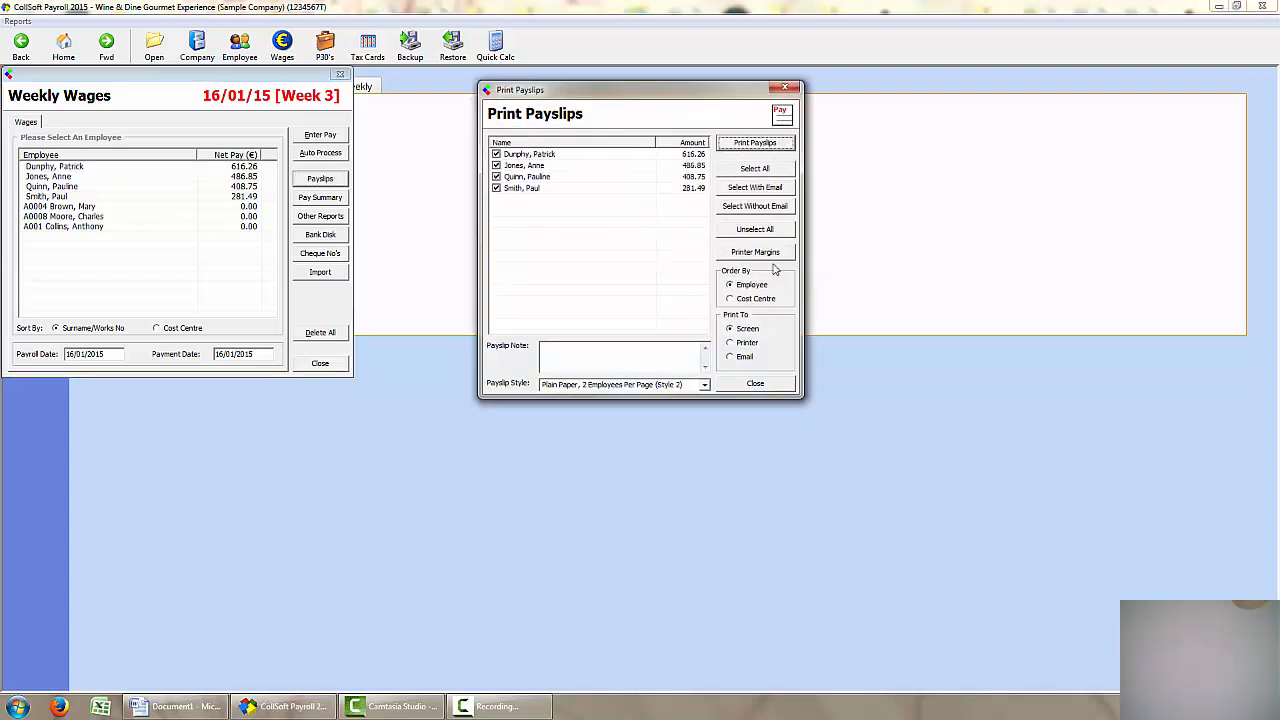
pyautogui.moveTo(742, 167)
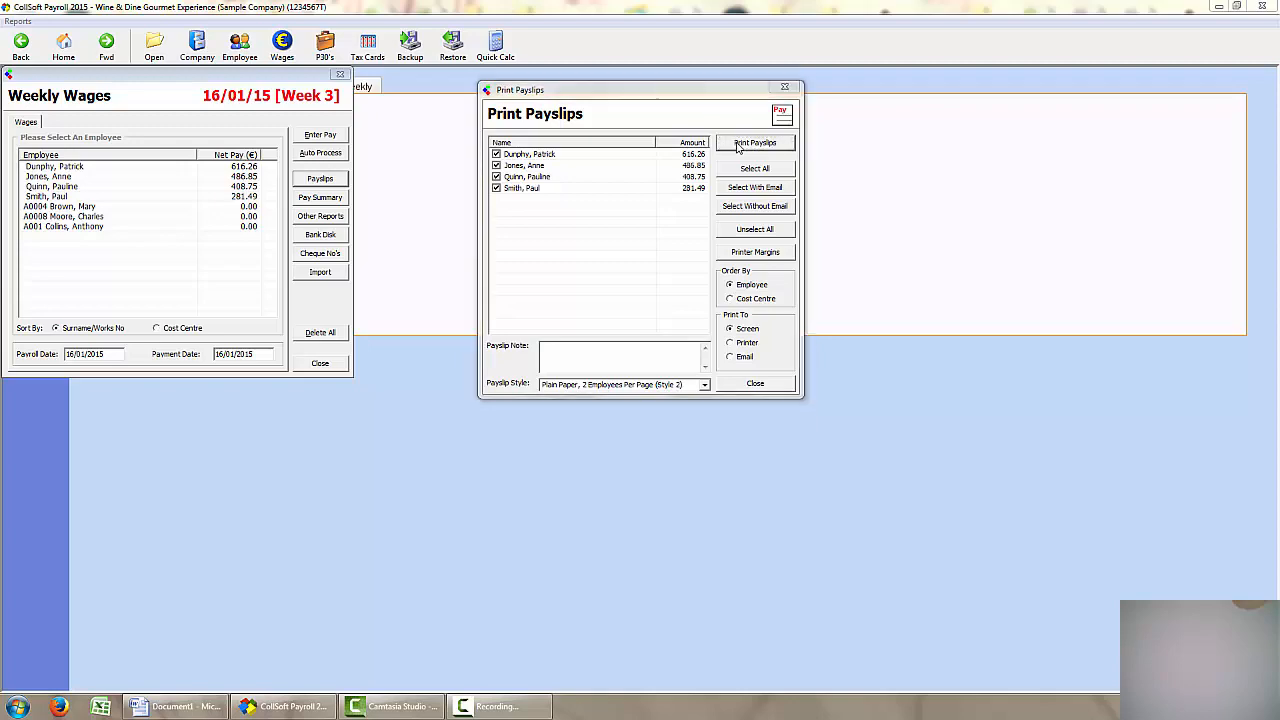
pyautogui.click(756, 142)
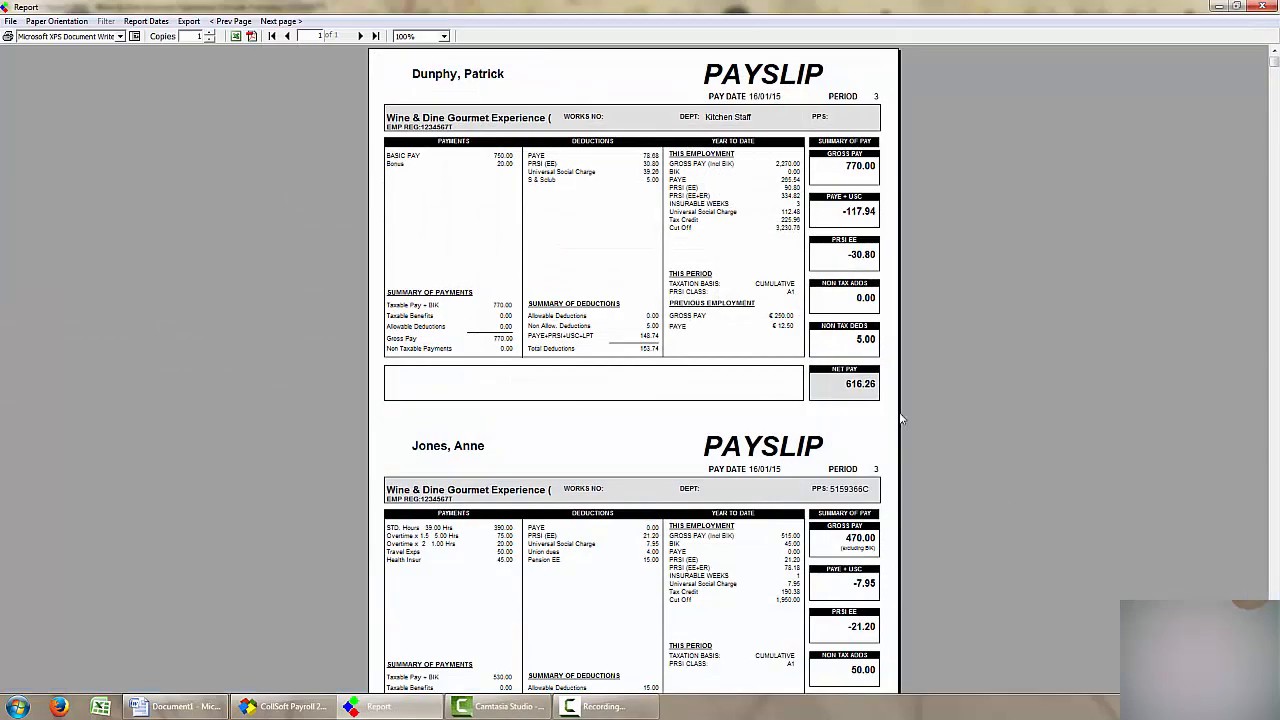
pyautogui.scroll(-3)
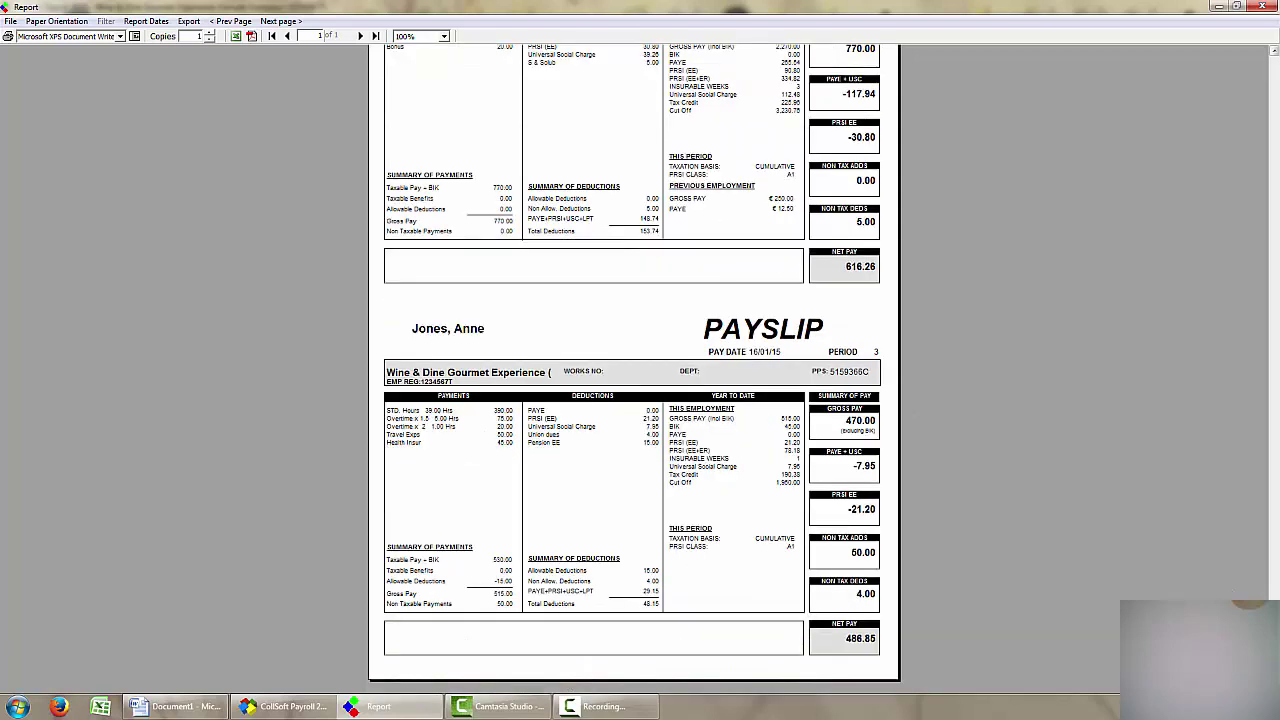
pyautogui.moveTo(646, 476)
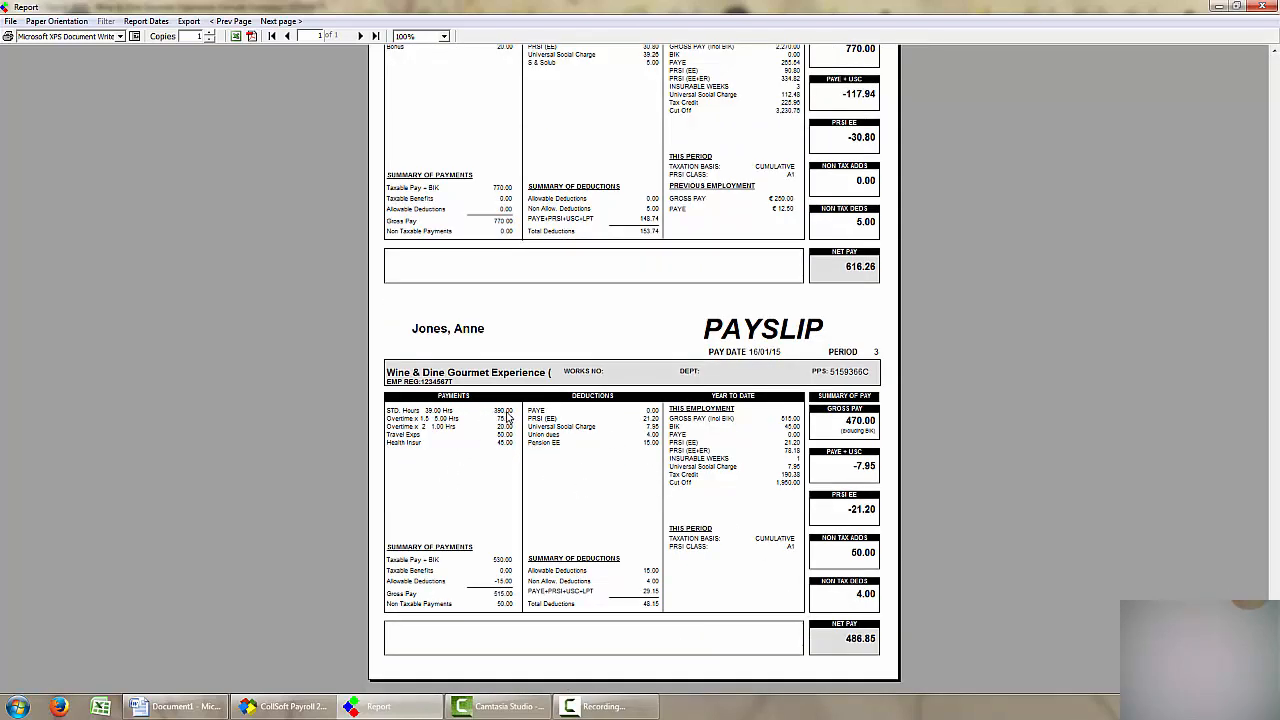
pyautogui.moveTo(655, 455)
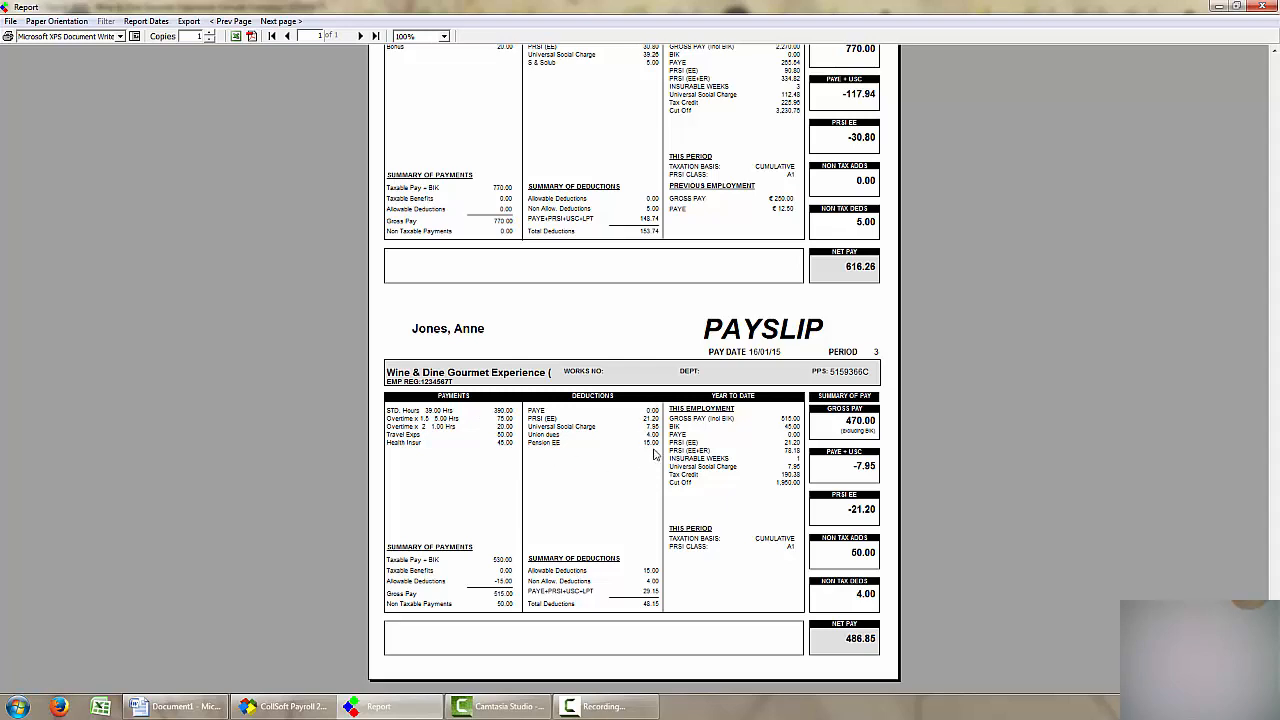
pyautogui.moveTo(501, 460)
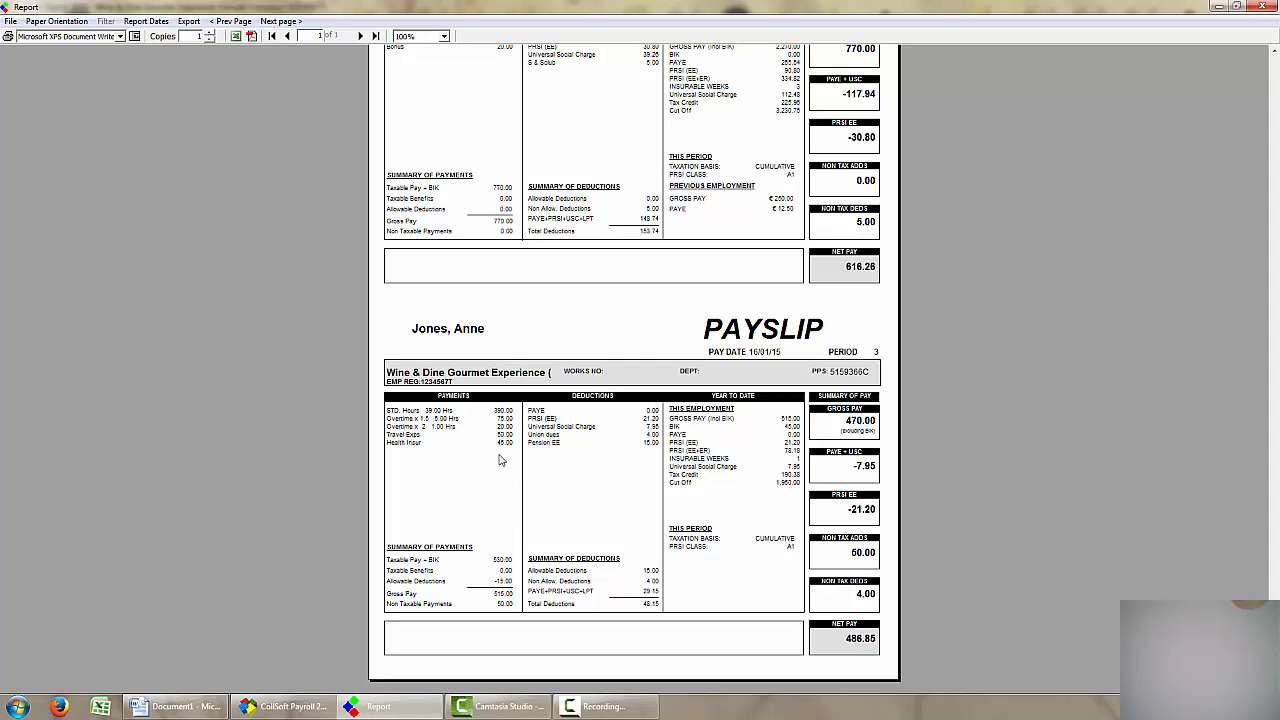
pyautogui.moveTo(758, 482)
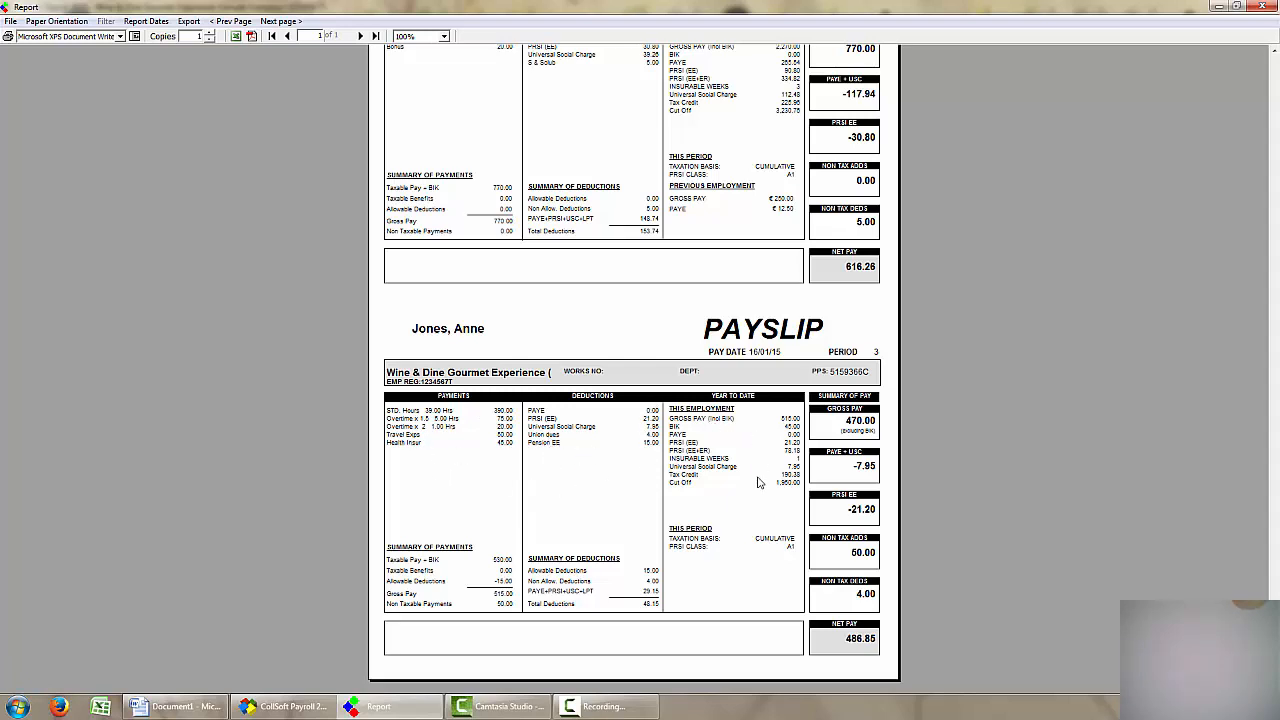
pyautogui.moveTo(1276, 301)
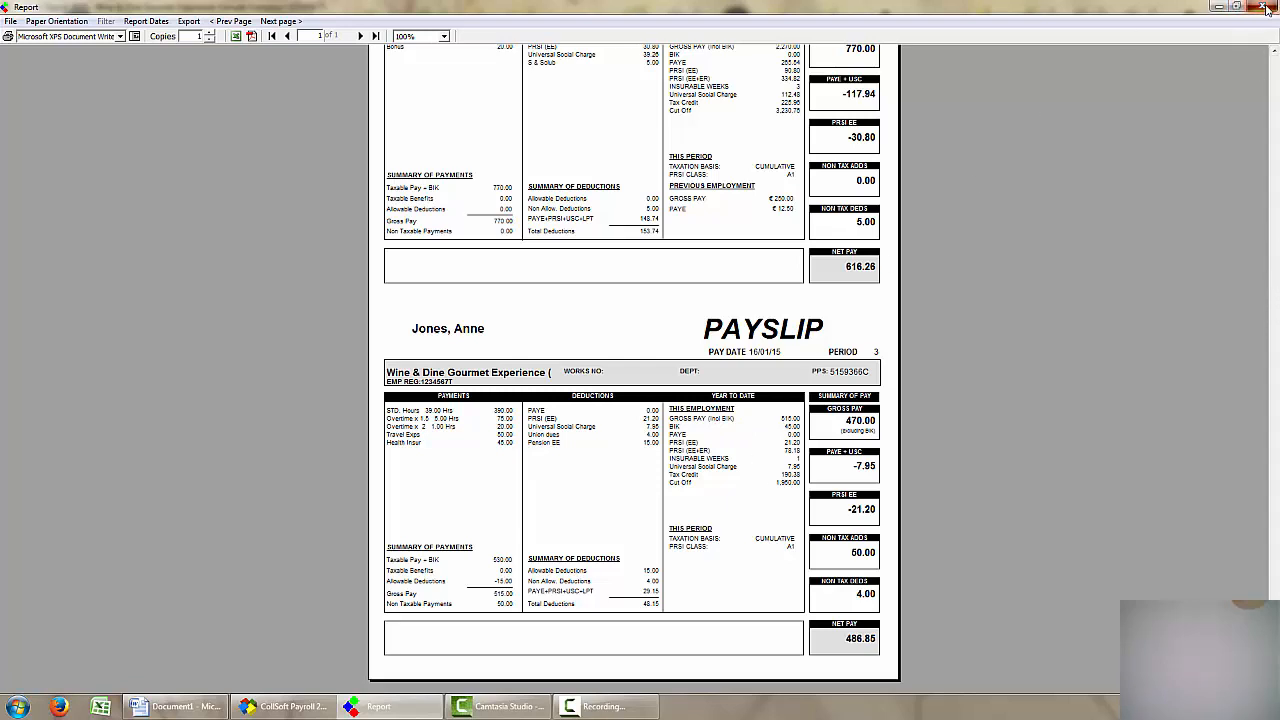
pyautogui.moveTo(1136, 222)
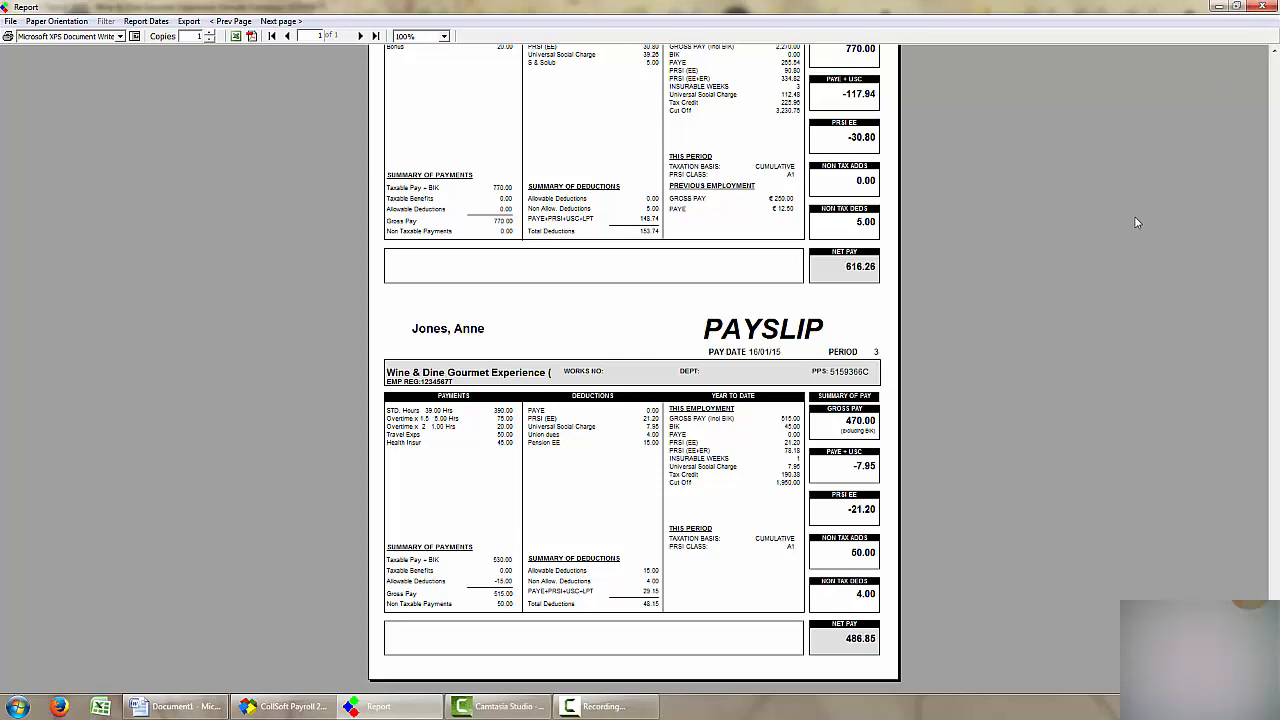
pyautogui.click(283, 706)
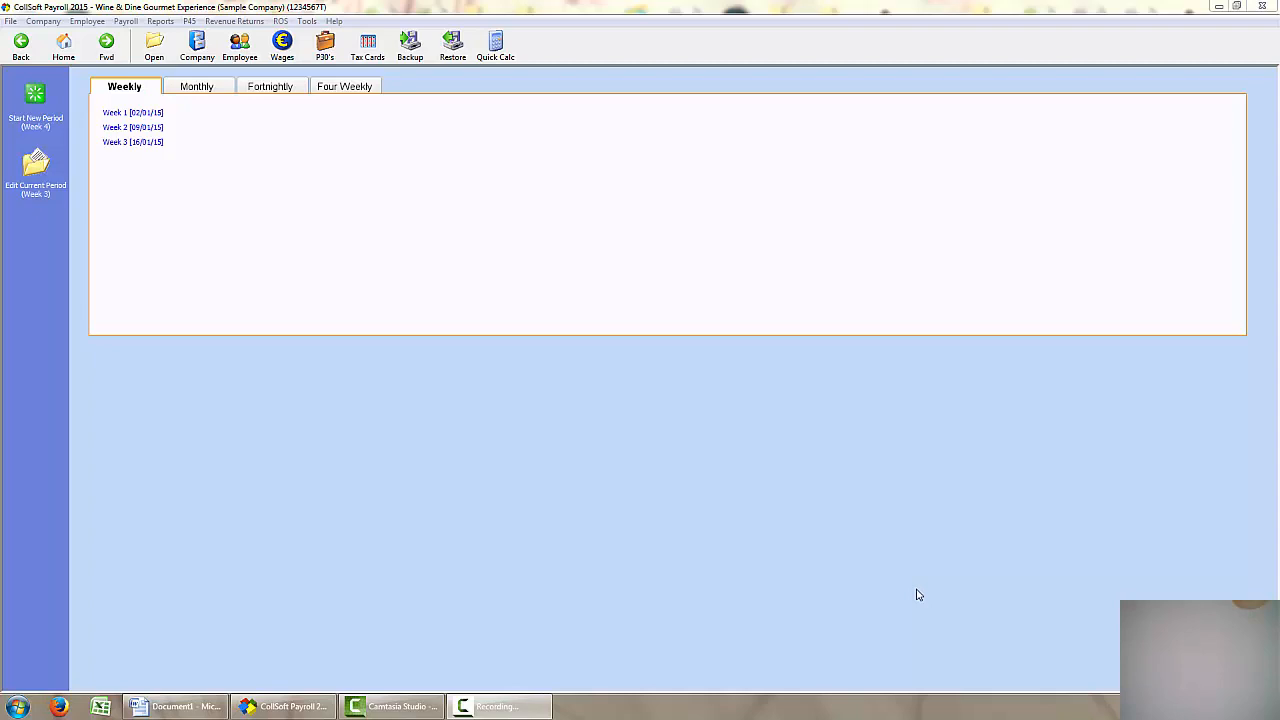
pyautogui.moveTo(800, 507)
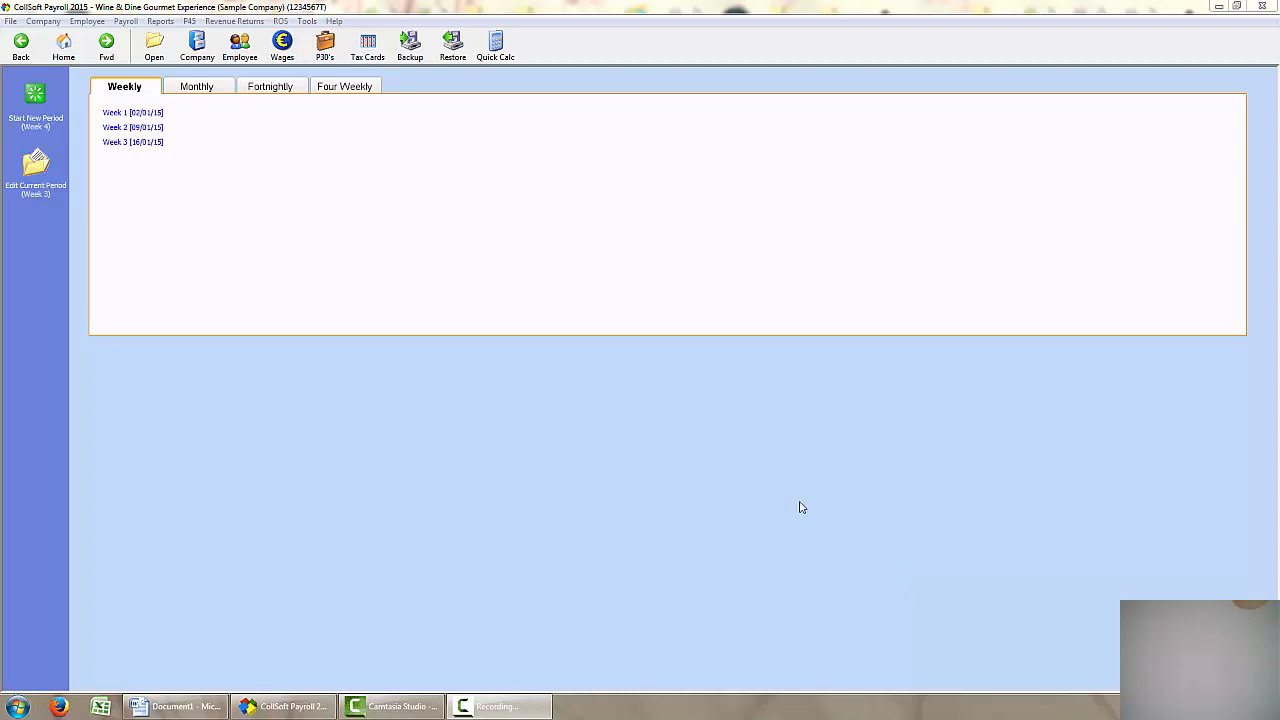
pyautogui.moveTo(133, 142)
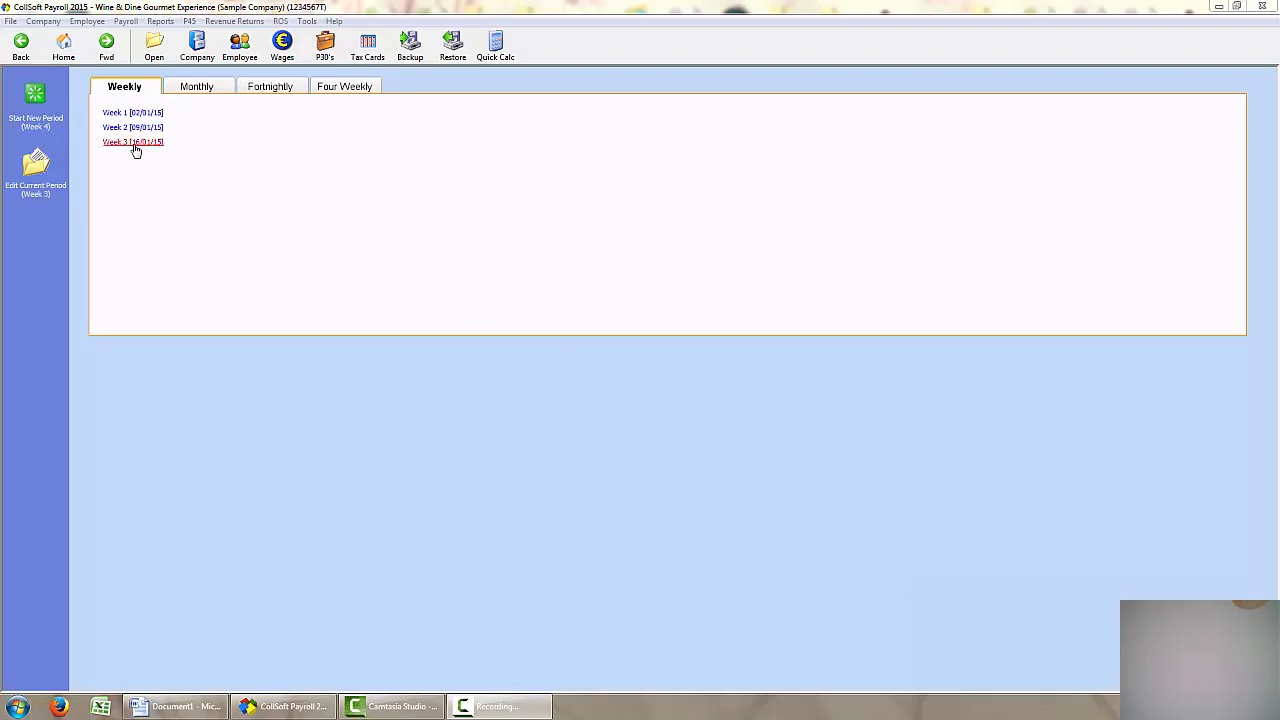
pyautogui.click(120, 141)
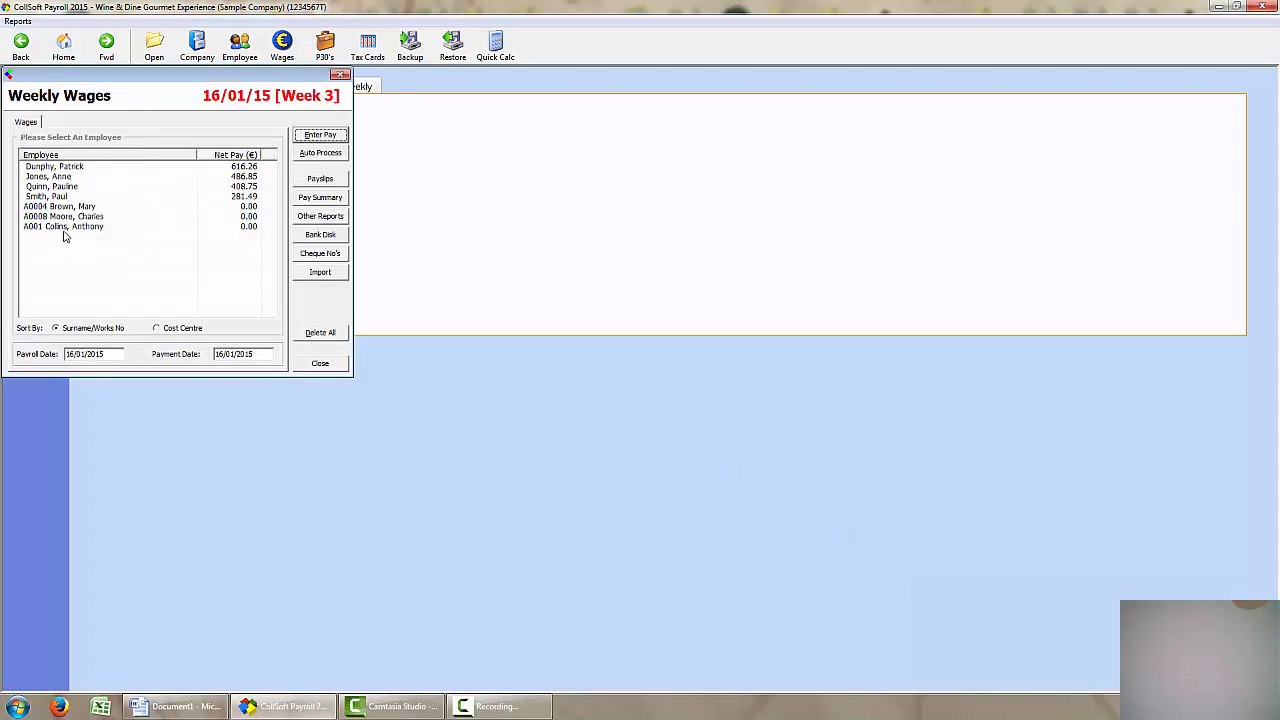
pyautogui.click(63, 225)
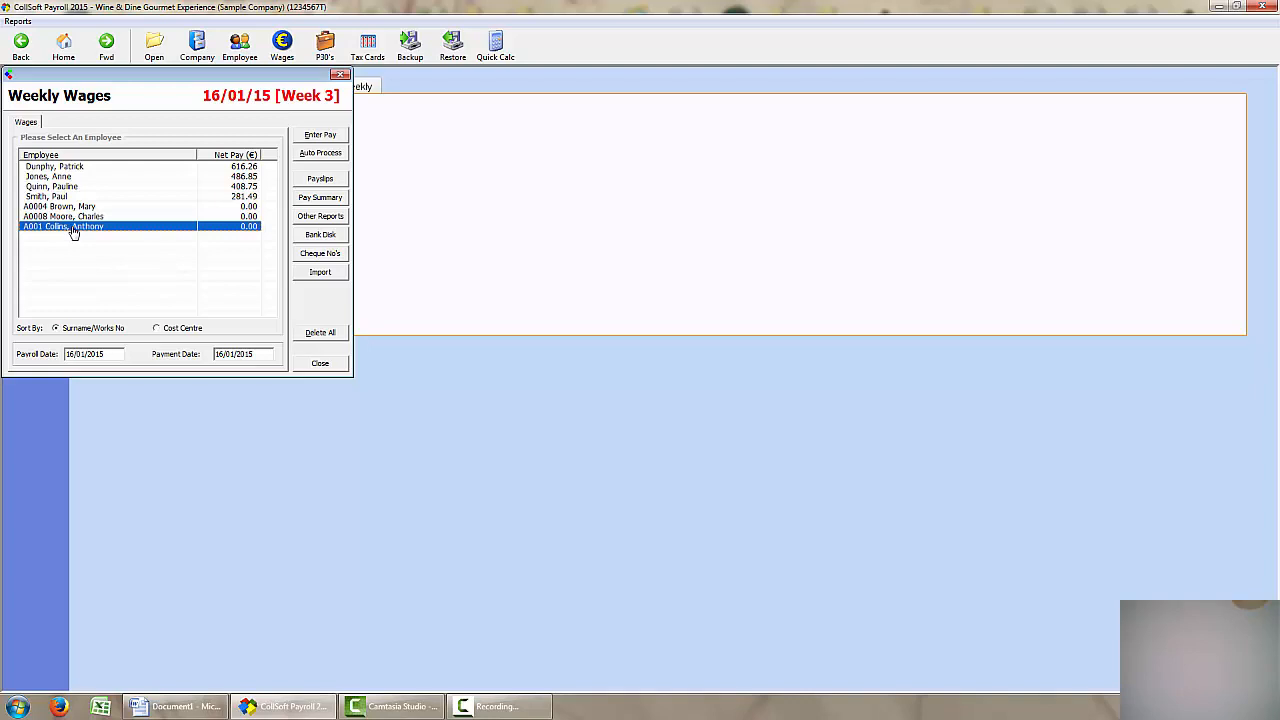
pyautogui.click(320, 134)
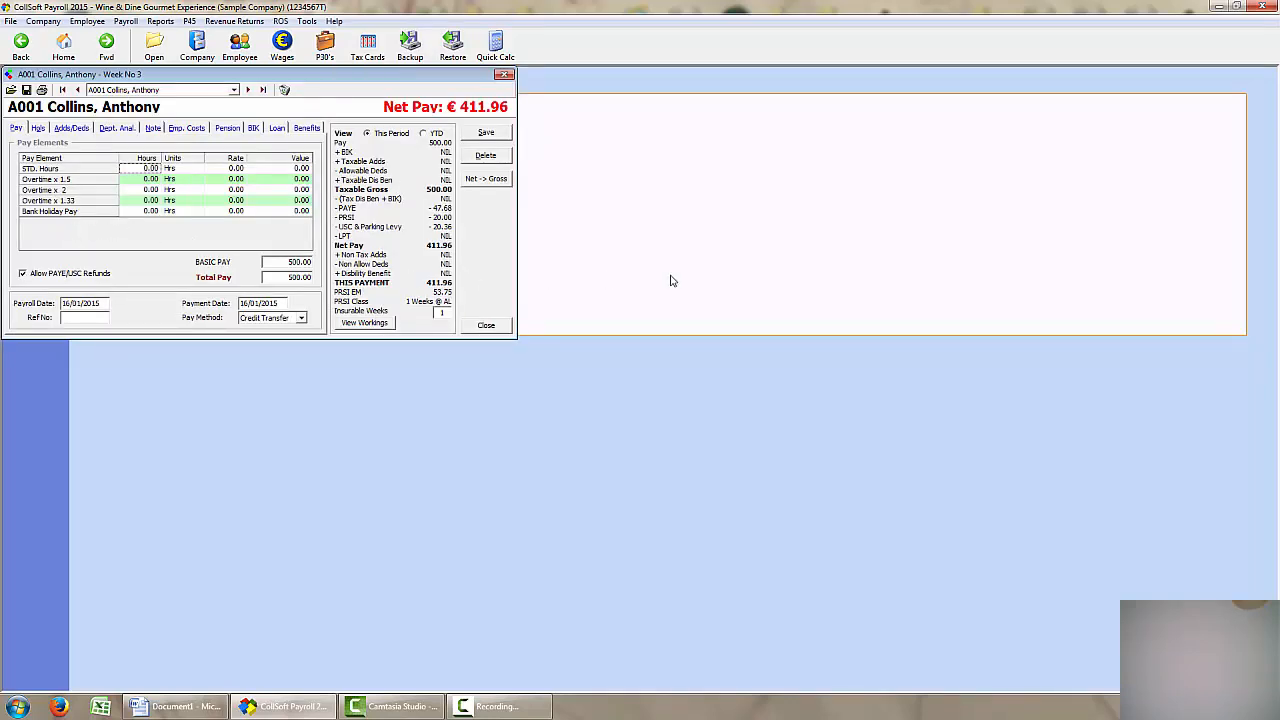
pyautogui.moveTo(715, 270)
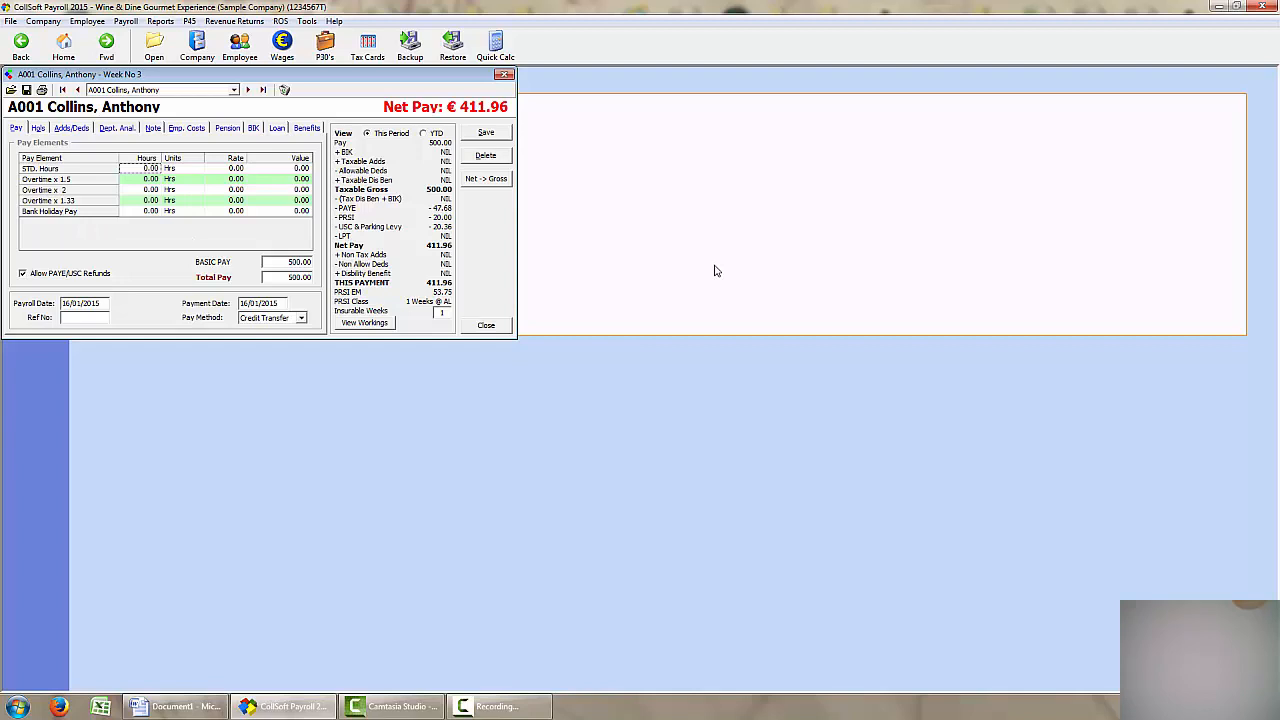
pyautogui.moveTo(697, 284)
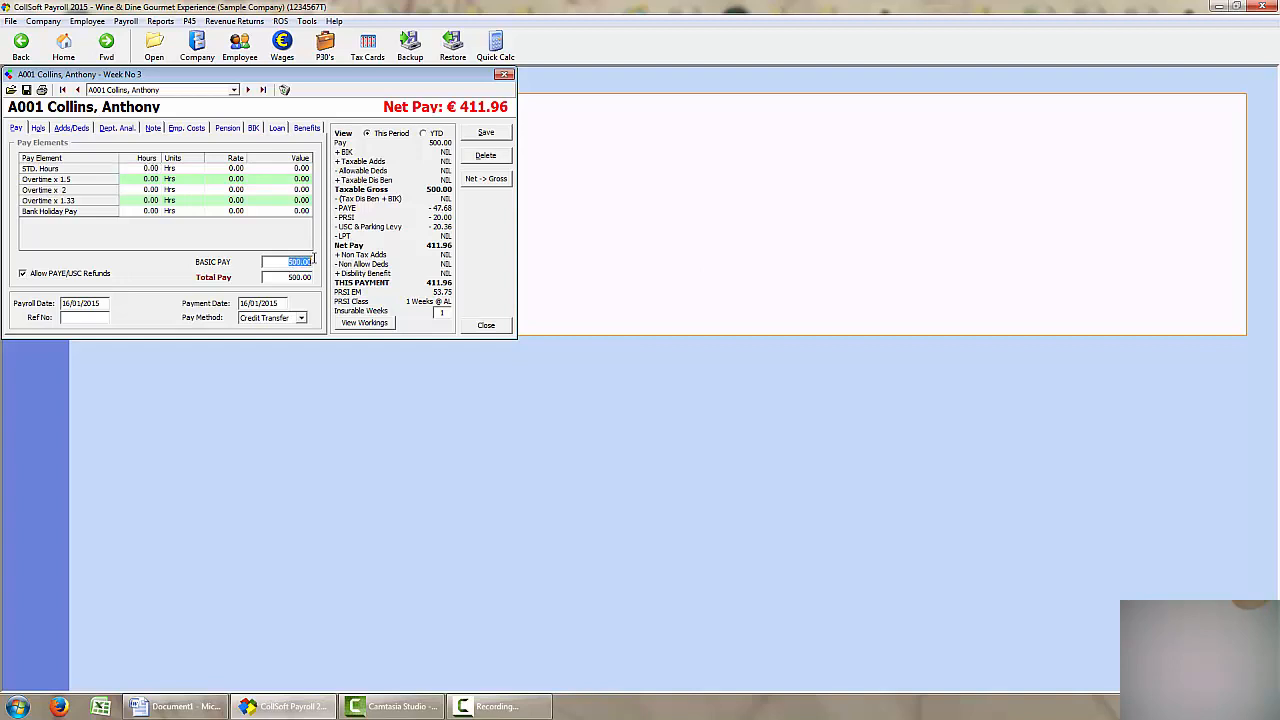
pyautogui.moveTo(315, 262)
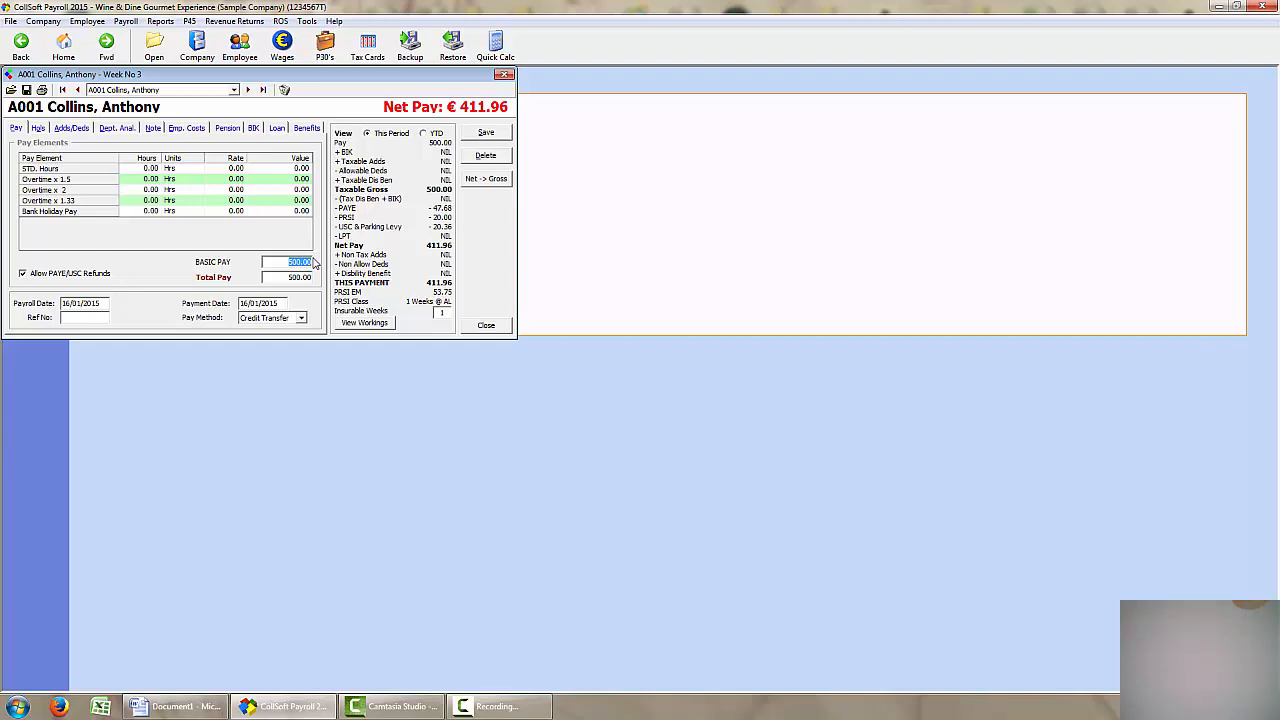
pyautogui.write('312')
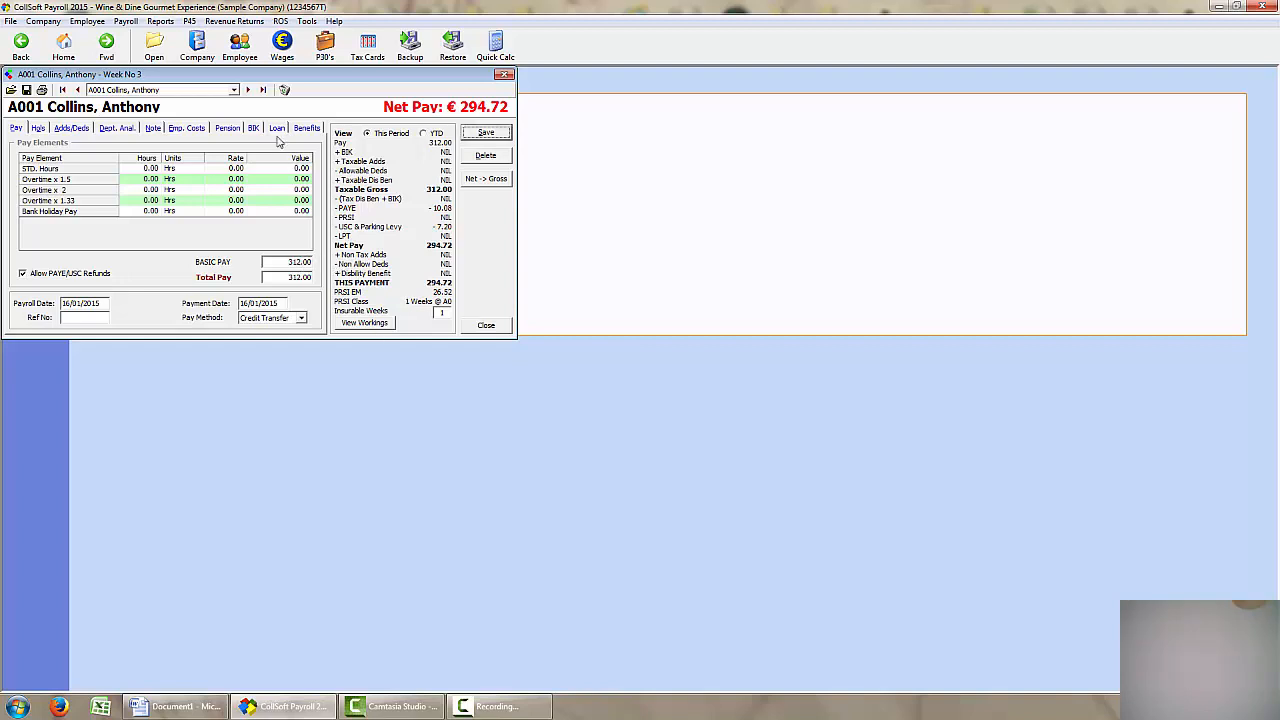
# Enter a 188.00 taxable disability benefit, cheque with employee, lowering net pay to €257.12
pyautogui.click(307, 127)
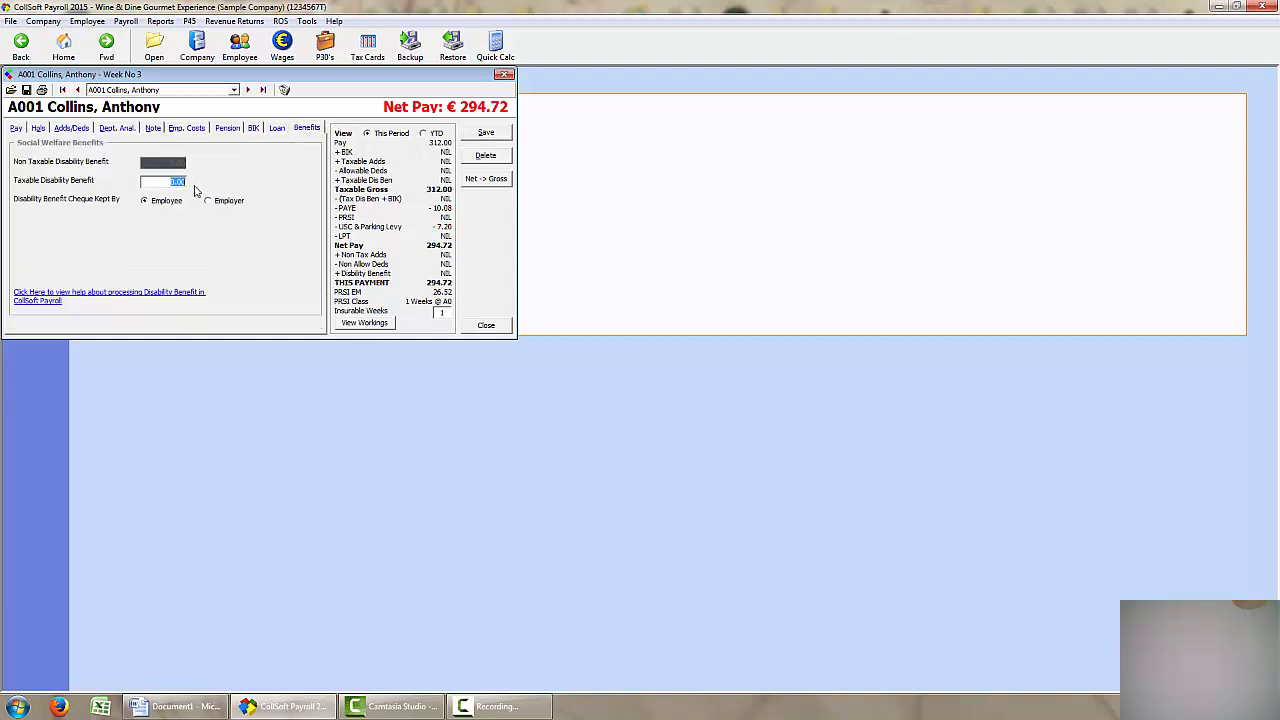
pyautogui.write('188')
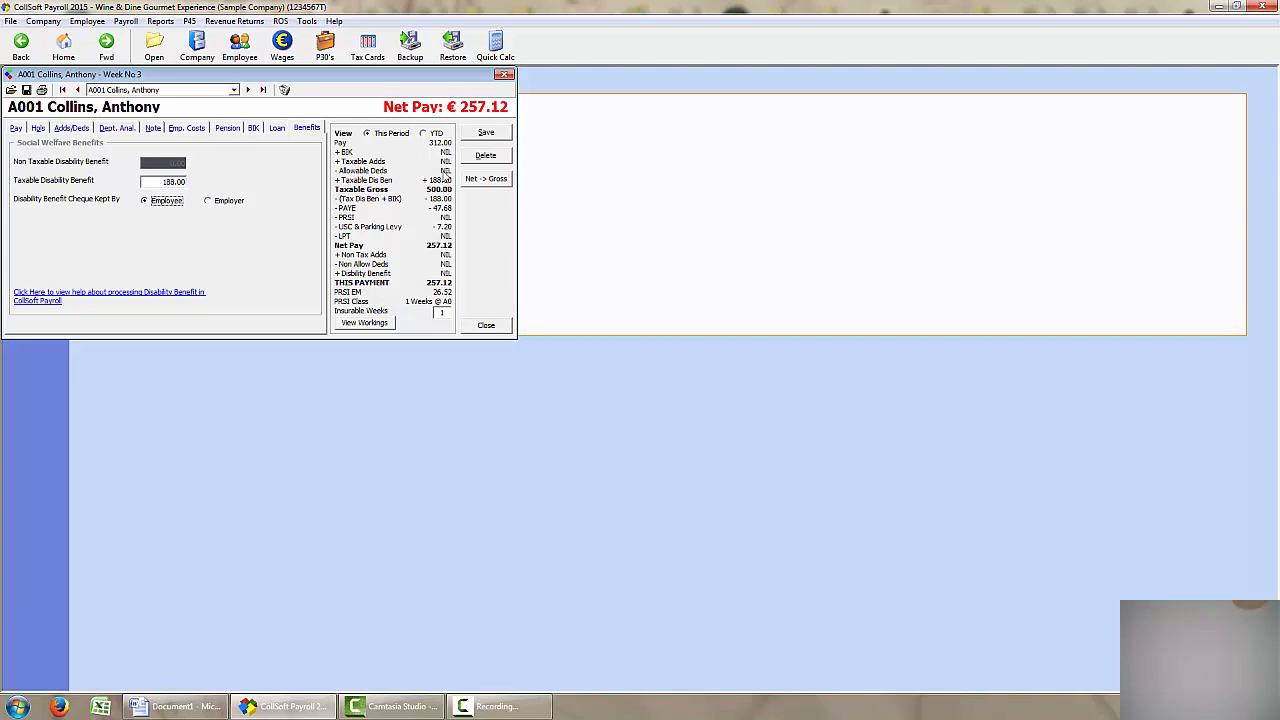
pyautogui.moveTo(395, 215)
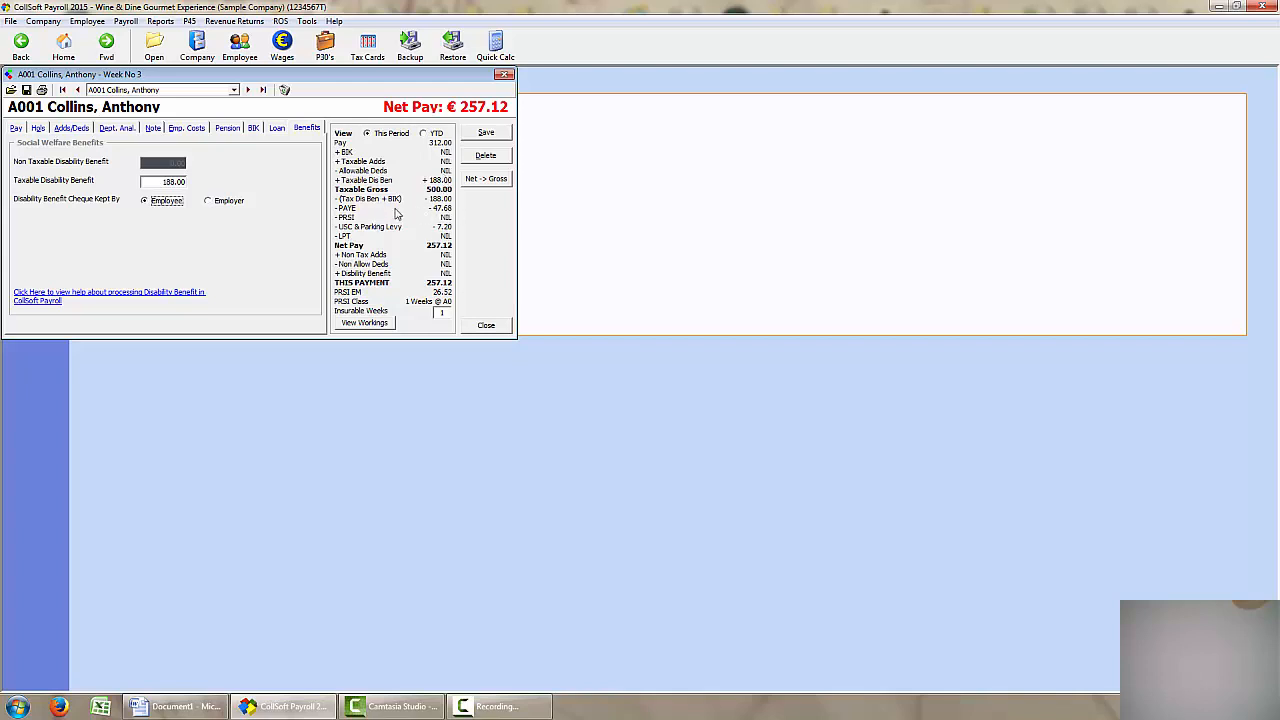
pyautogui.moveTo(443, 208)
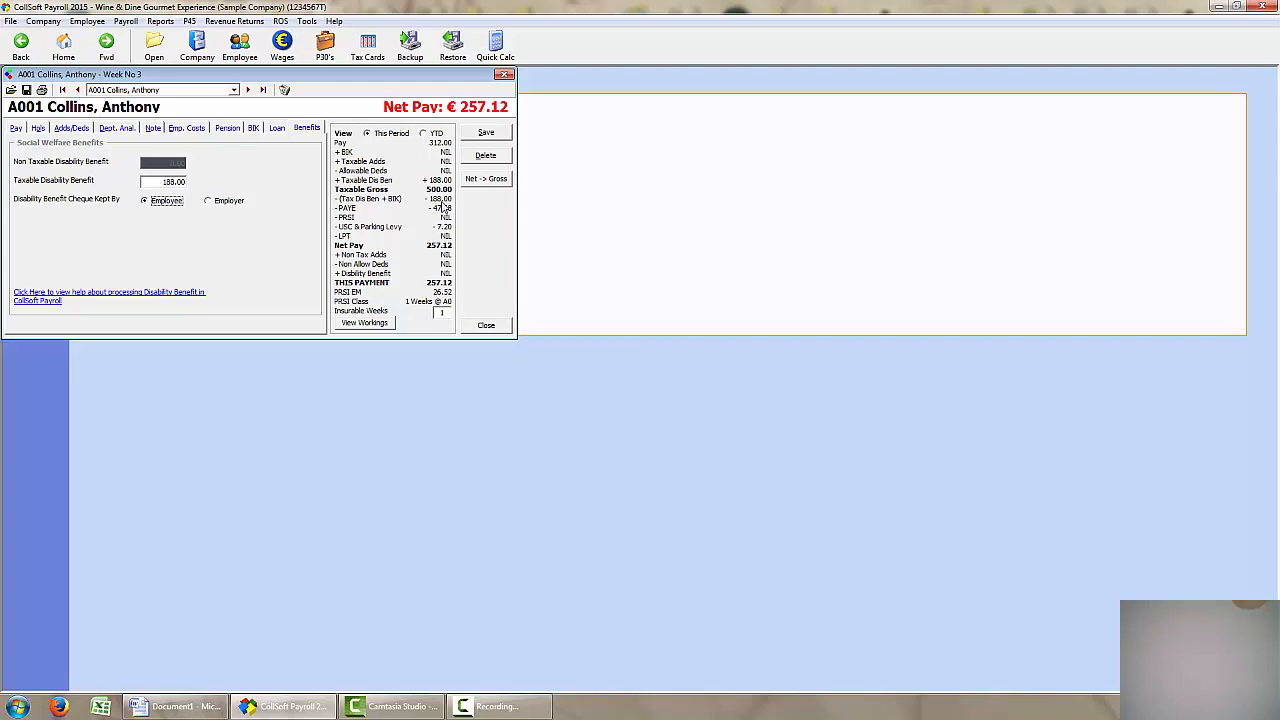
pyautogui.moveTo(445, 205)
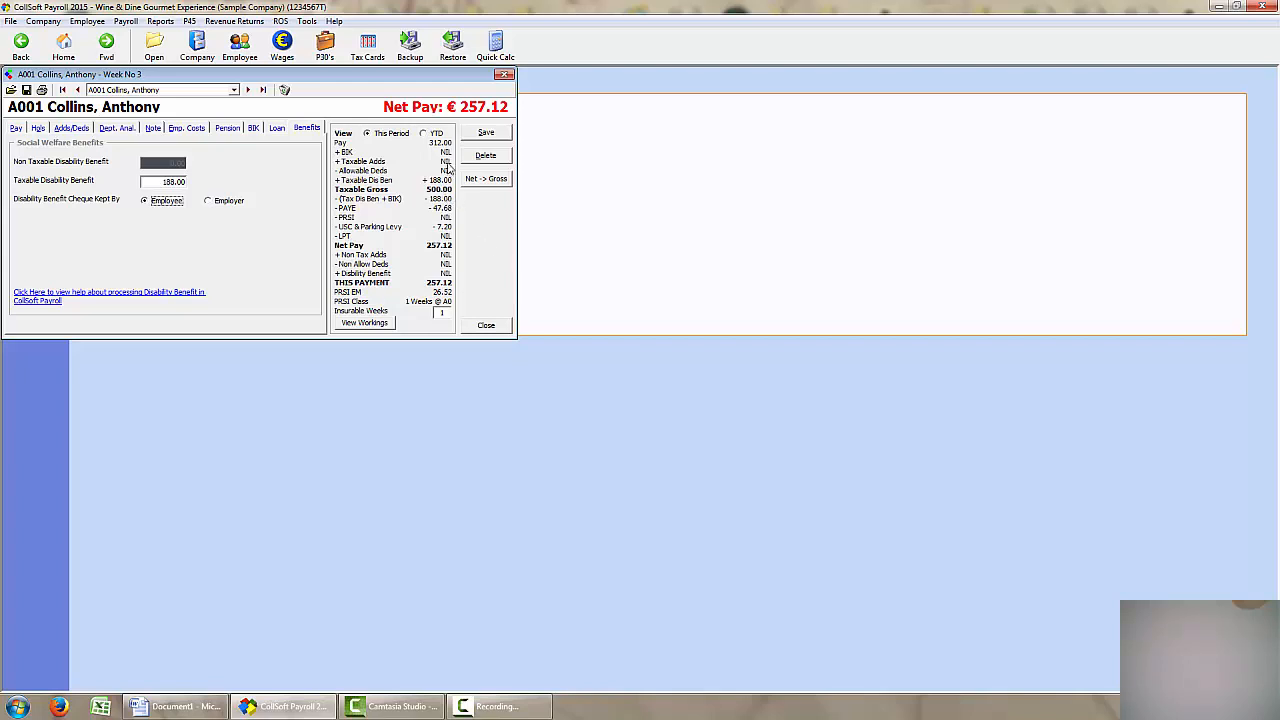
pyautogui.moveTo(446, 150)
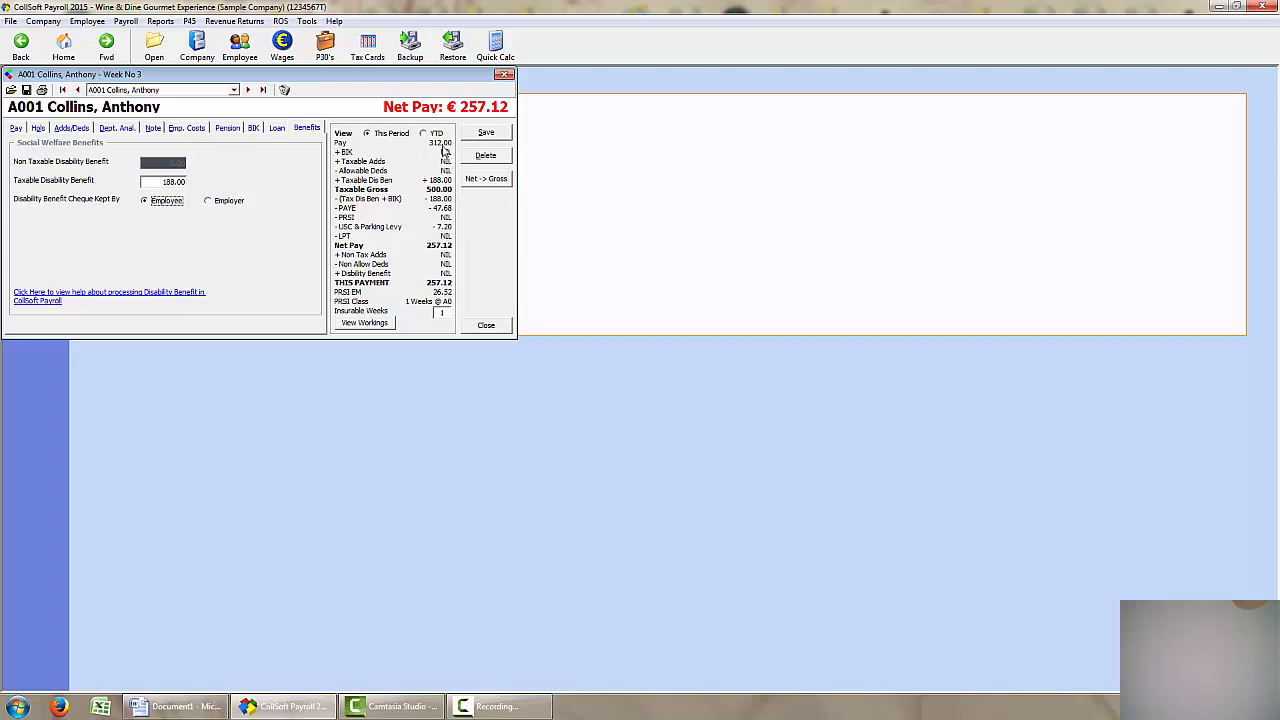
pyautogui.moveTo(340, 192)
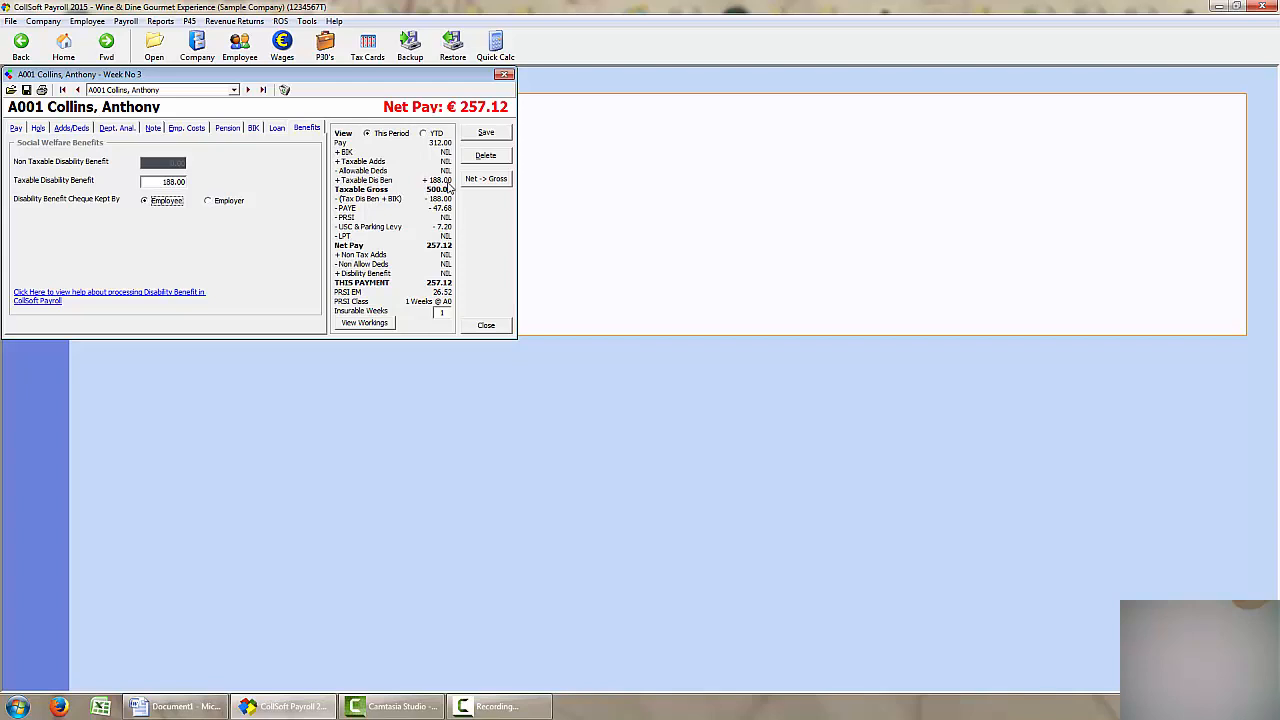
pyautogui.moveTo(448, 190)
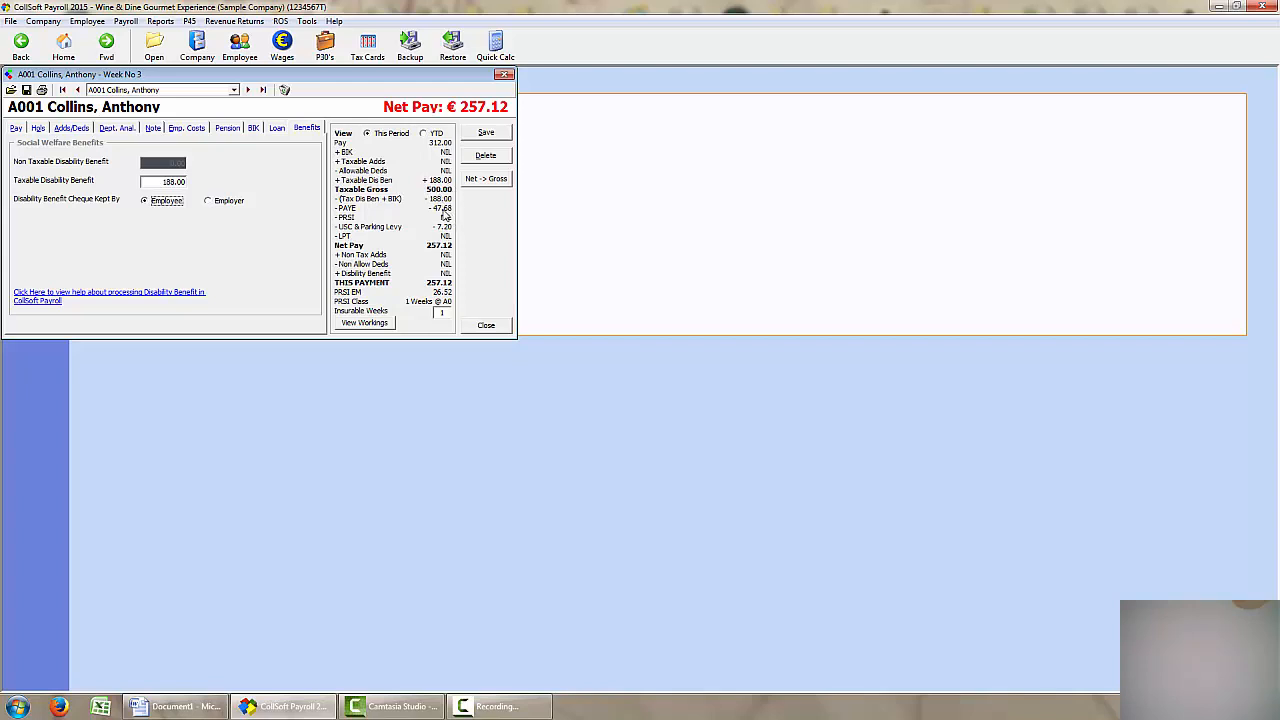
pyautogui.moveTo(448, 232)
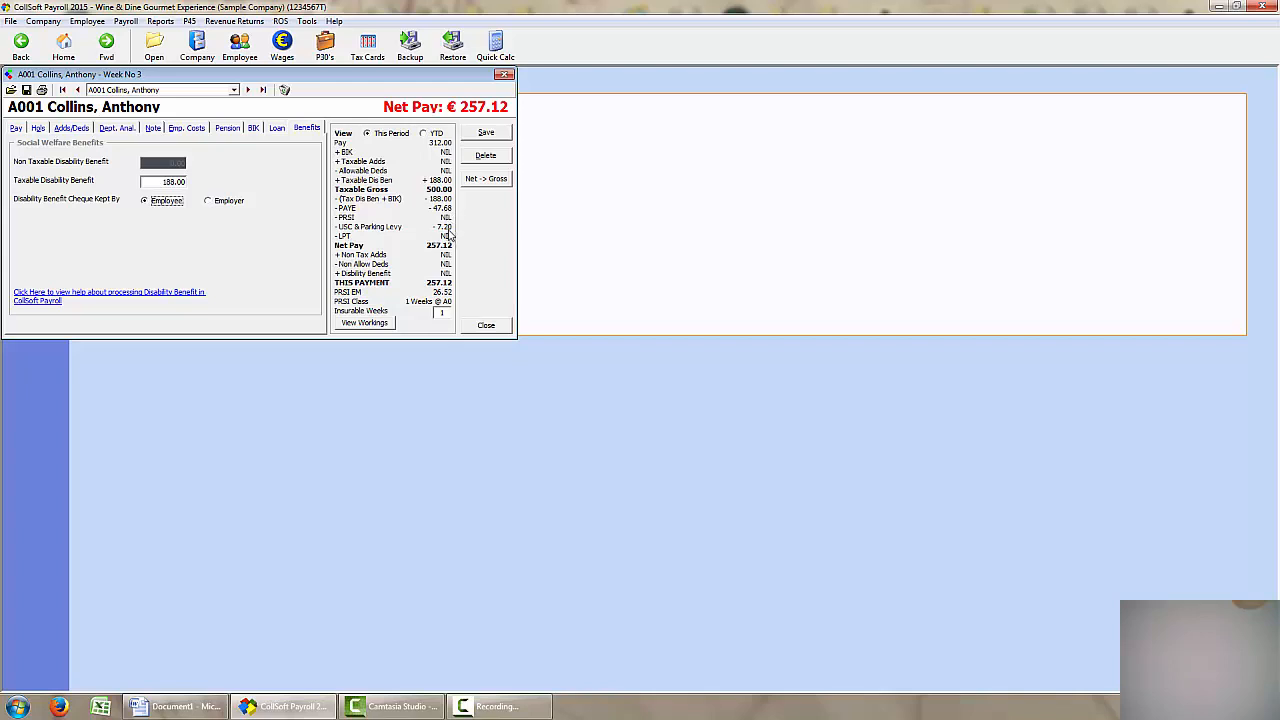
pyautogui.moveTo(447, 207)
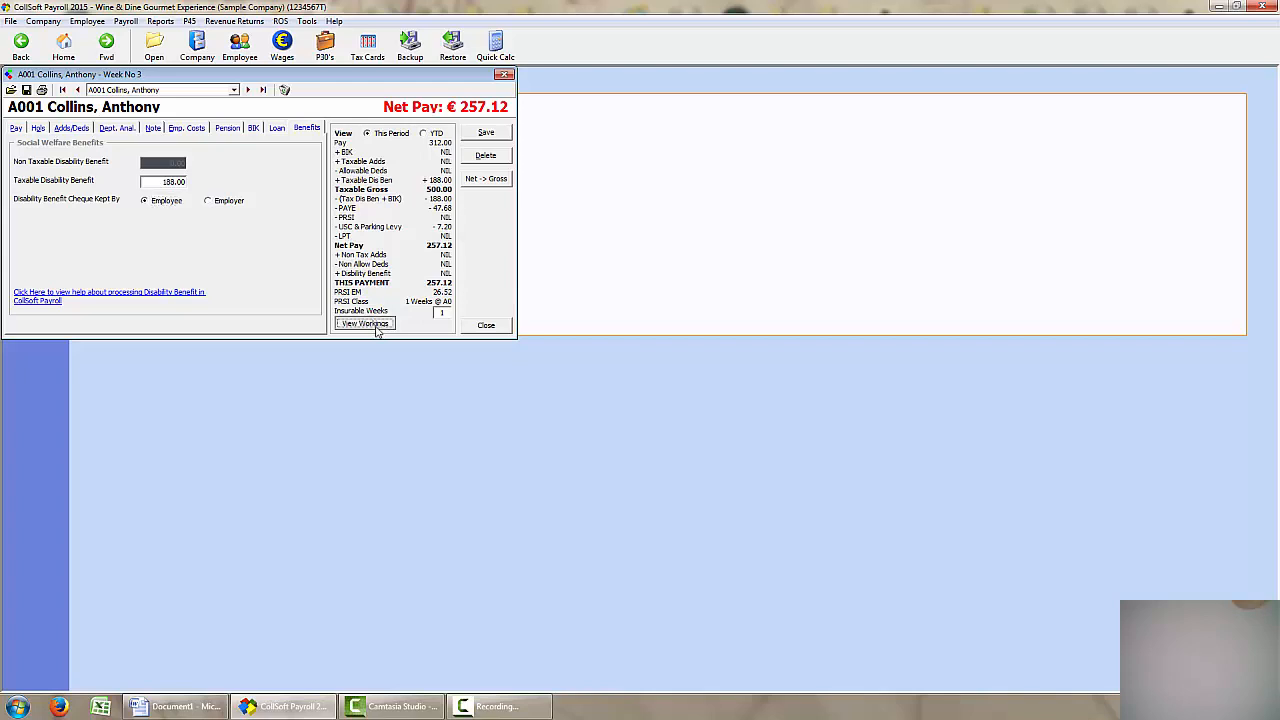
# View the pay workings and compare the USC and PRSI calculations (47.68 tax, 7.20 USC)
pyautogui.click(364, 323)
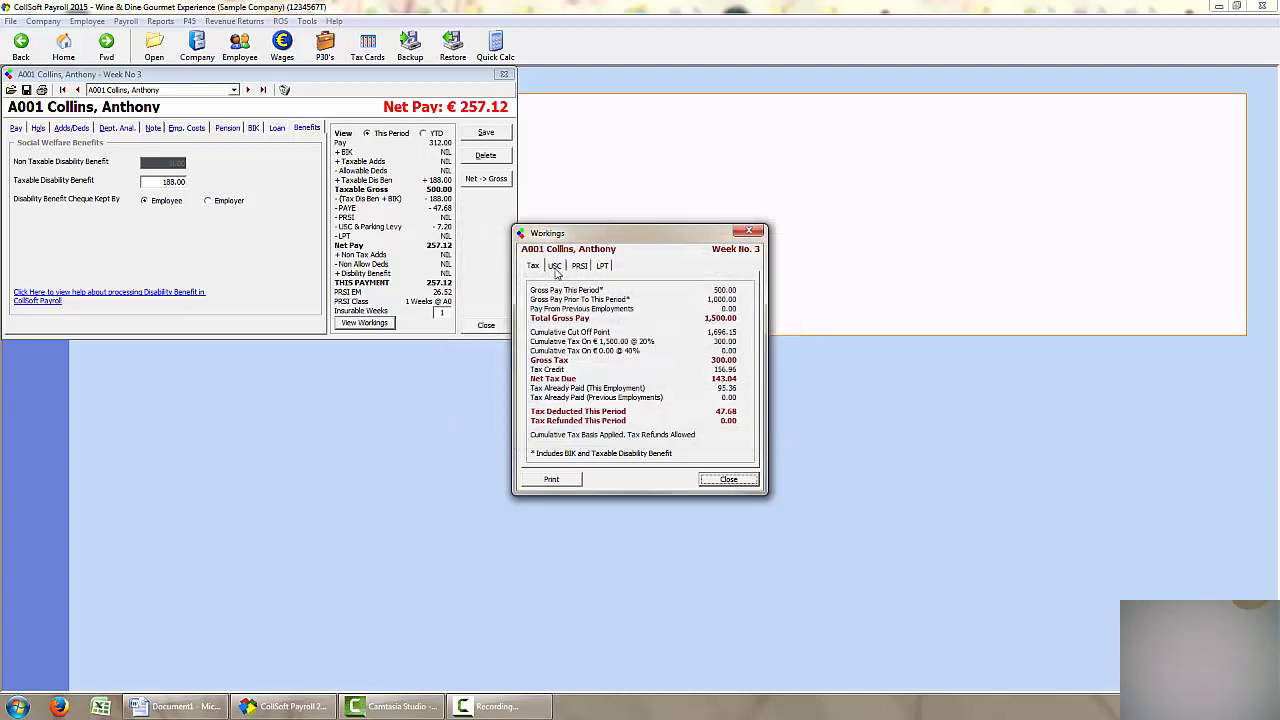
pyautogui.click(555, 265)
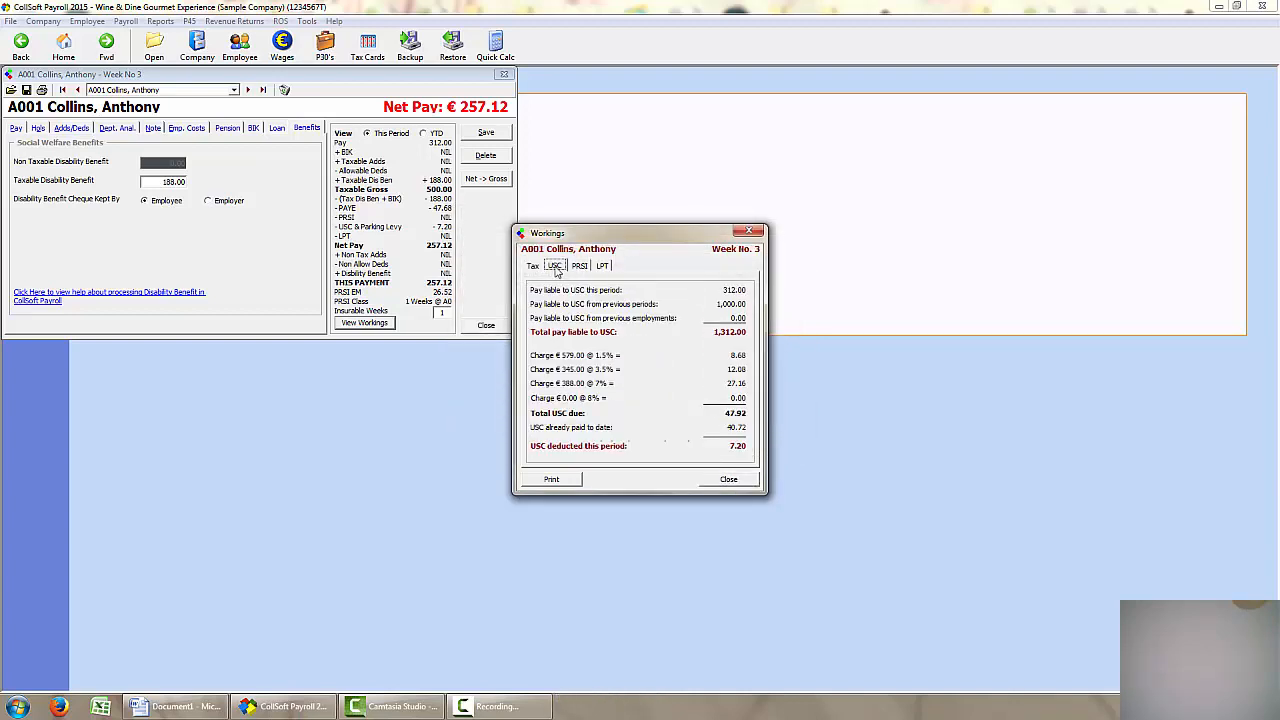
pyautogui.click(580, 266)
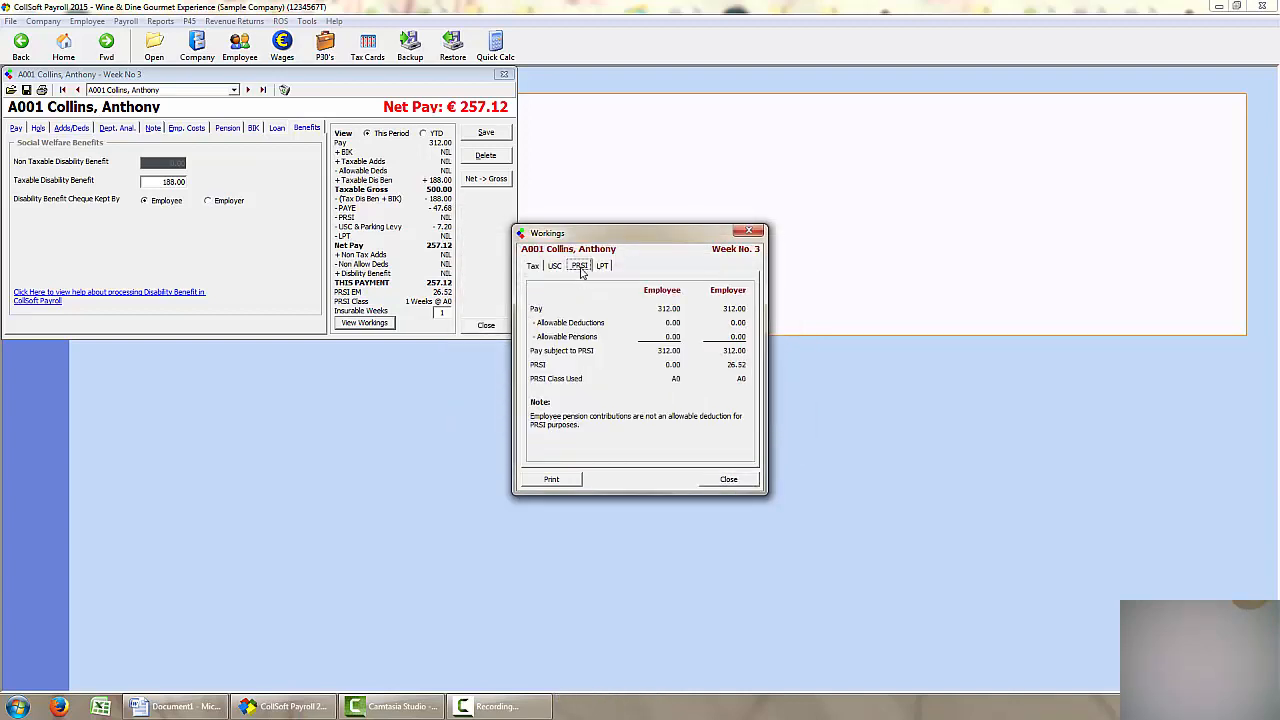
pyautogui.moveTo(666, 324)
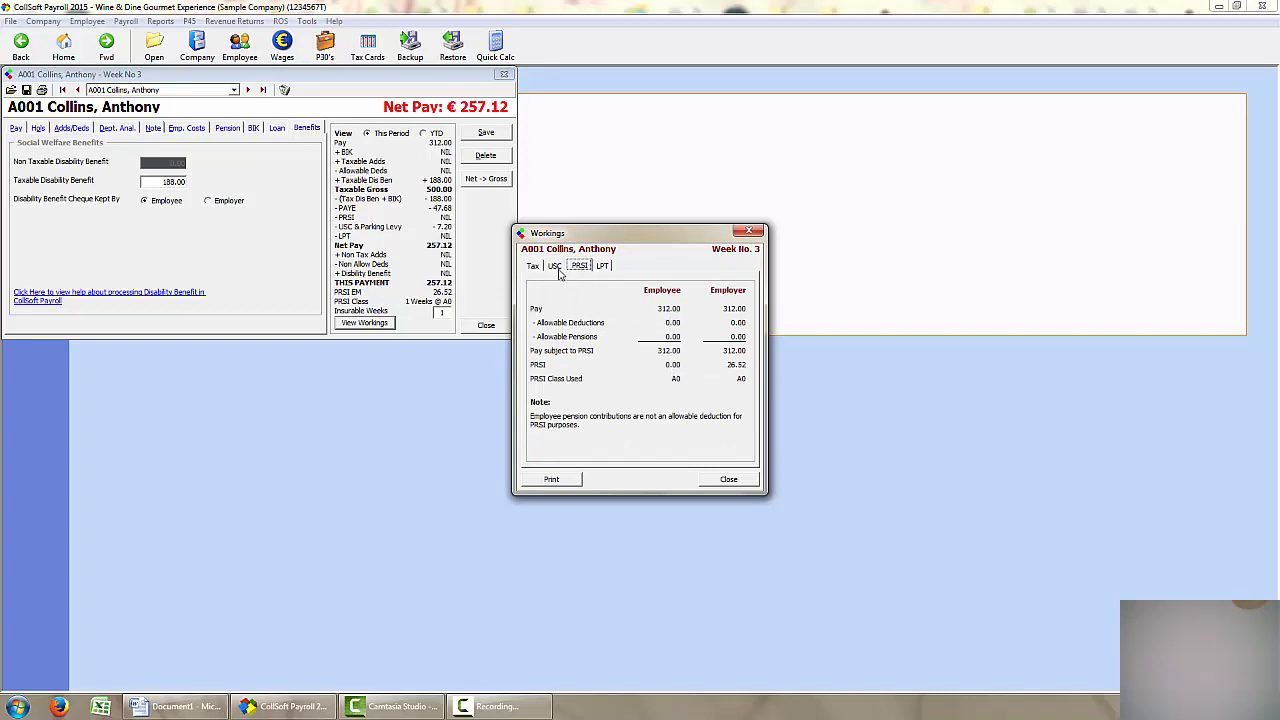
pyautogui.click(555, 265)
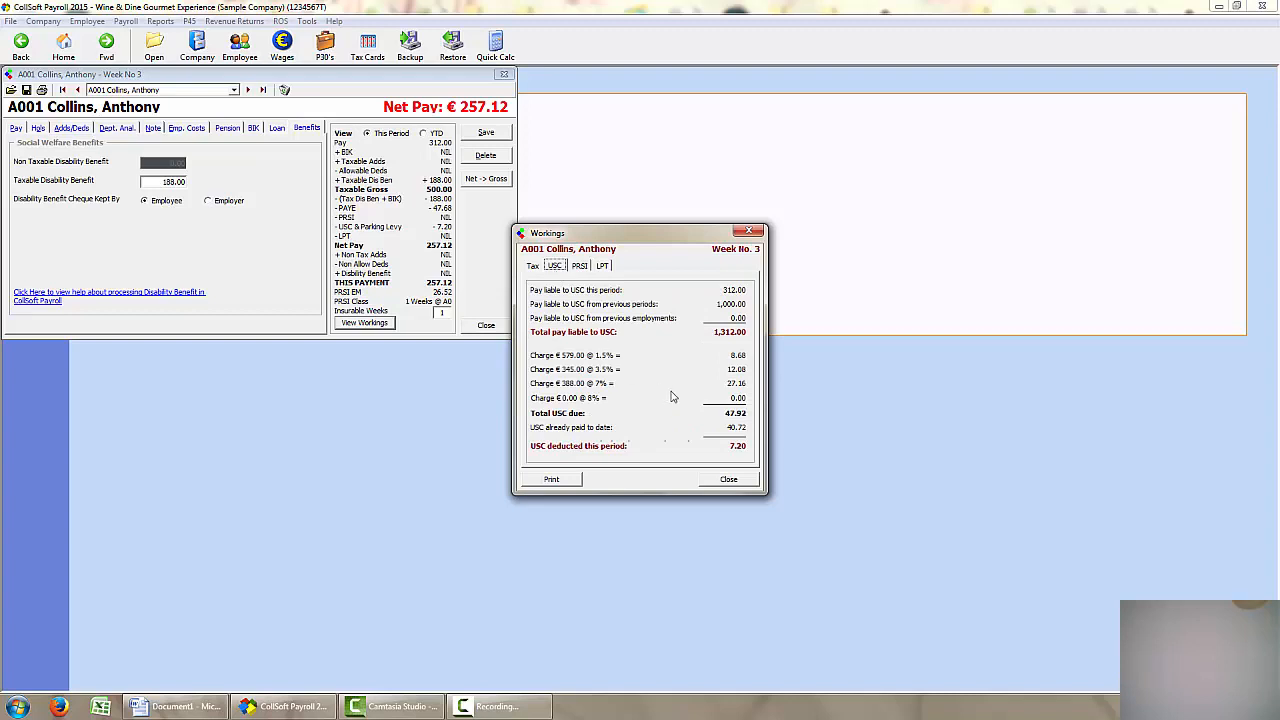
pyautogui.moveTo(743, 300)
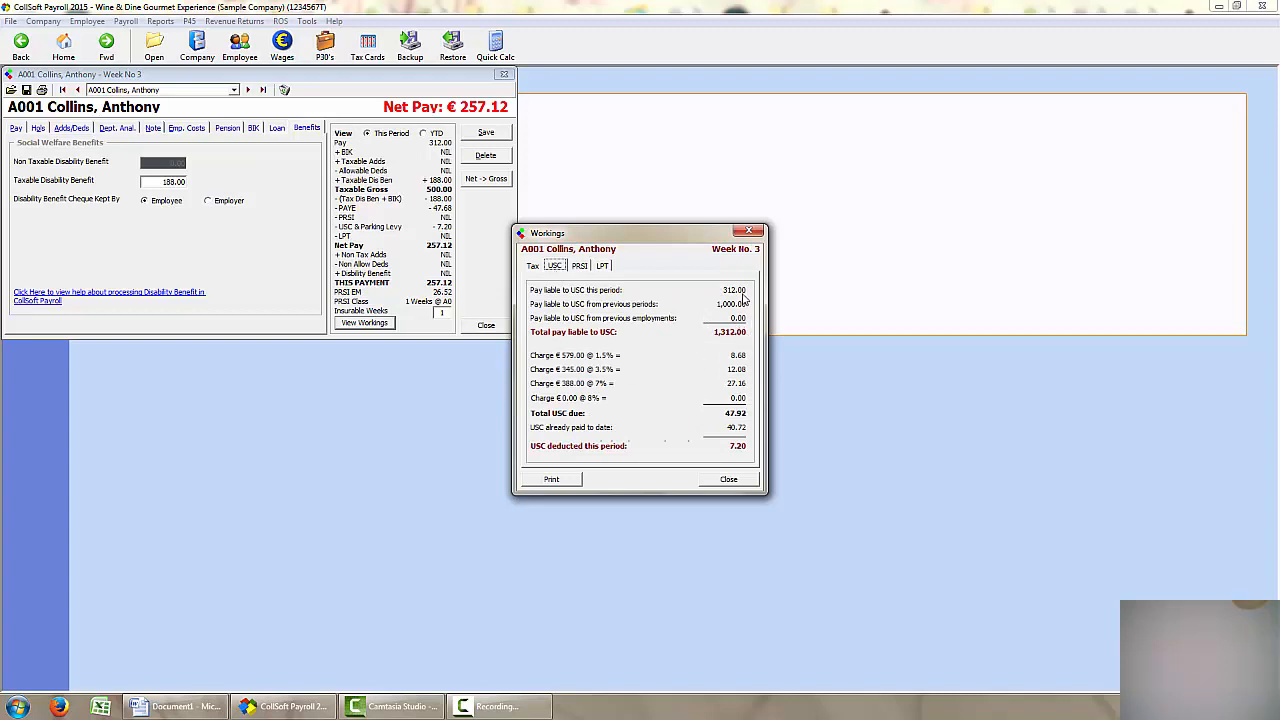
pyautogui.moveTo(738, 293)
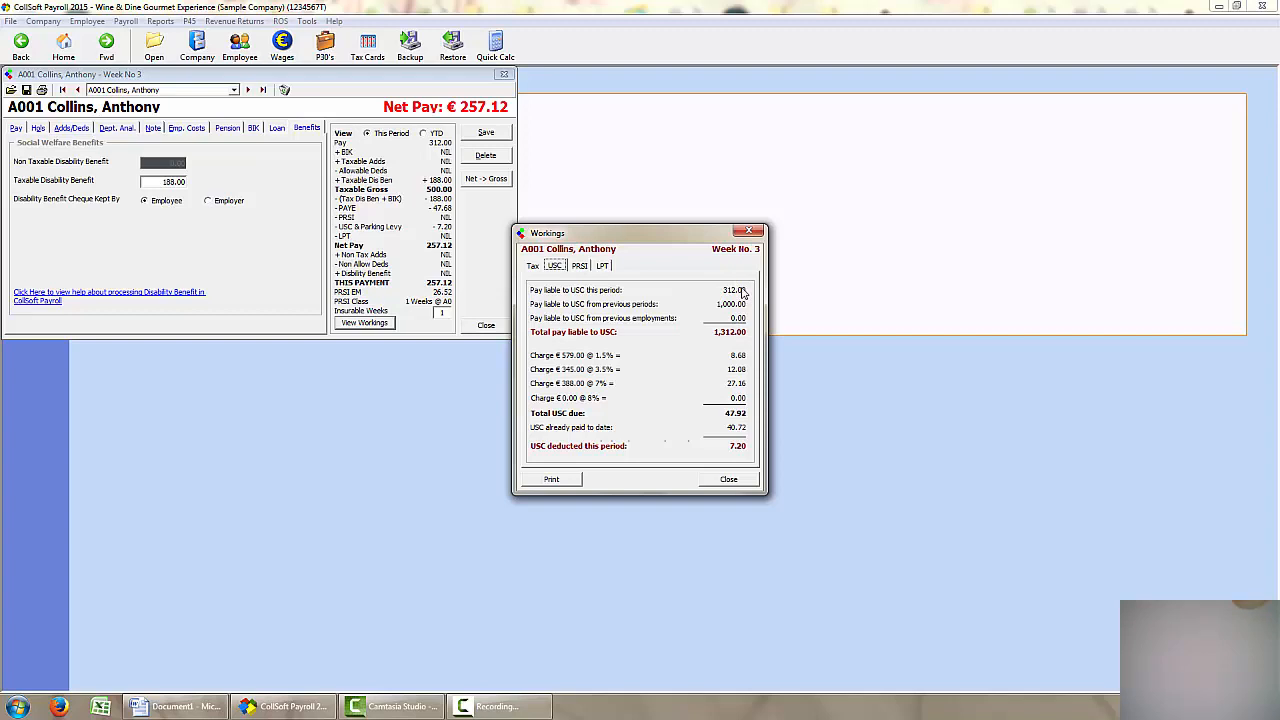
pyautogui.moveTo(729, 480)
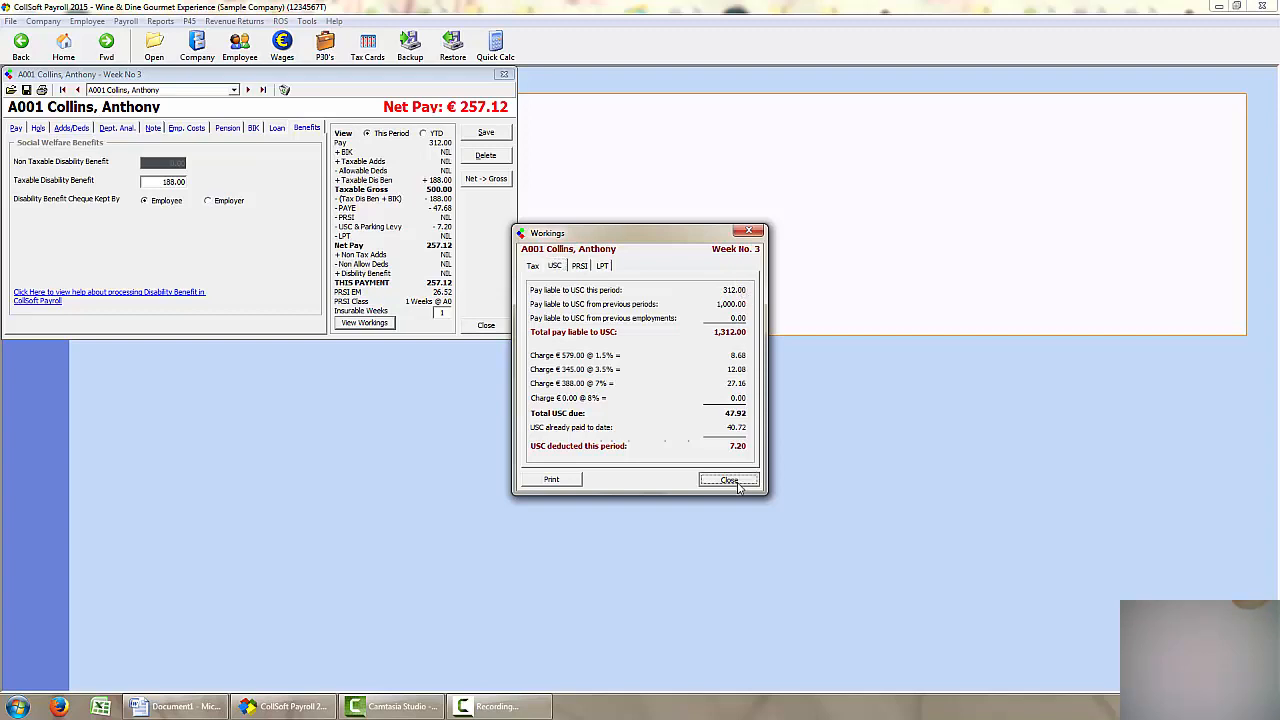
pyautogui.click(728, 480)
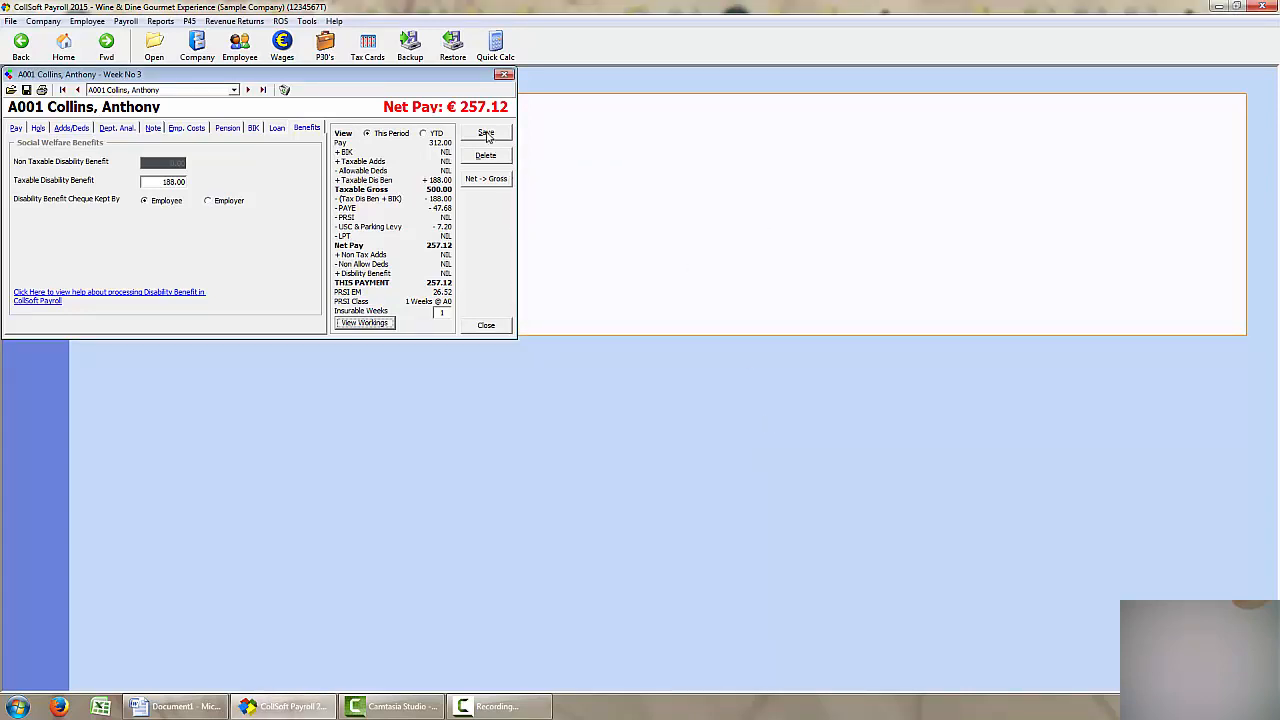
pyautogui.click(485, 132)
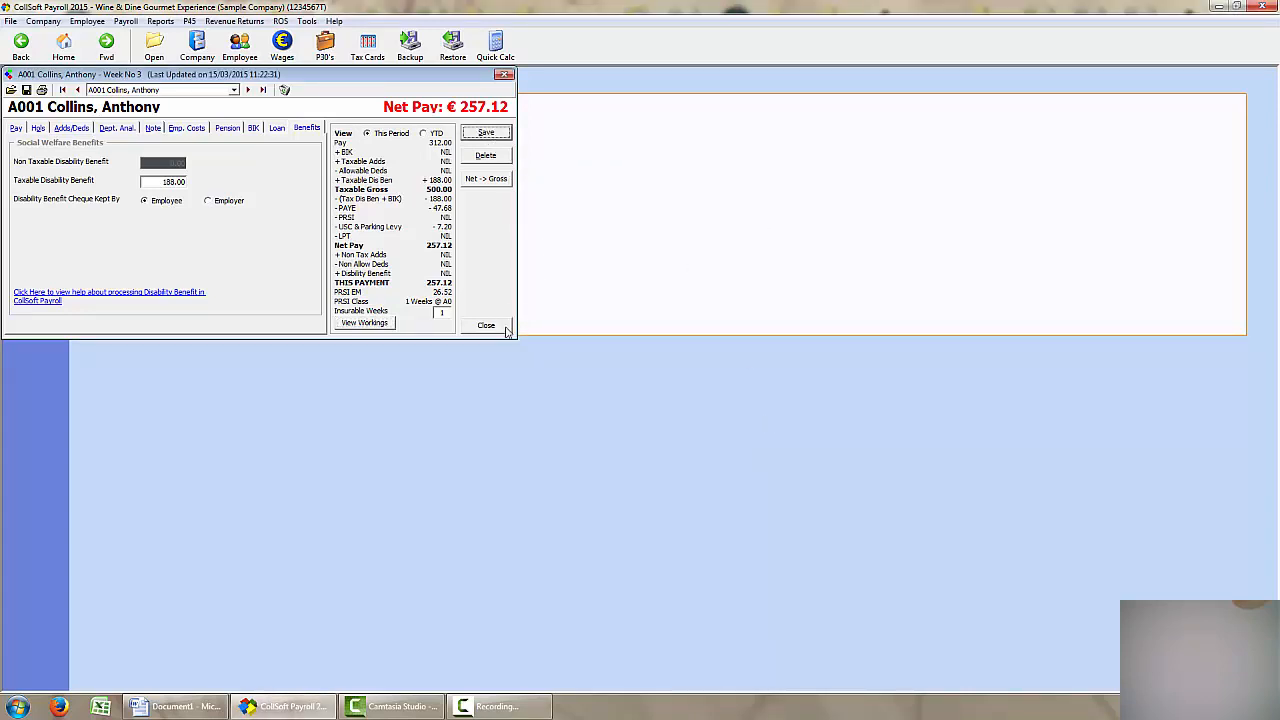
pyautogui.click(486, 325)
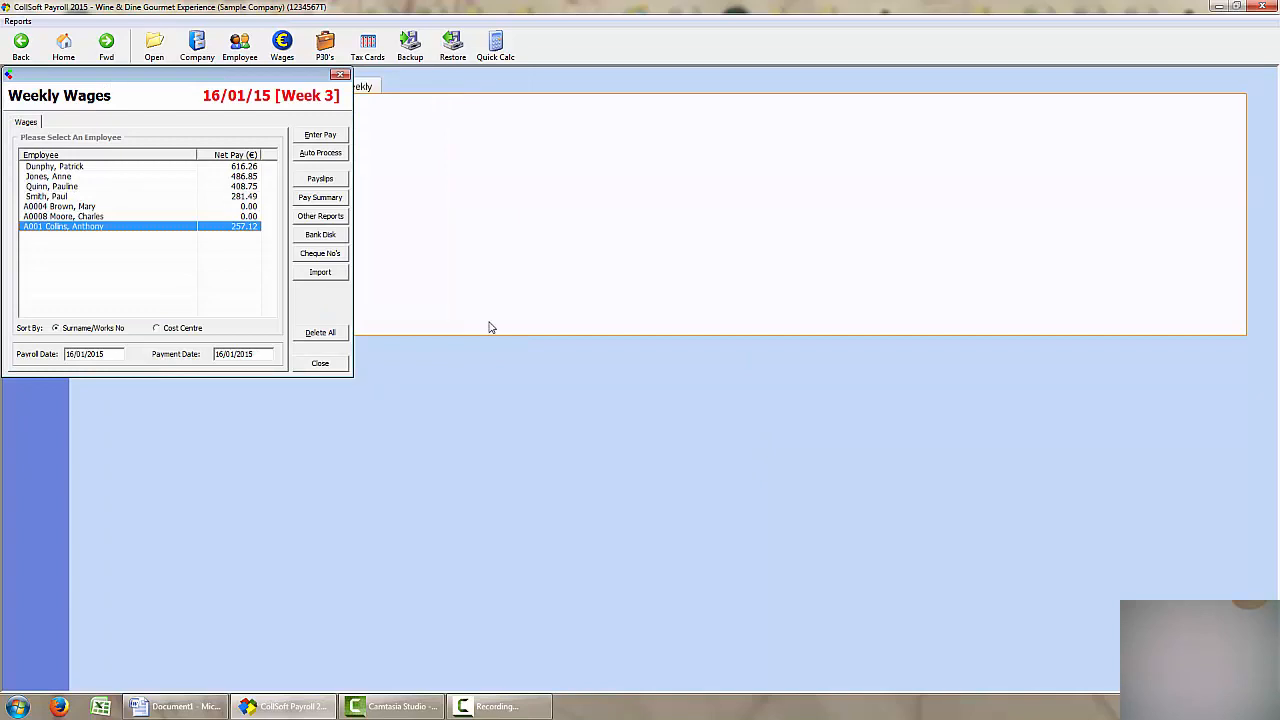